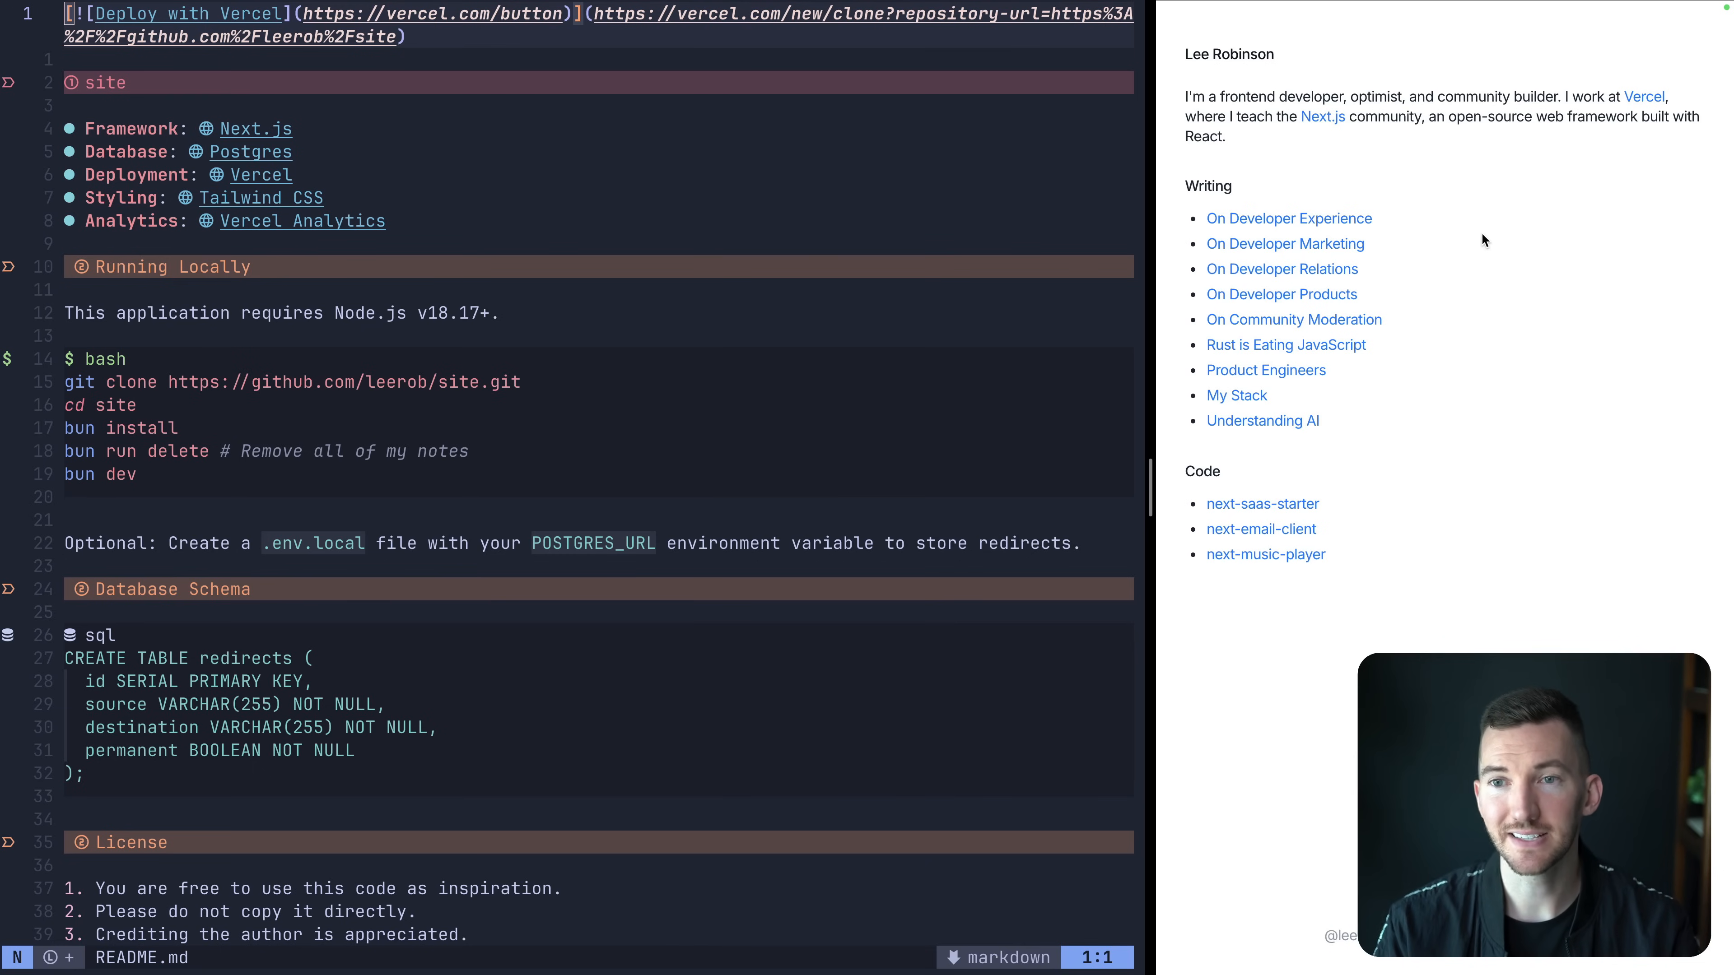
Browse the live site and read one of the Writing posts in the preview.
click(1289, 218)
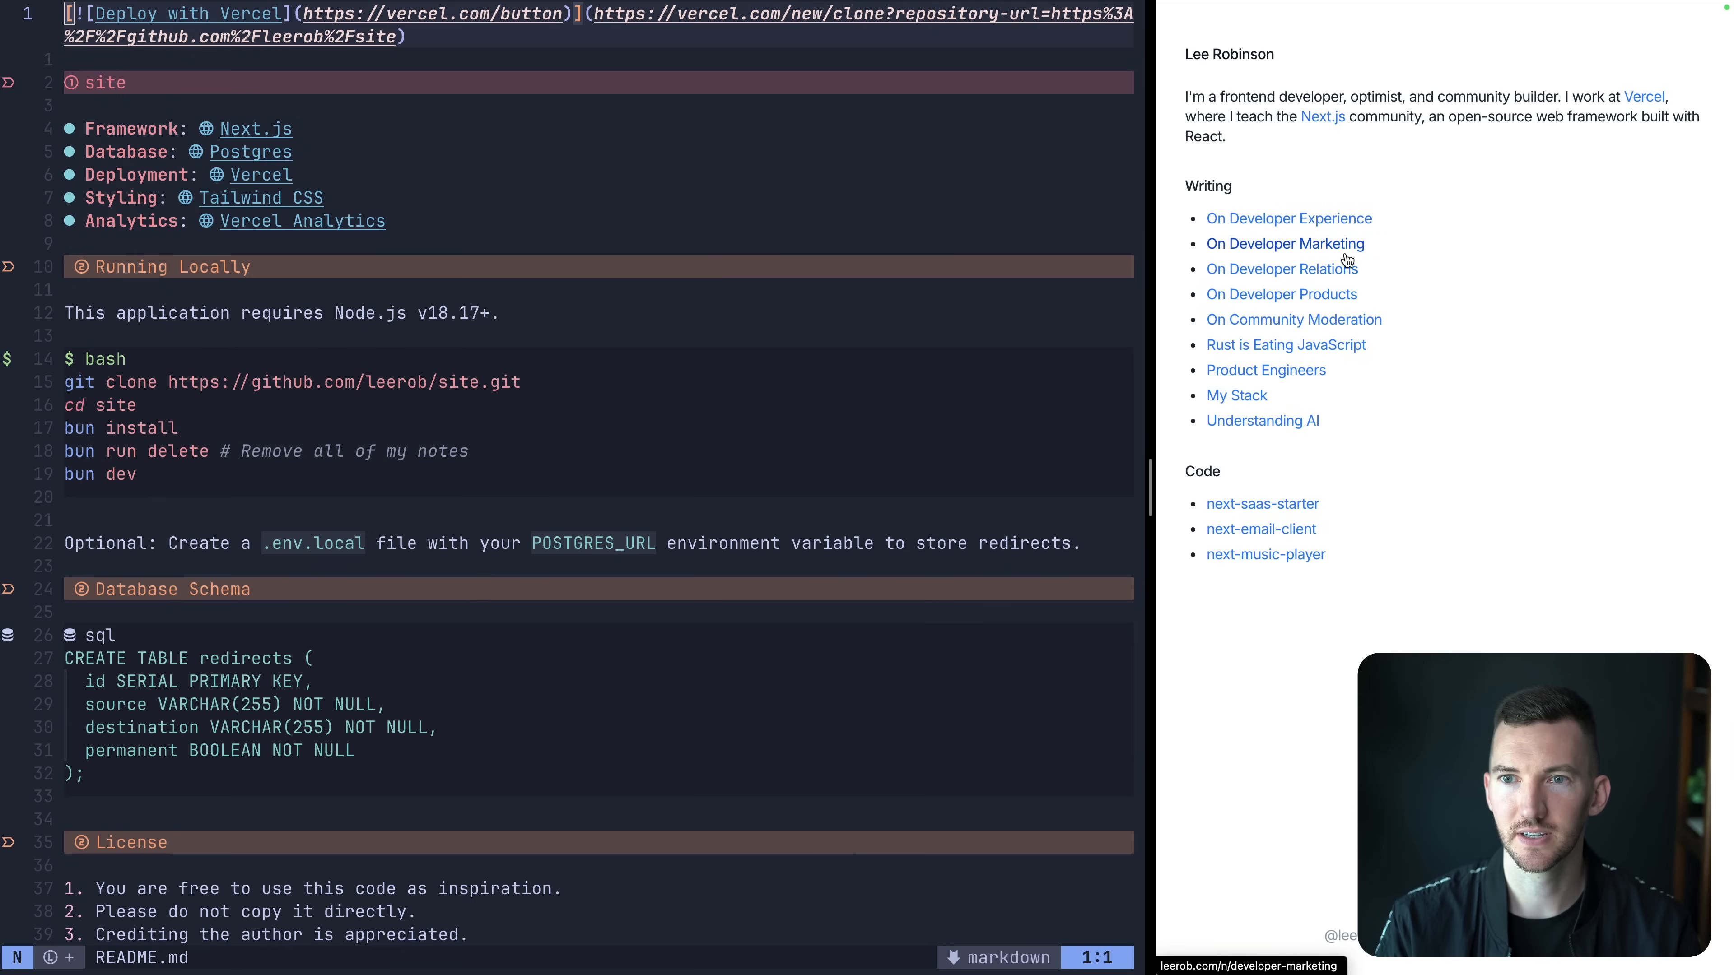
click(1284, 243)
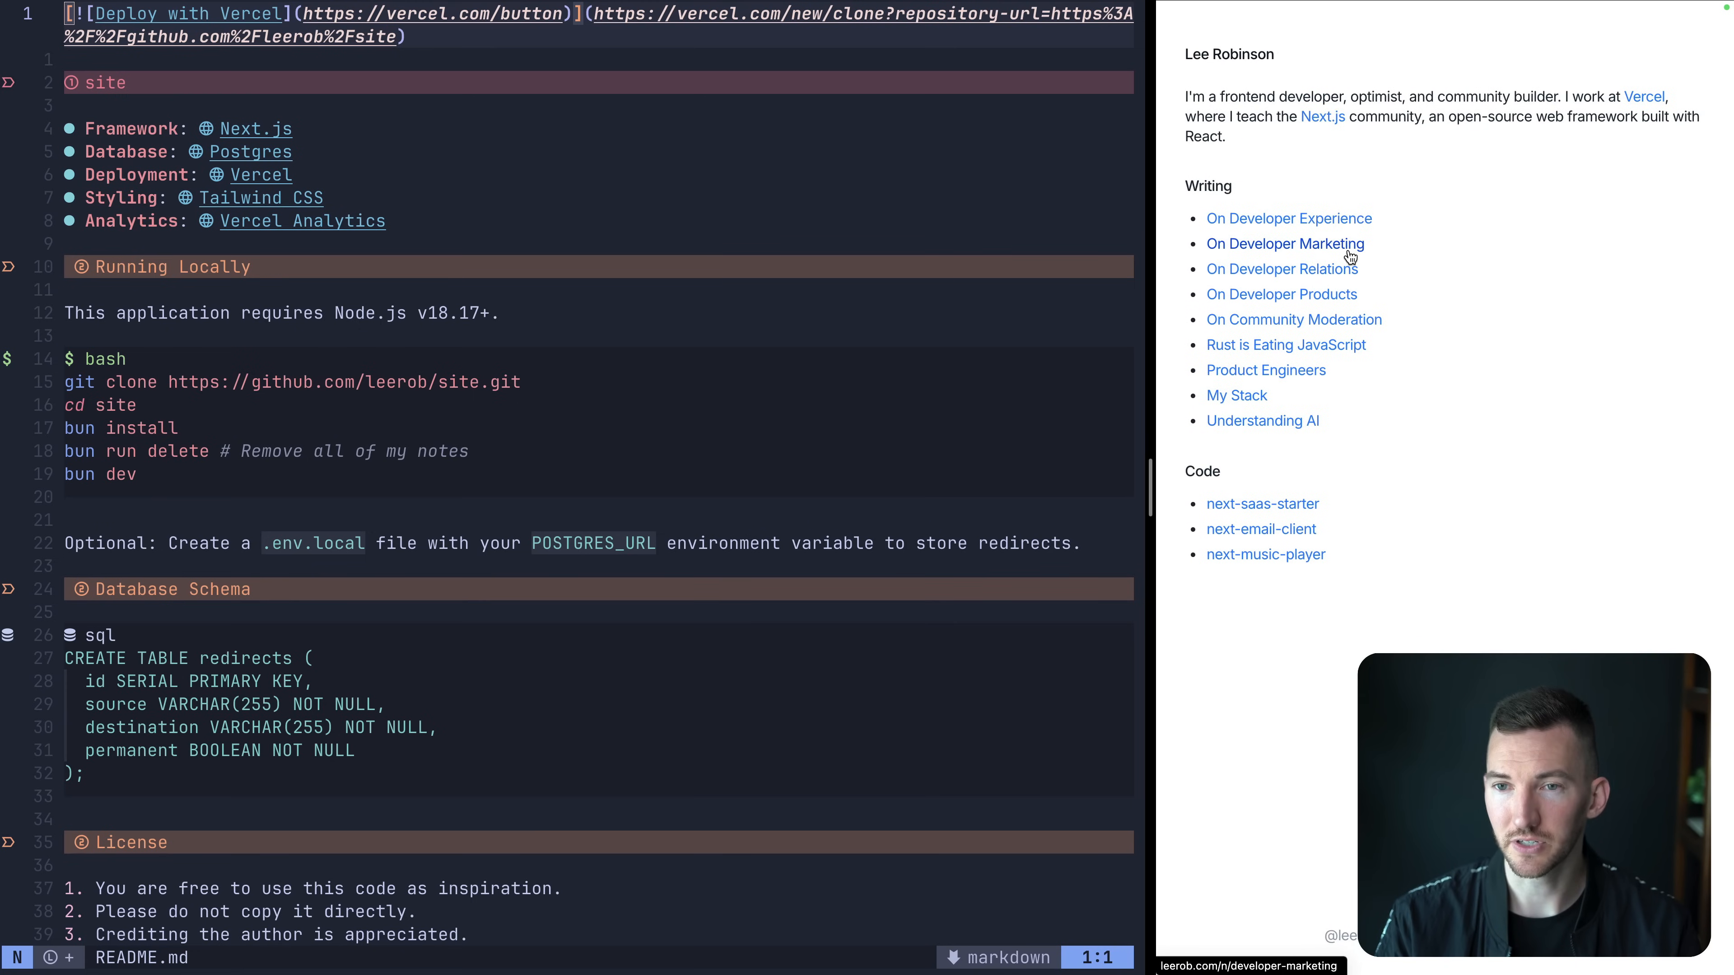
click(1263, 421)
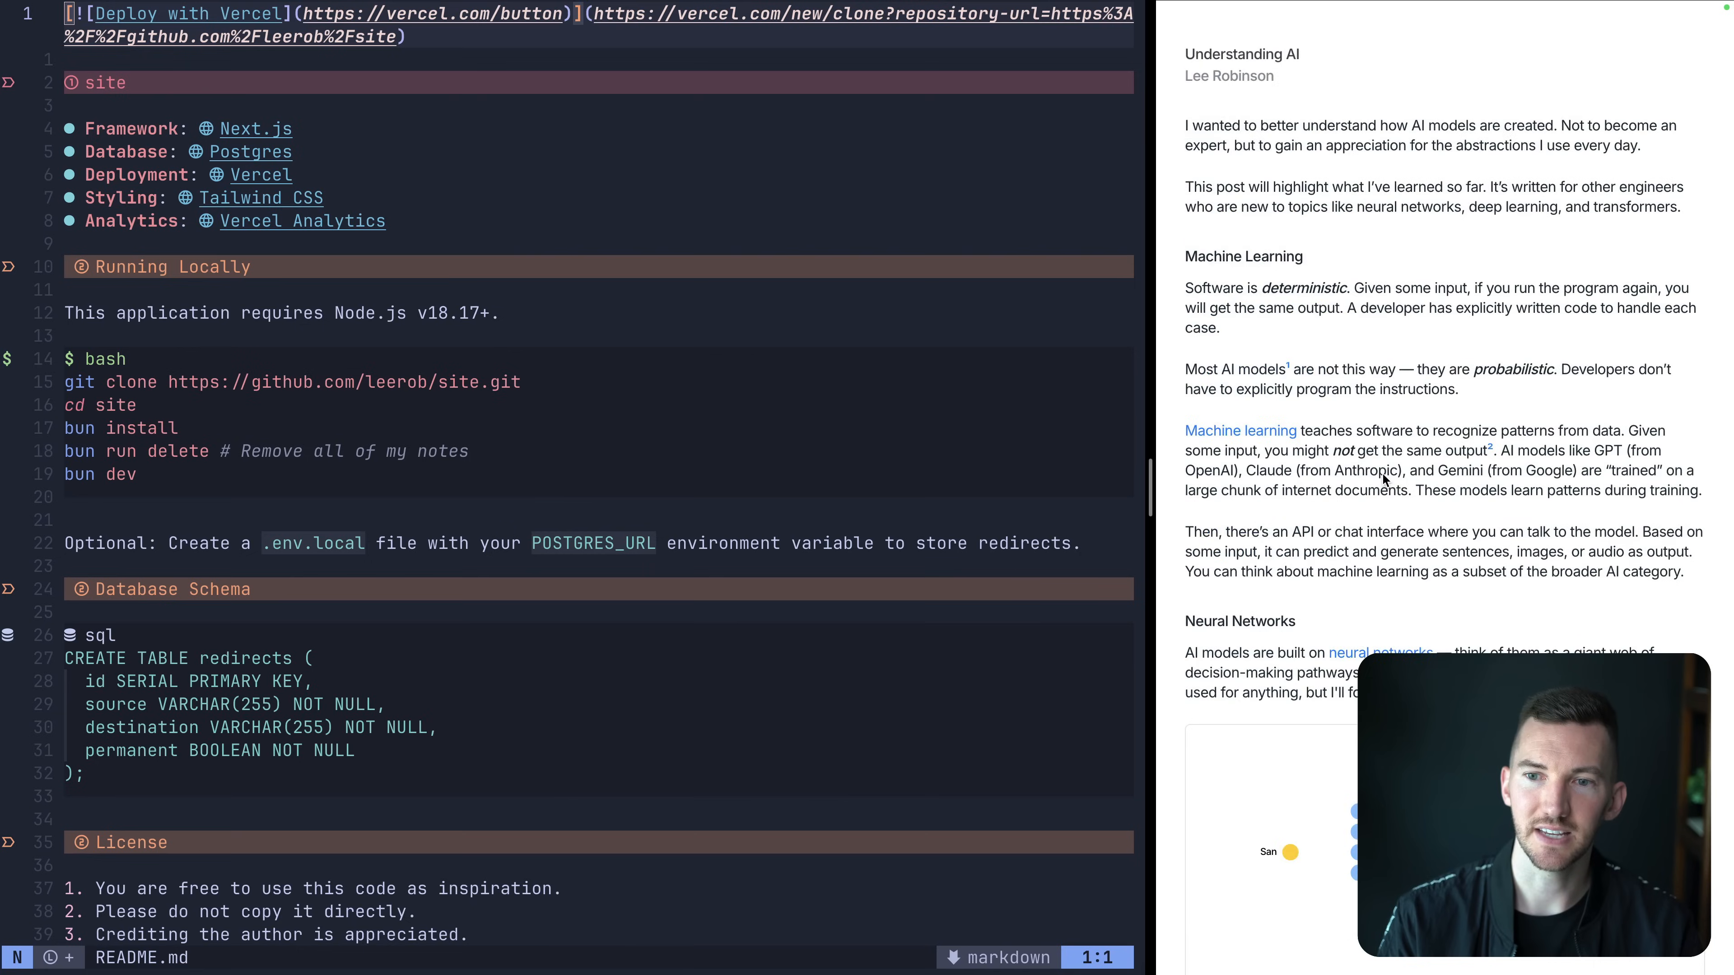
scroll(down, 3)
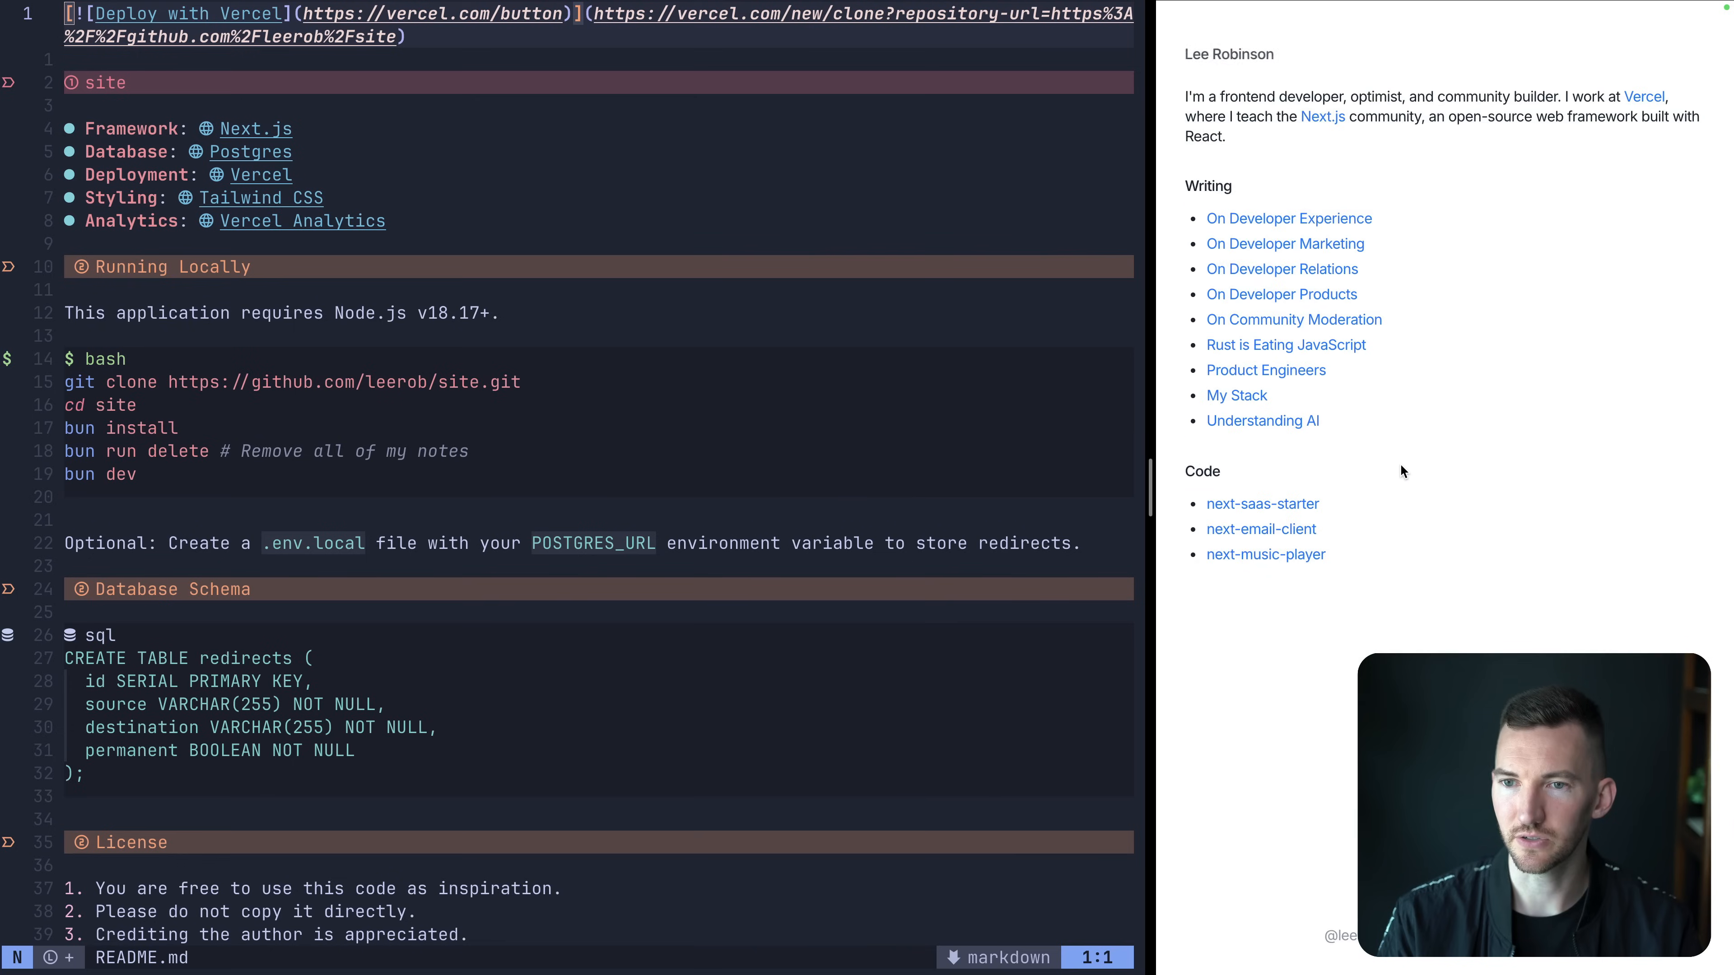
mouse_move(1443, 253)
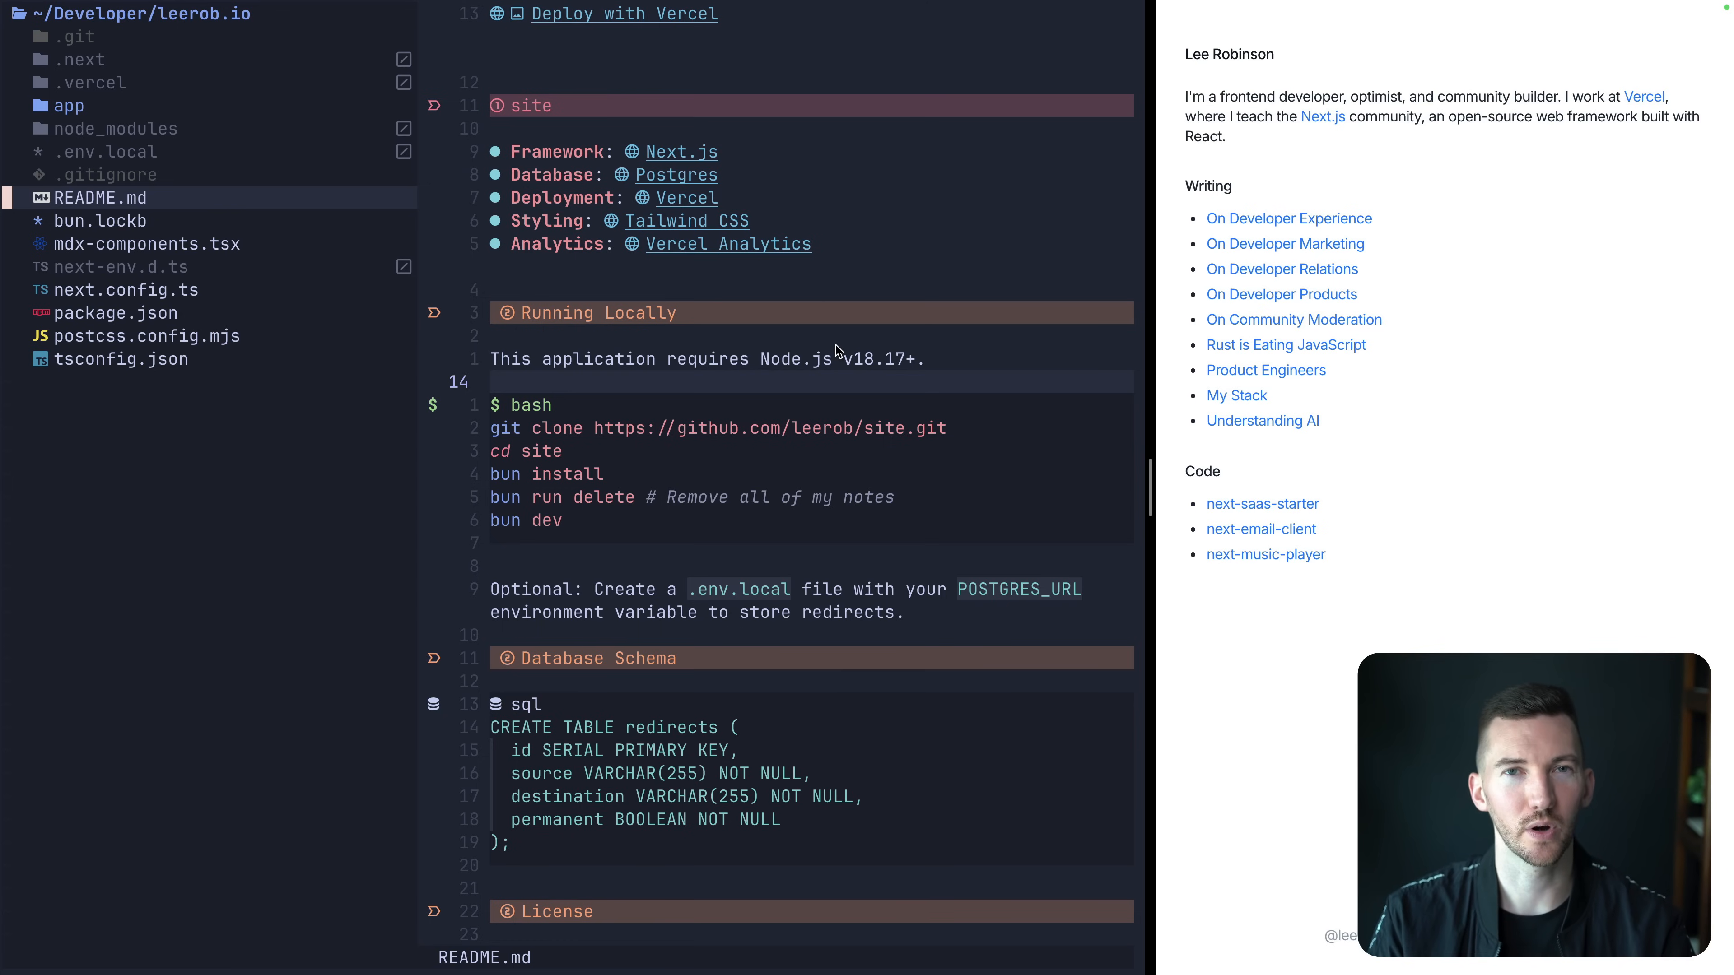
Open next.config.ts showing the MDX setup and Postgres-backed redirects.
click(125, 290)
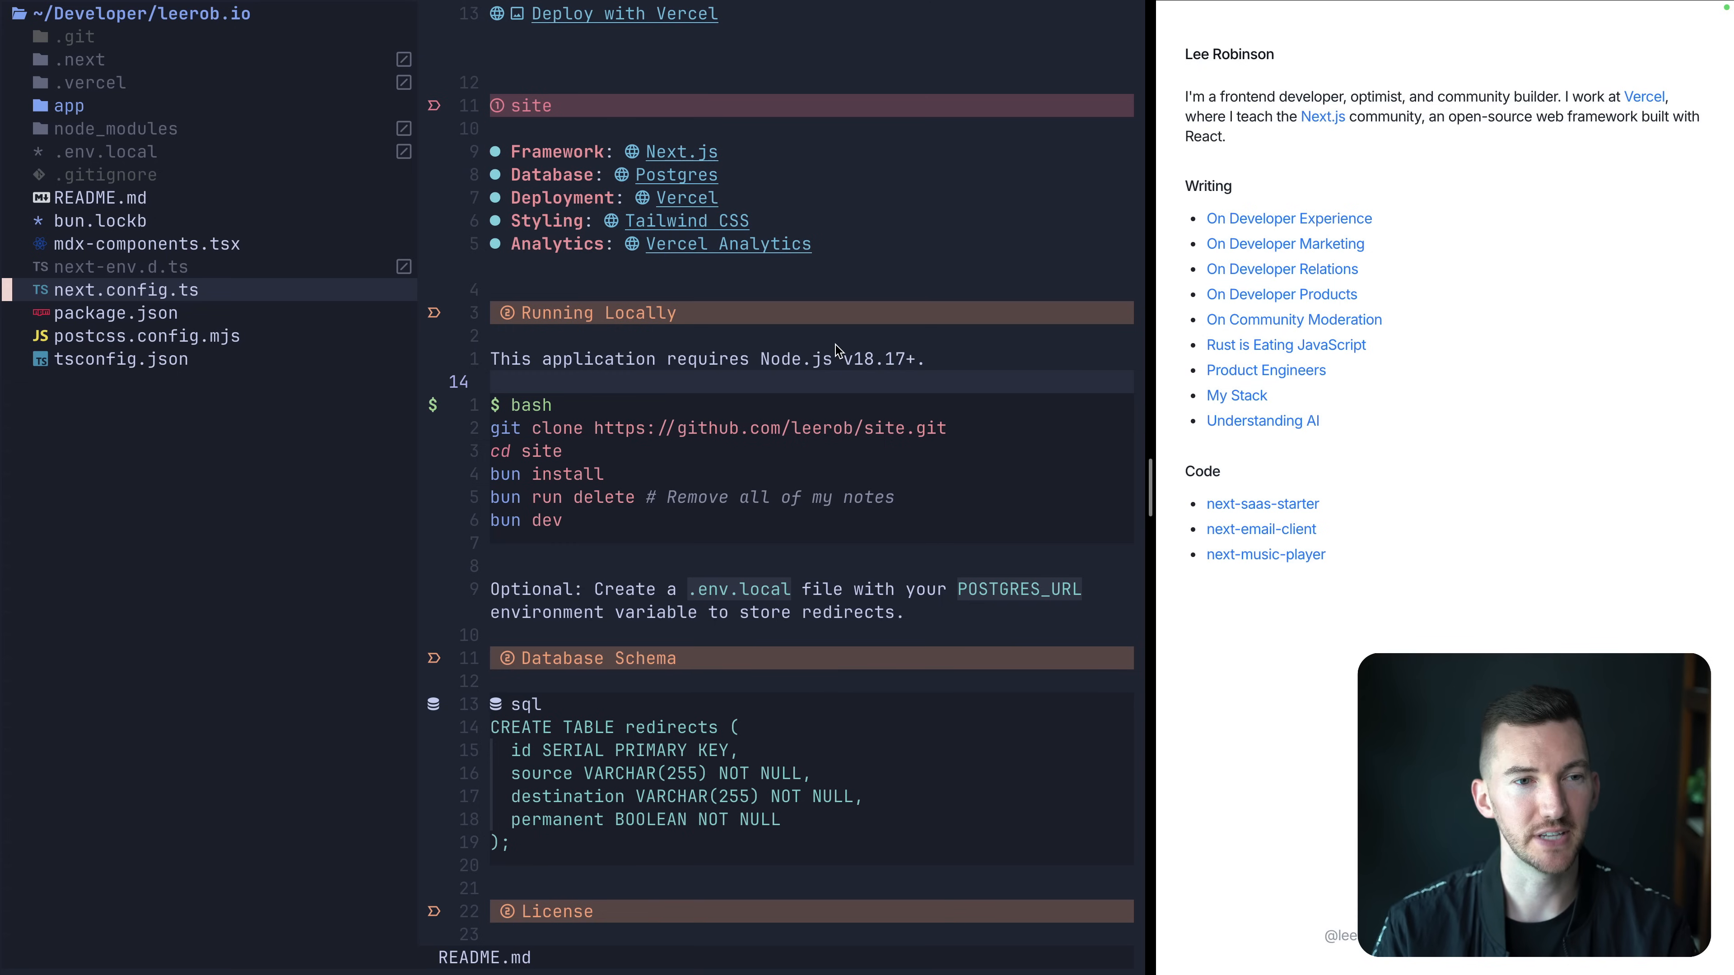
click(126, 290)
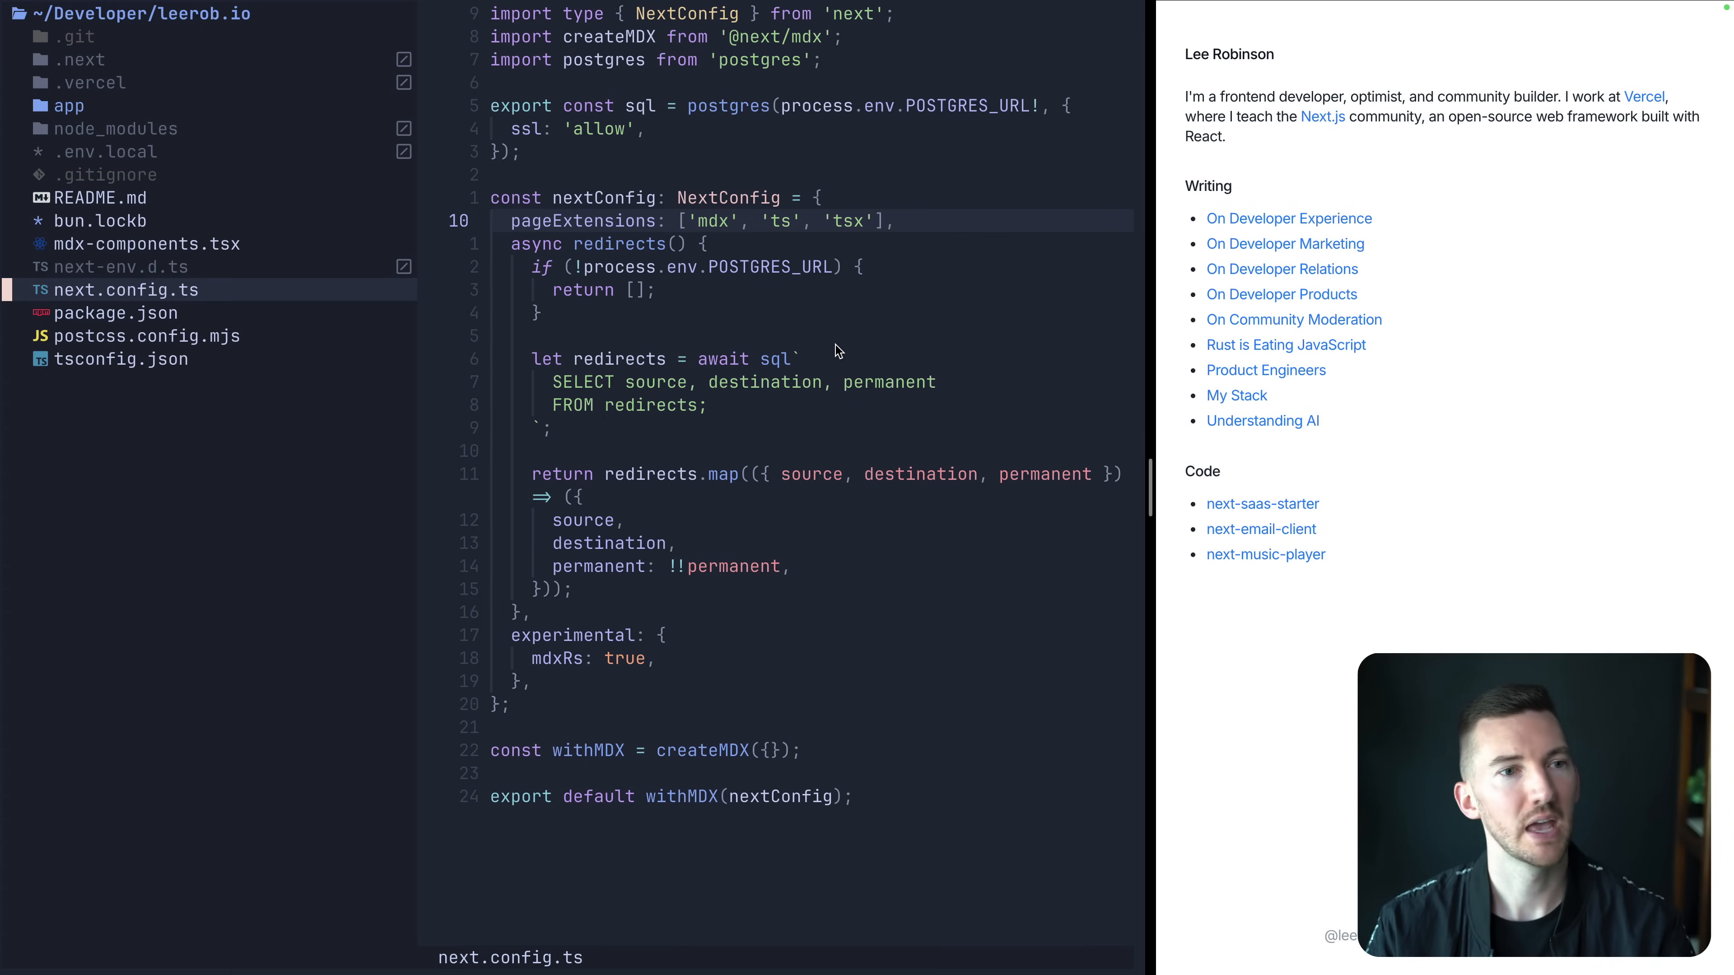
Open package.json and highlight the mdx-js dependency lines.
click(115, 313)
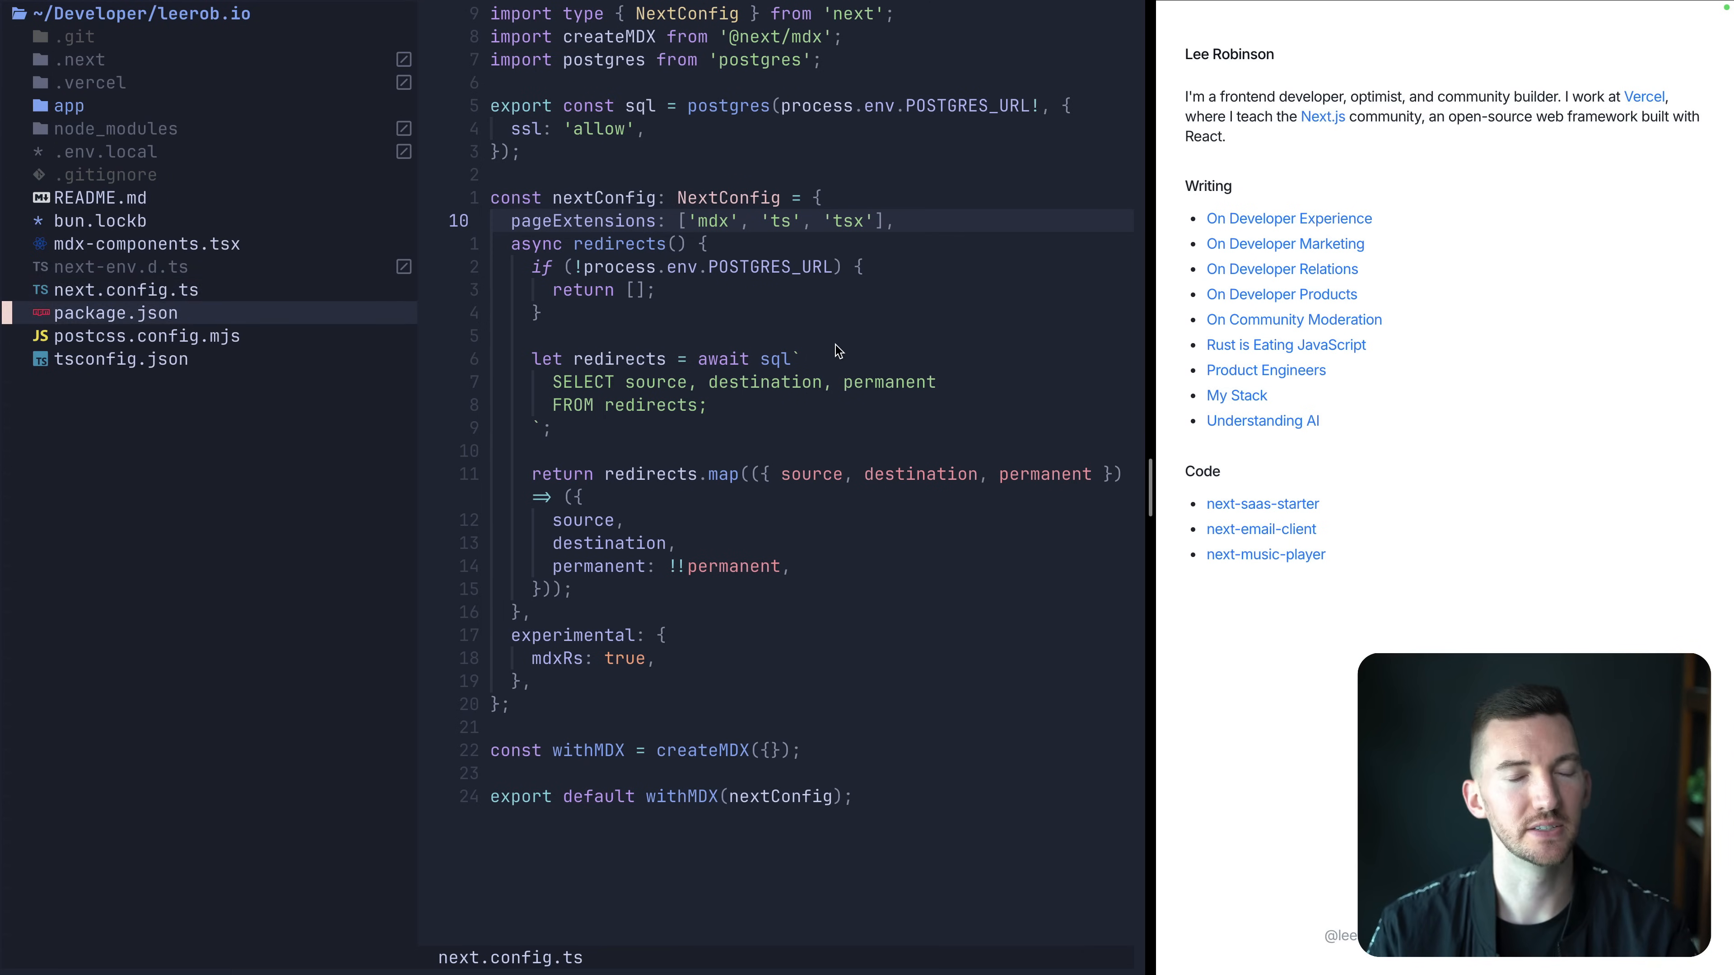
click(115, 314)
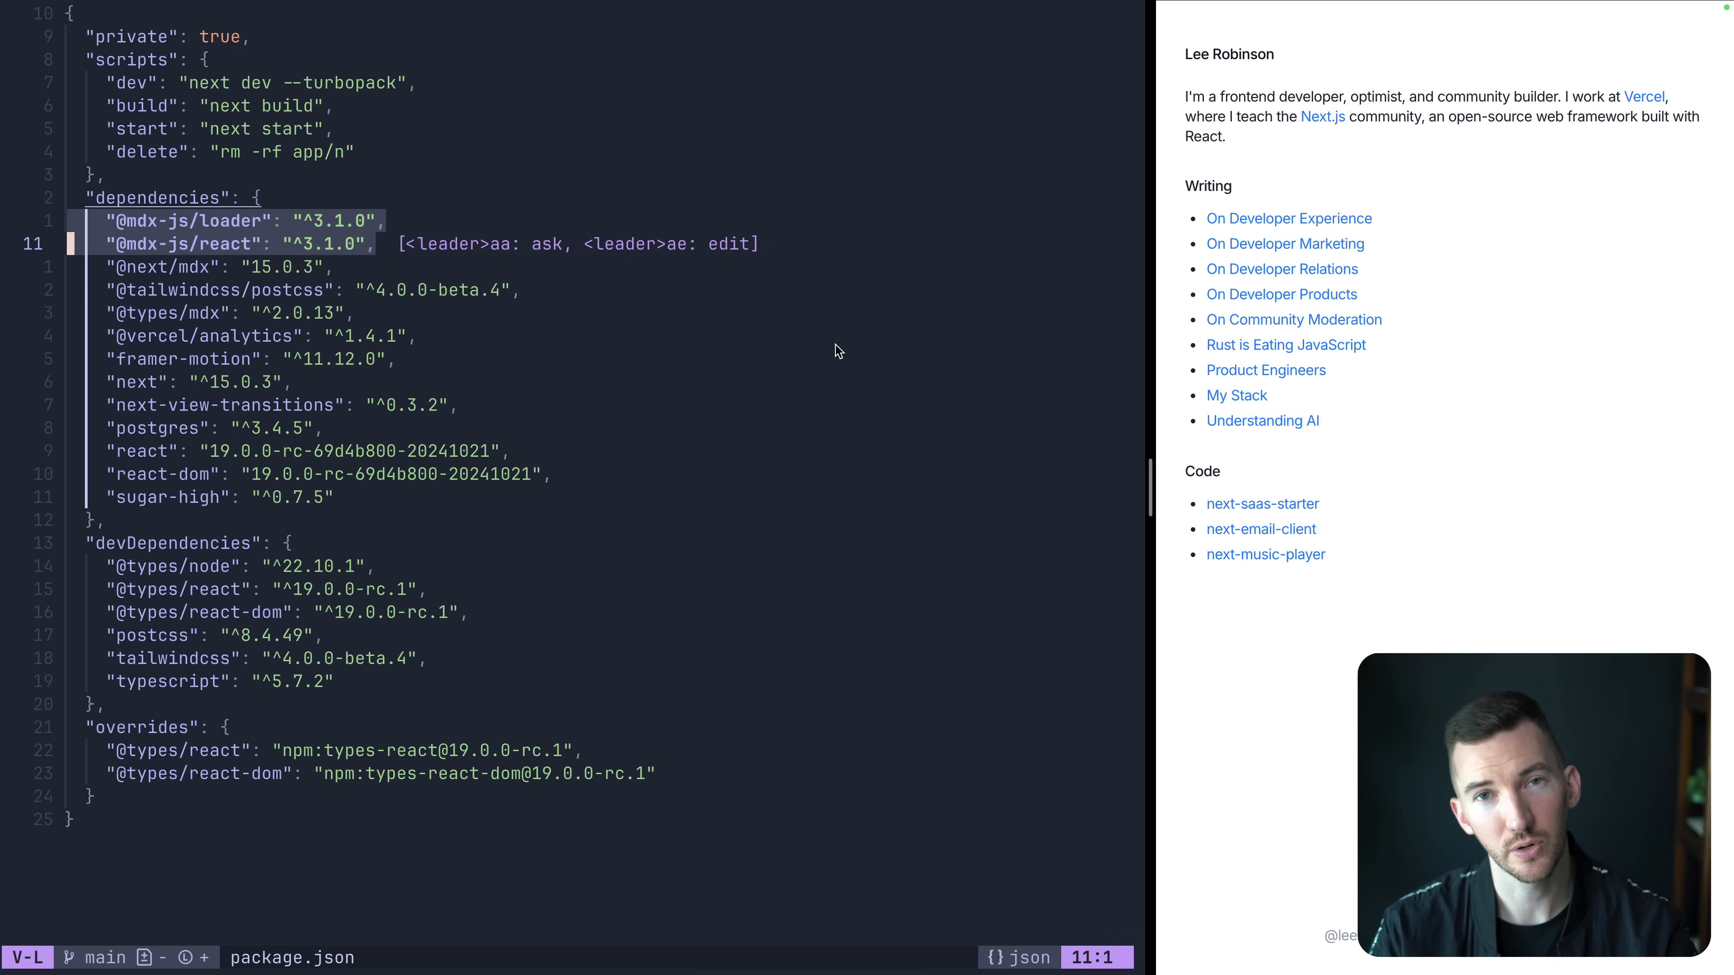
key(Escape)
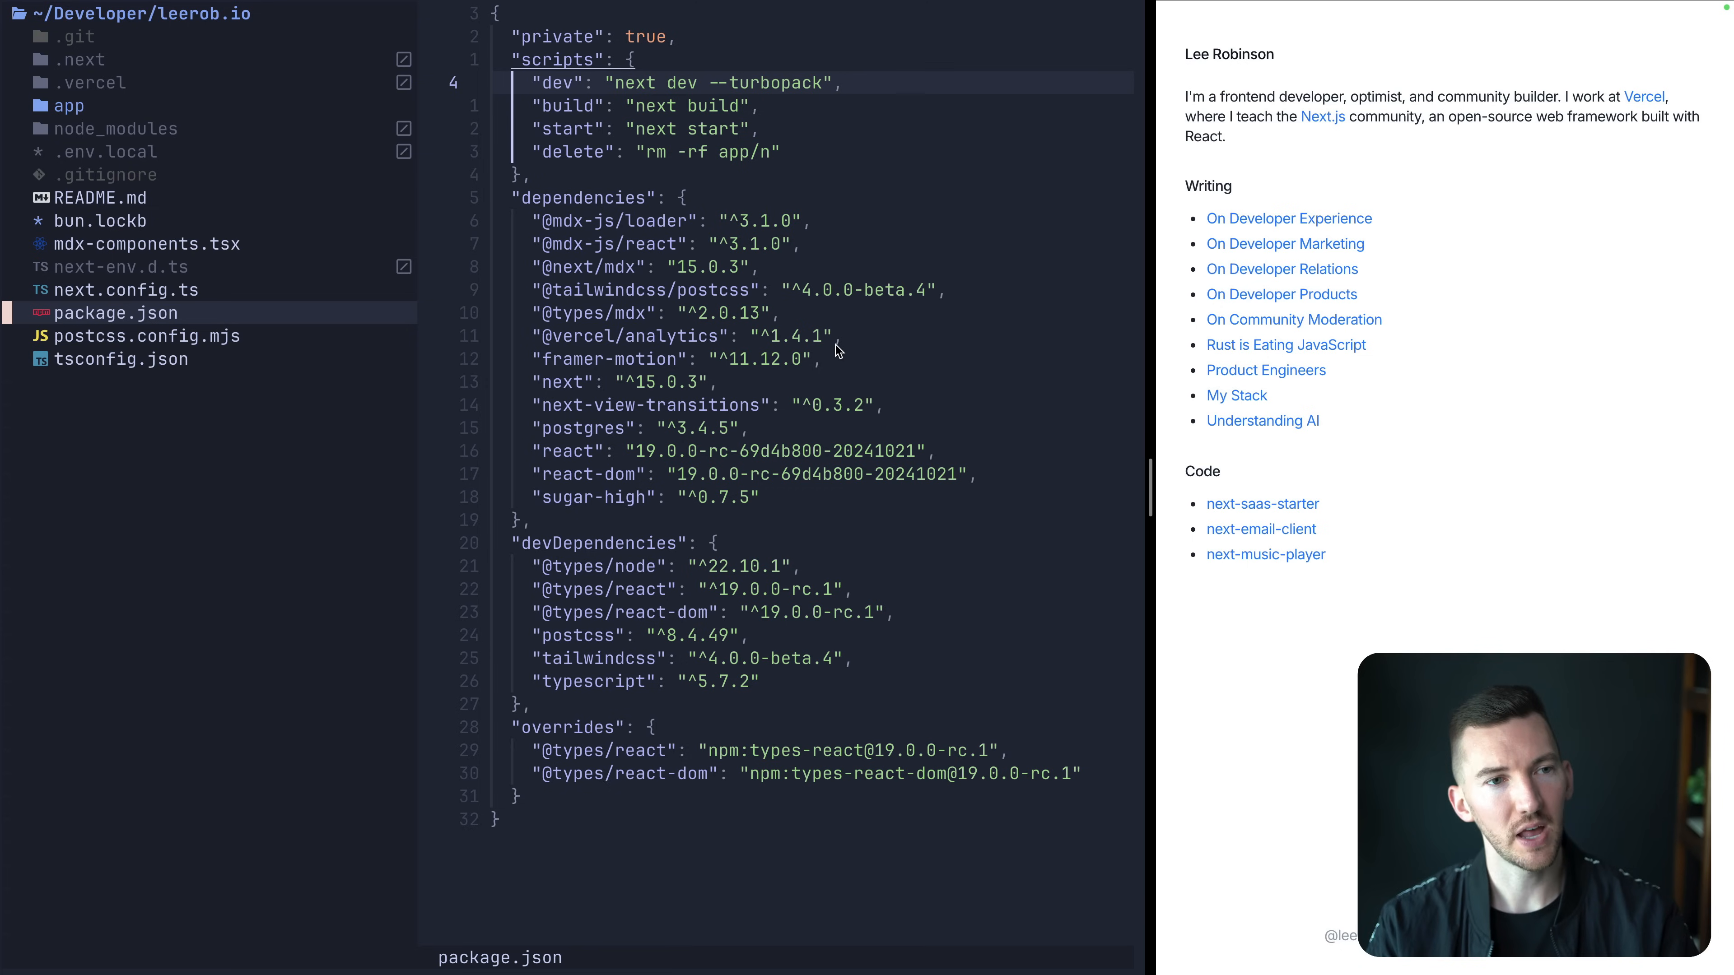
Open mdx-components.tsx, highlight the heading components, then read down to the link handling.
click(147, 244)
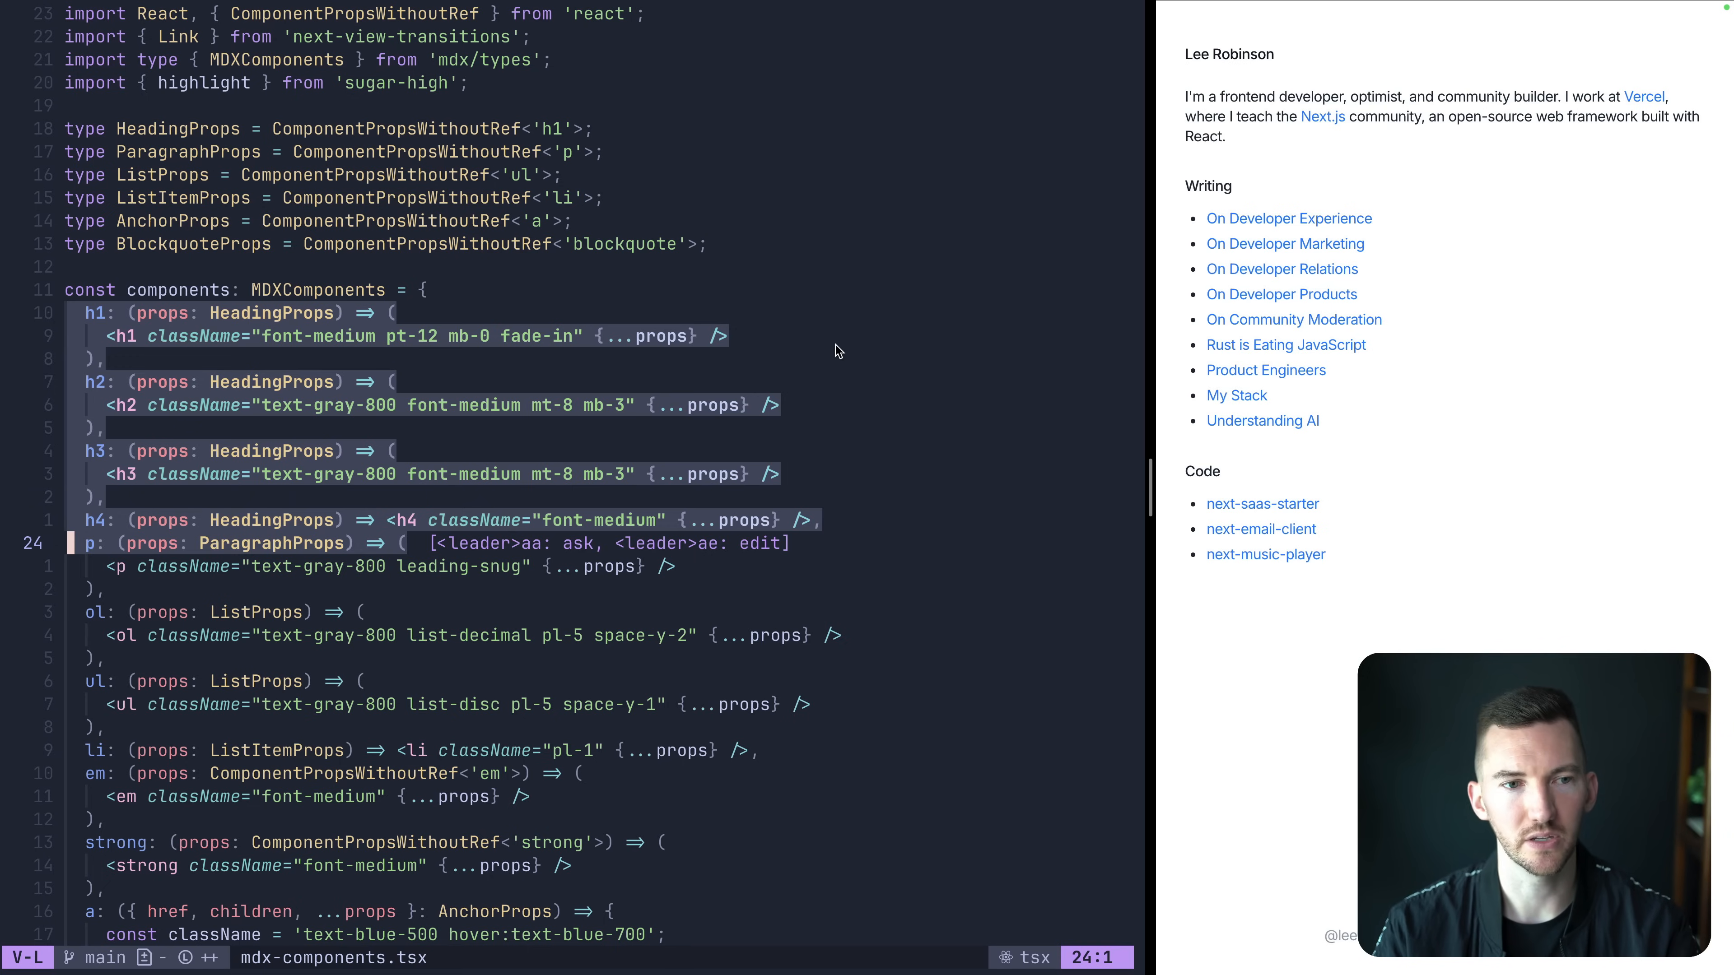
key(Escape)
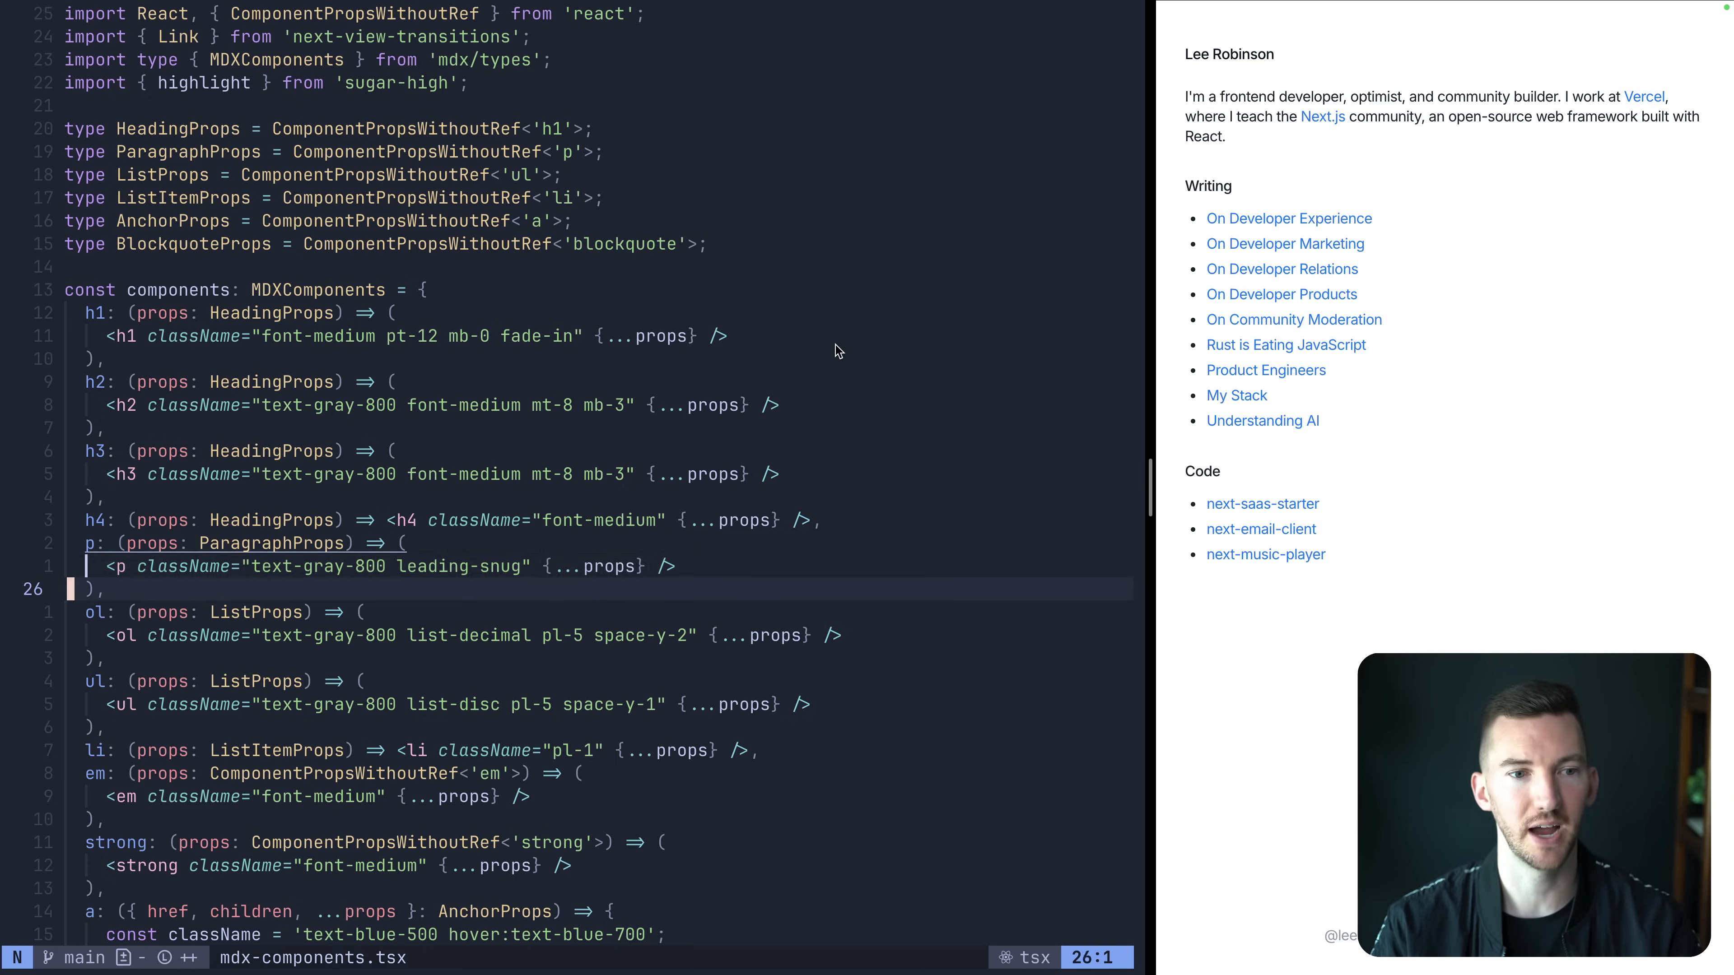
scroll(down, 3)
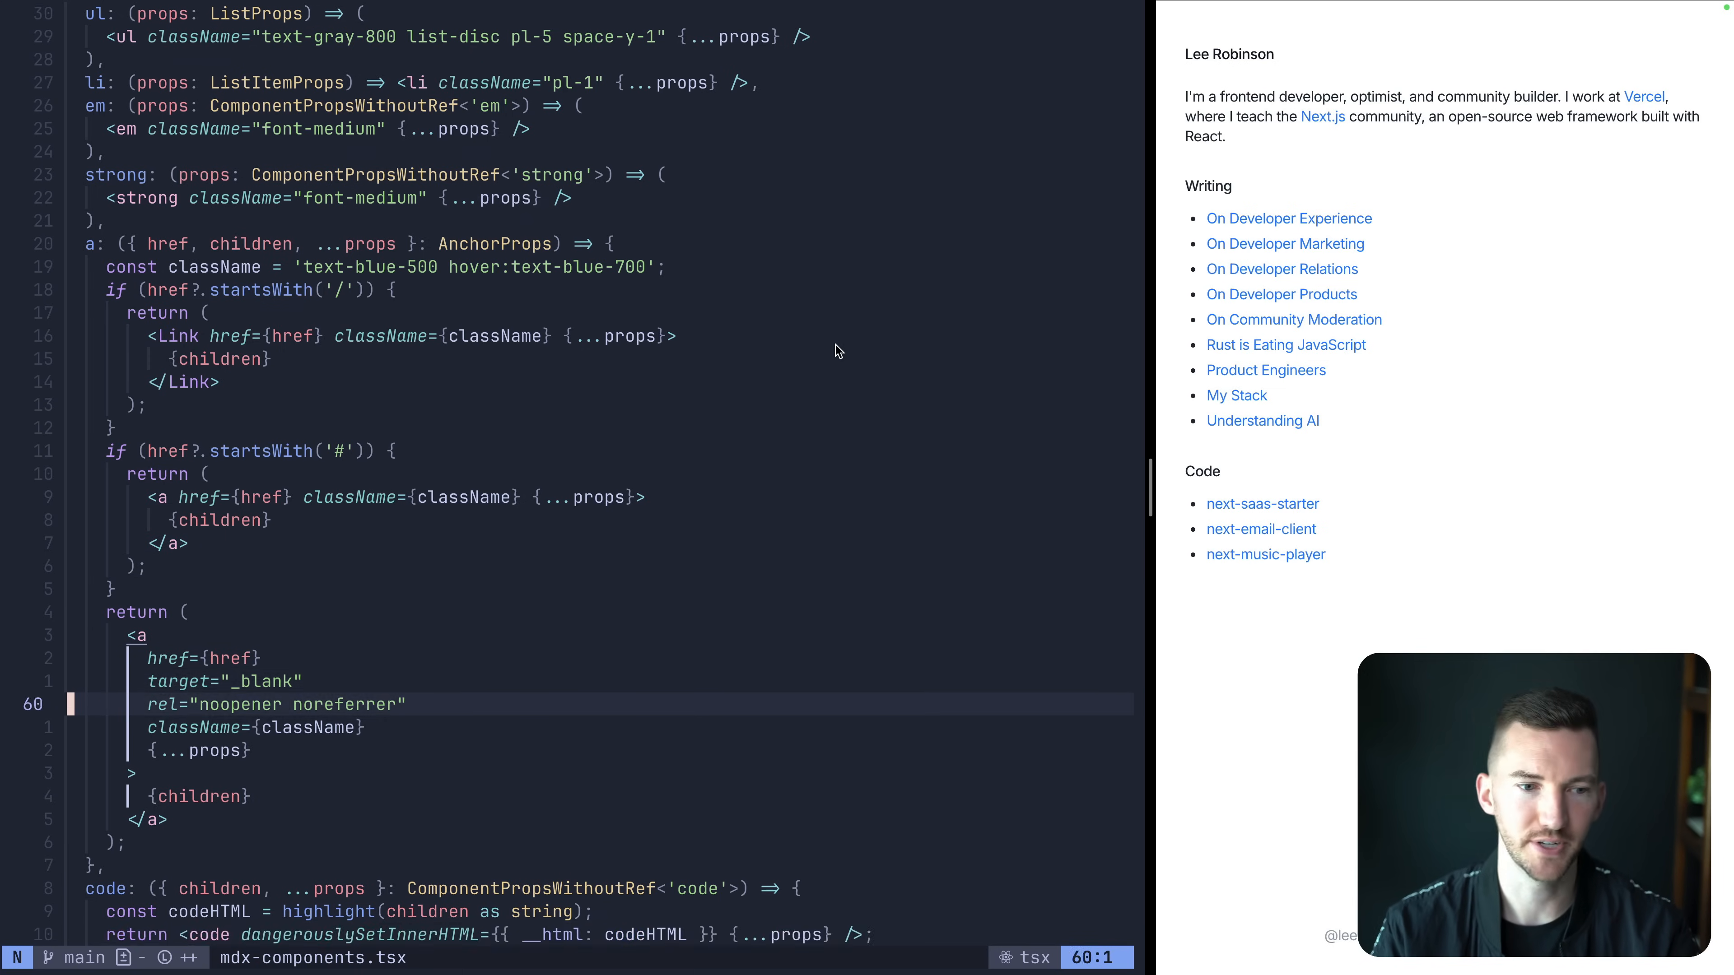
Scroll to the code, table and blockquote components and the useMDXComponents export.
scroll(down, 3)
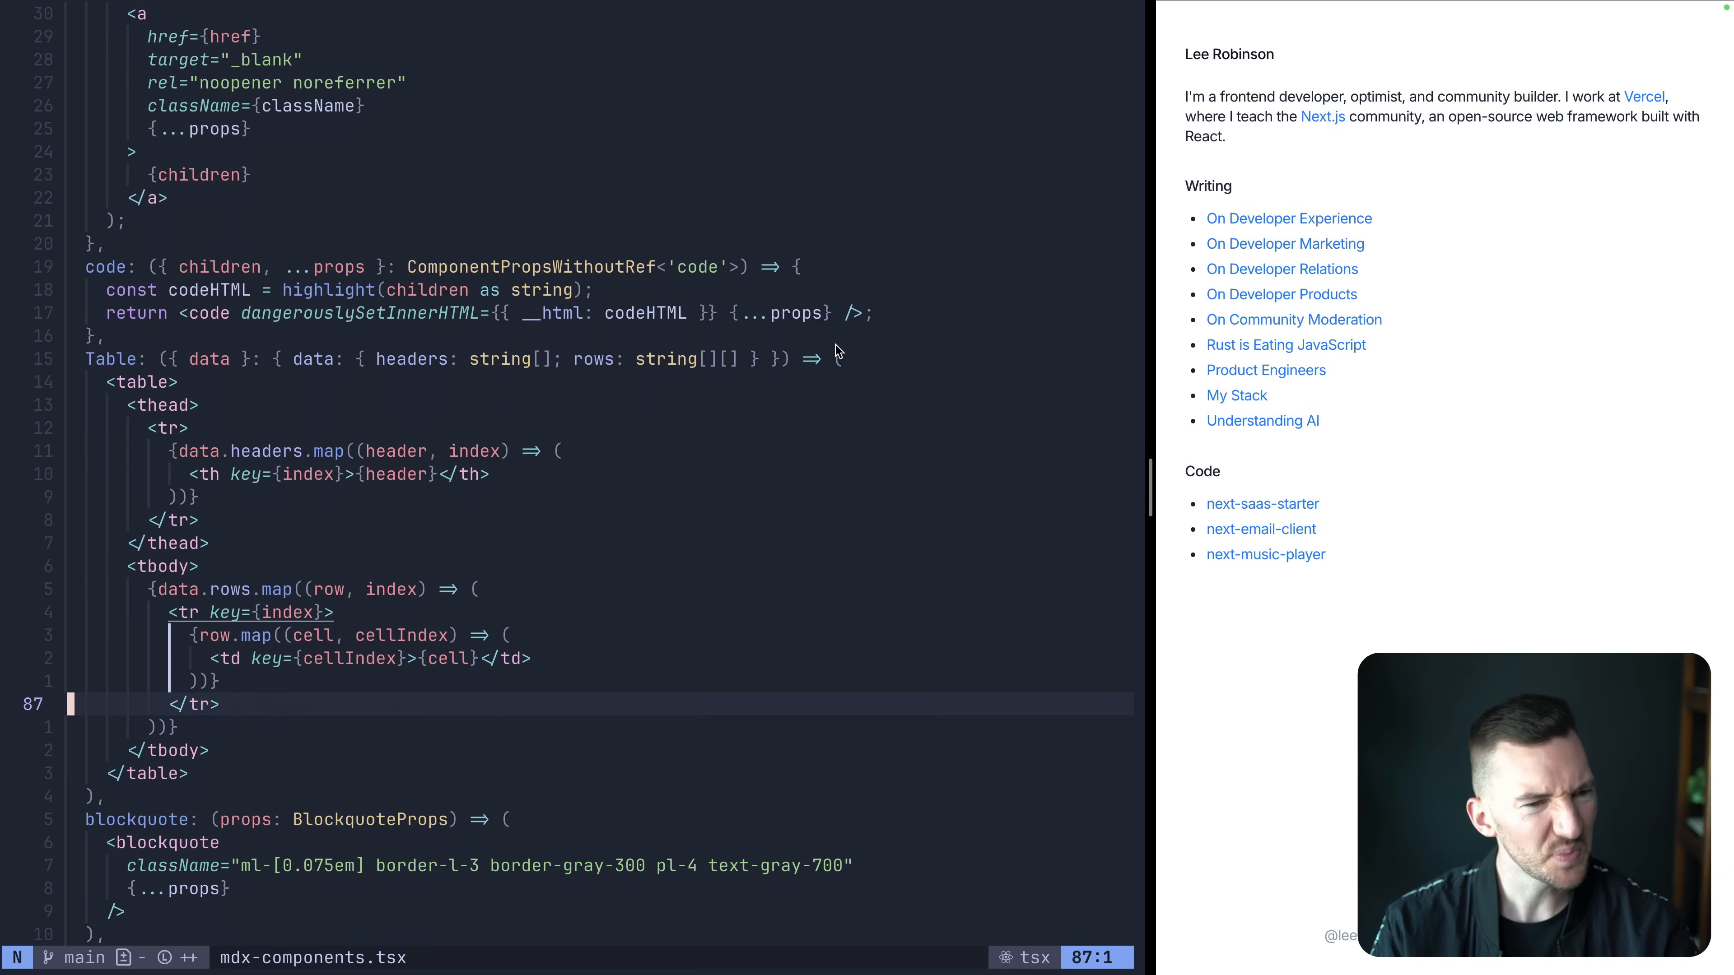
scroll(down, 3)
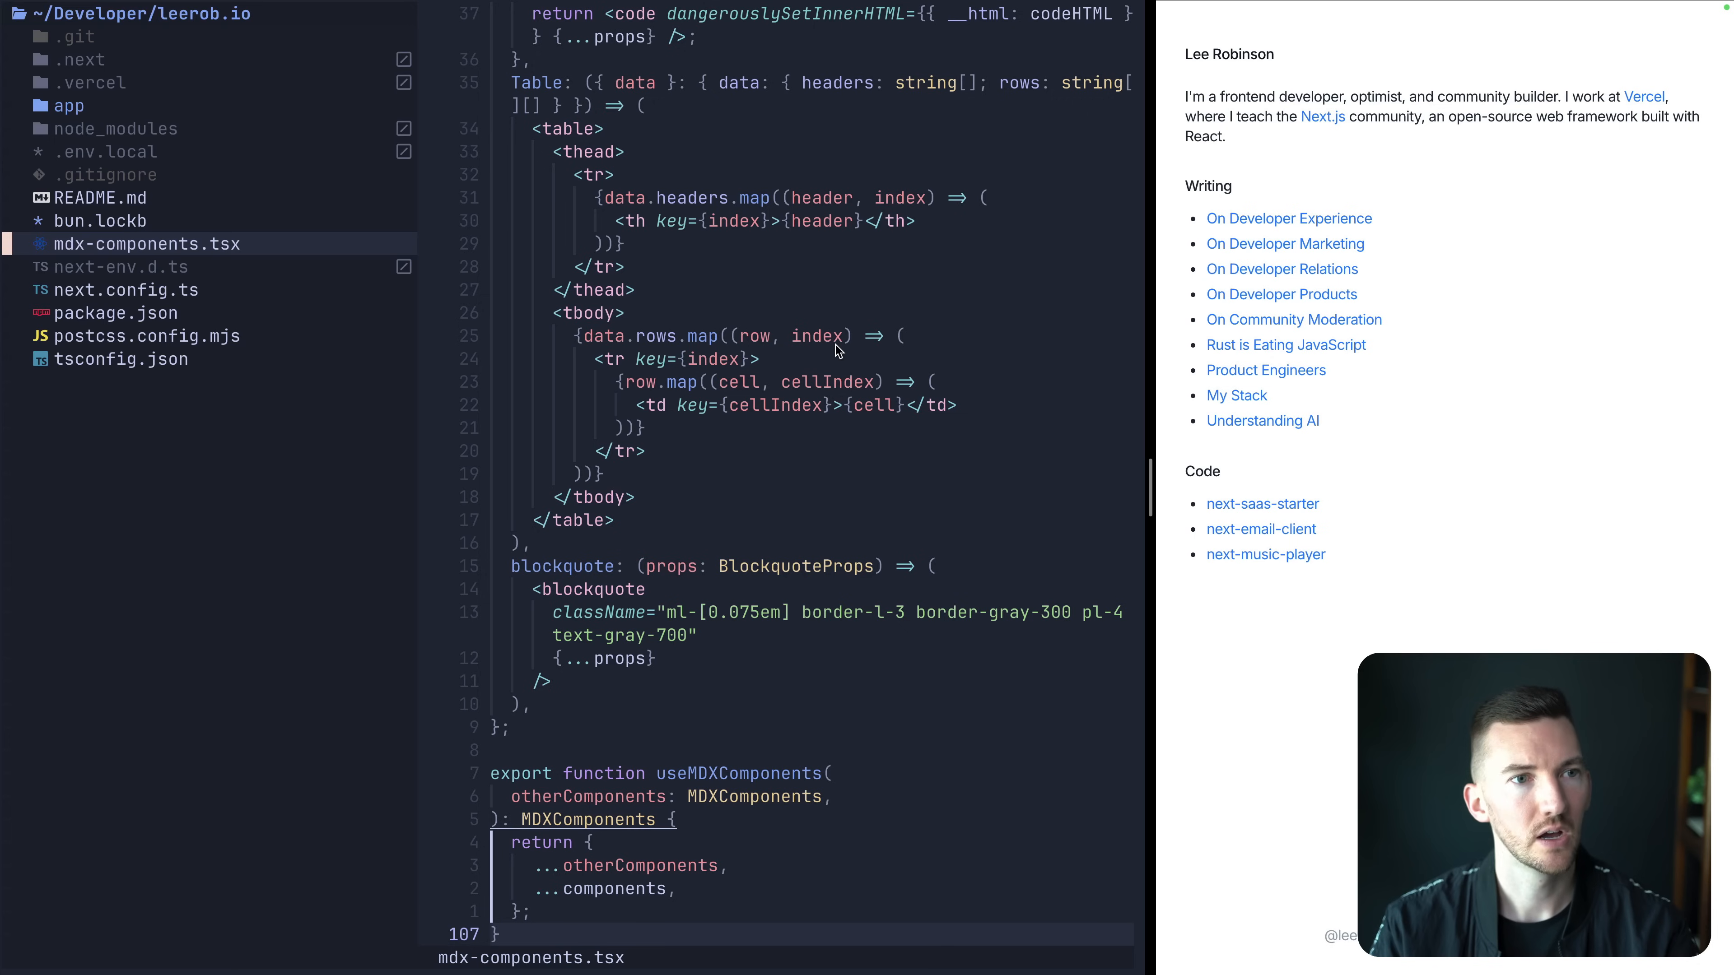
Expand the app folder and open the home page's page.mdx.
click(70, 107)
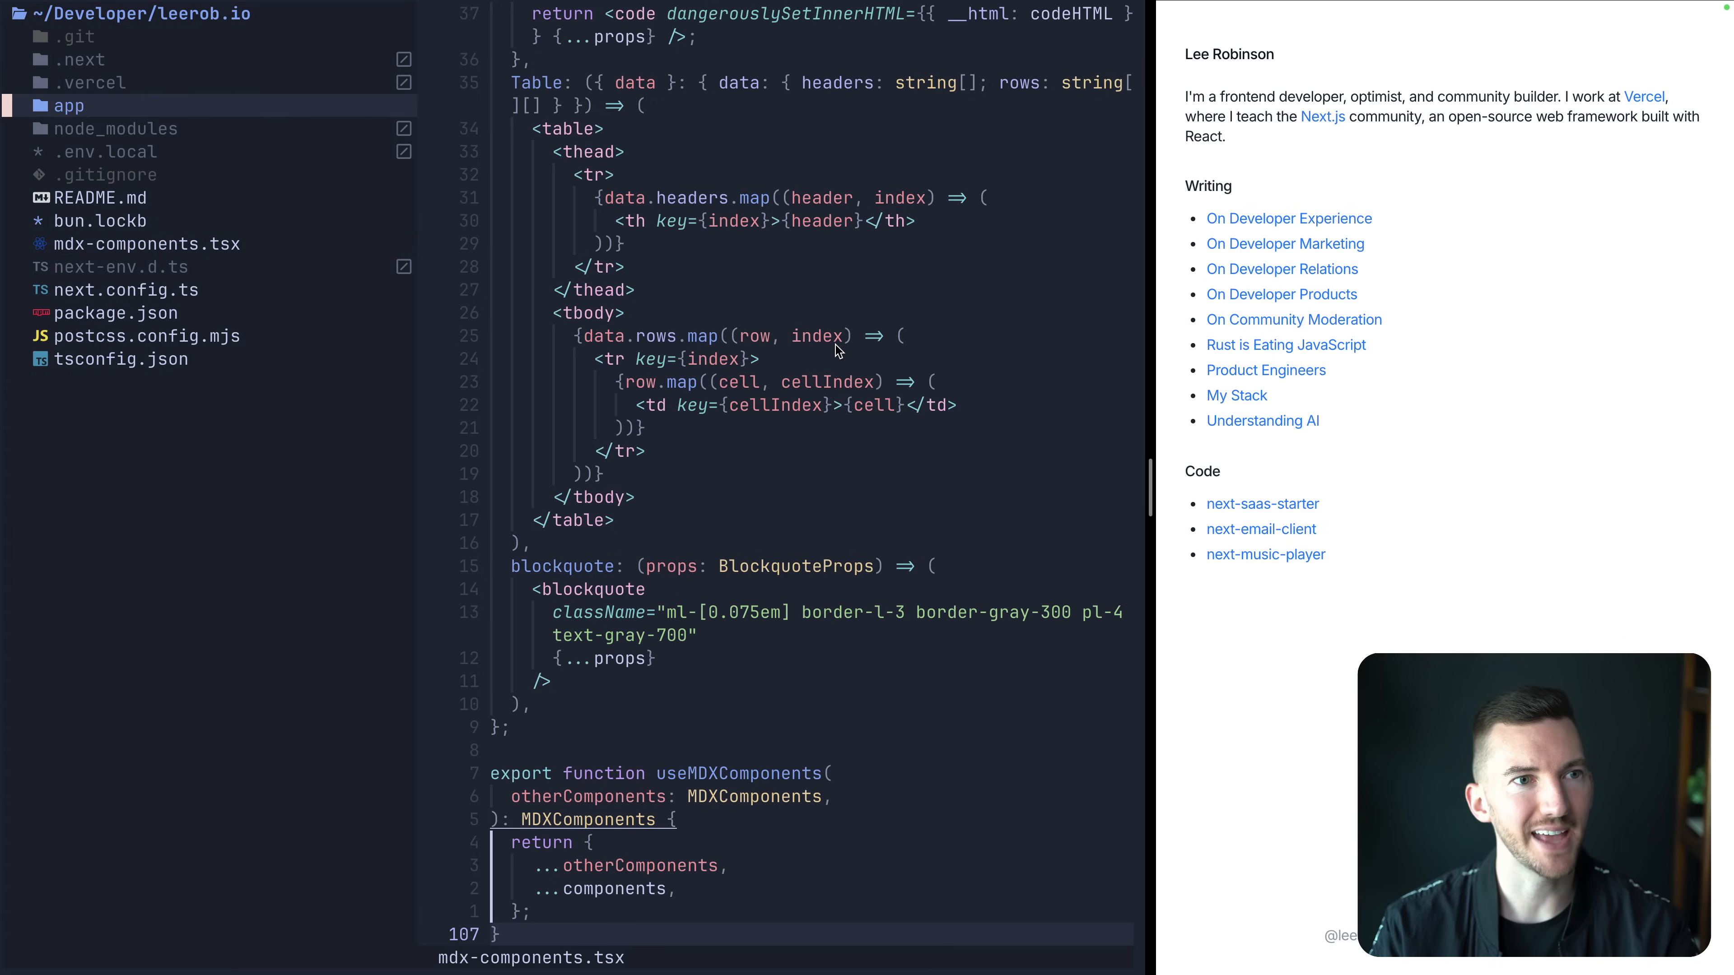
click(69, 106)
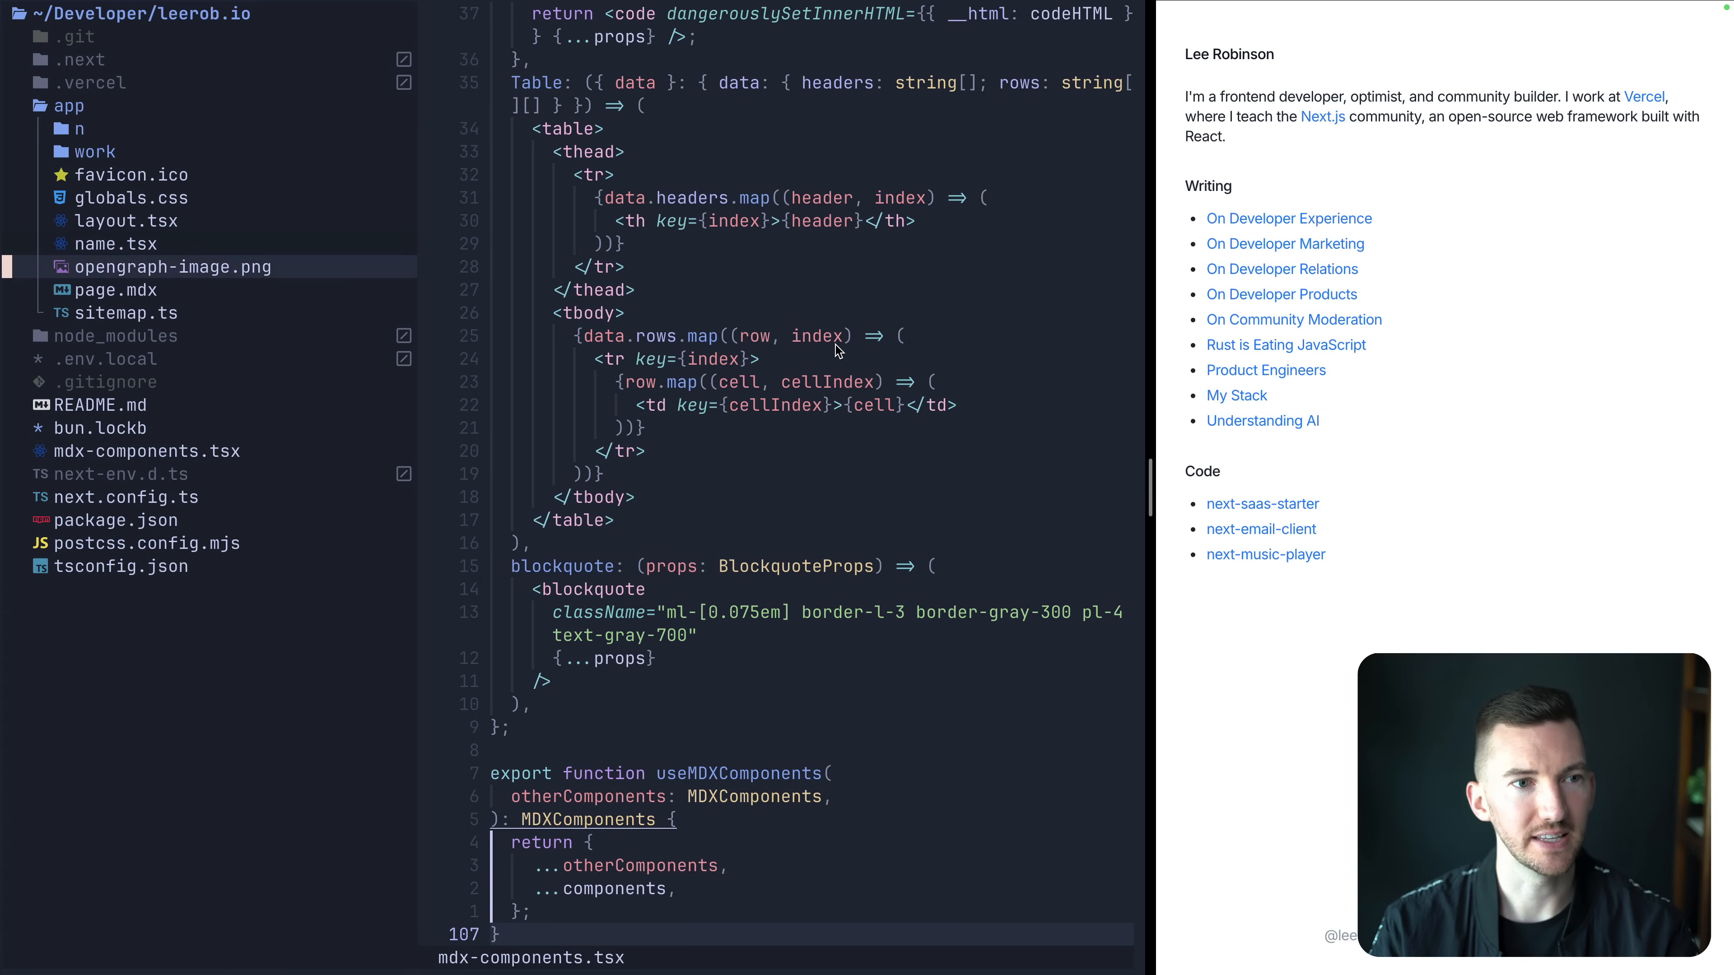
click(116, 291)
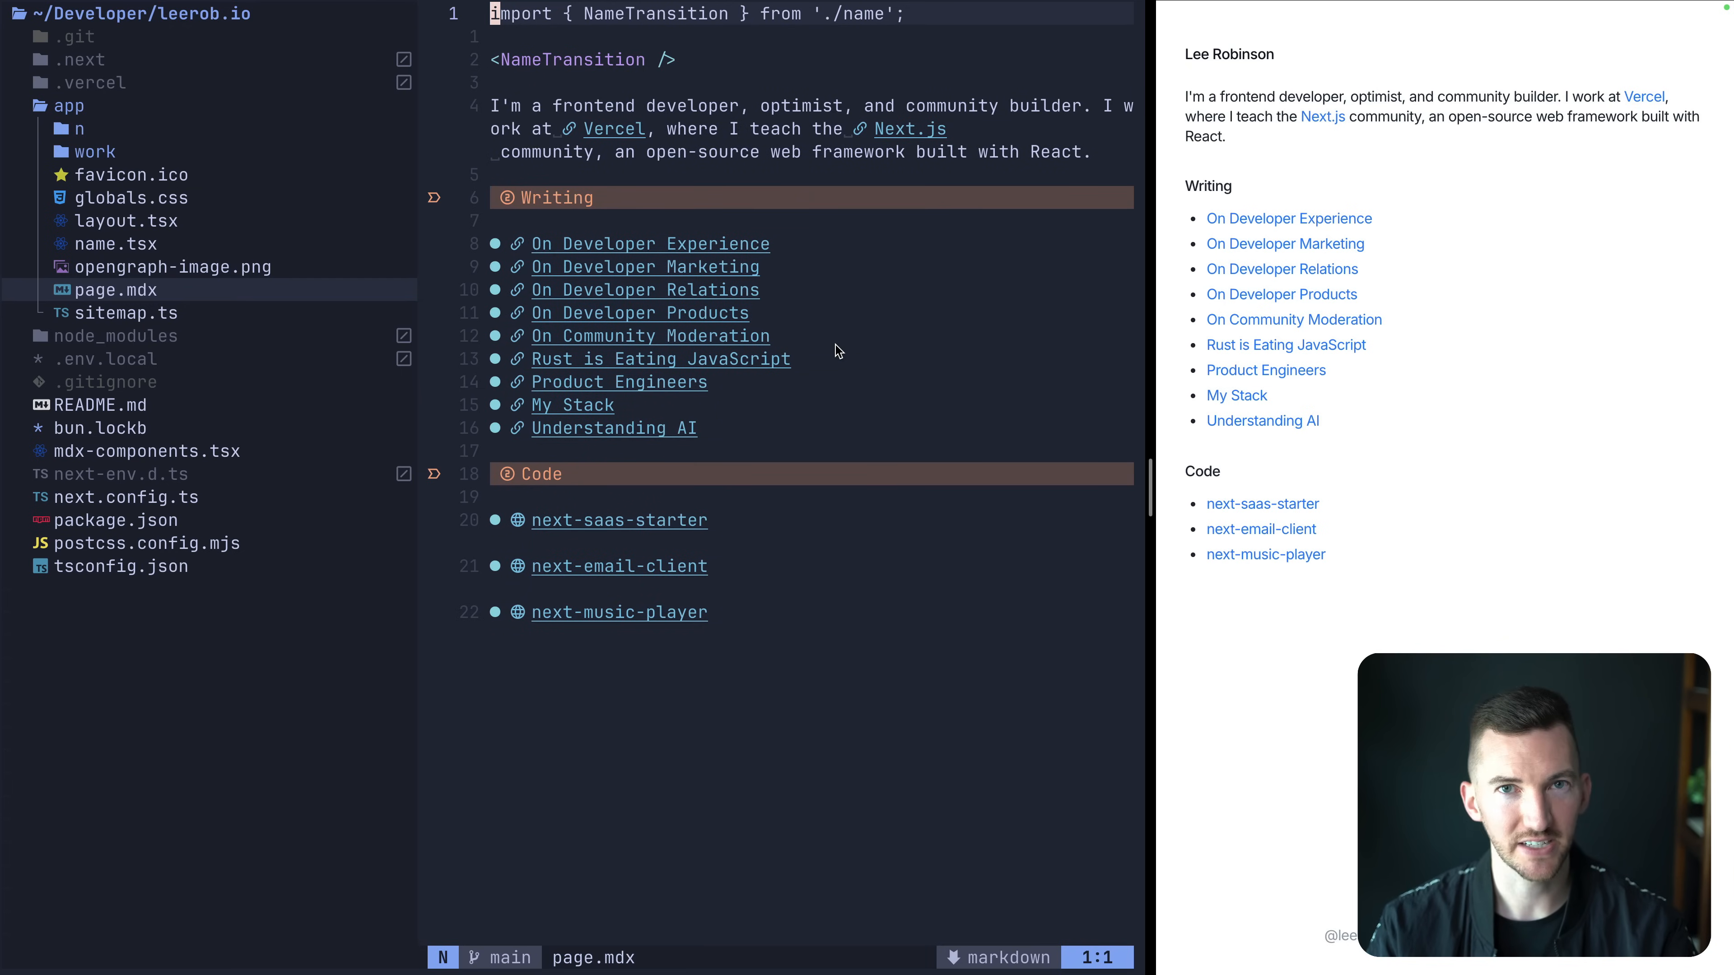
mouse_move(1552, 502)
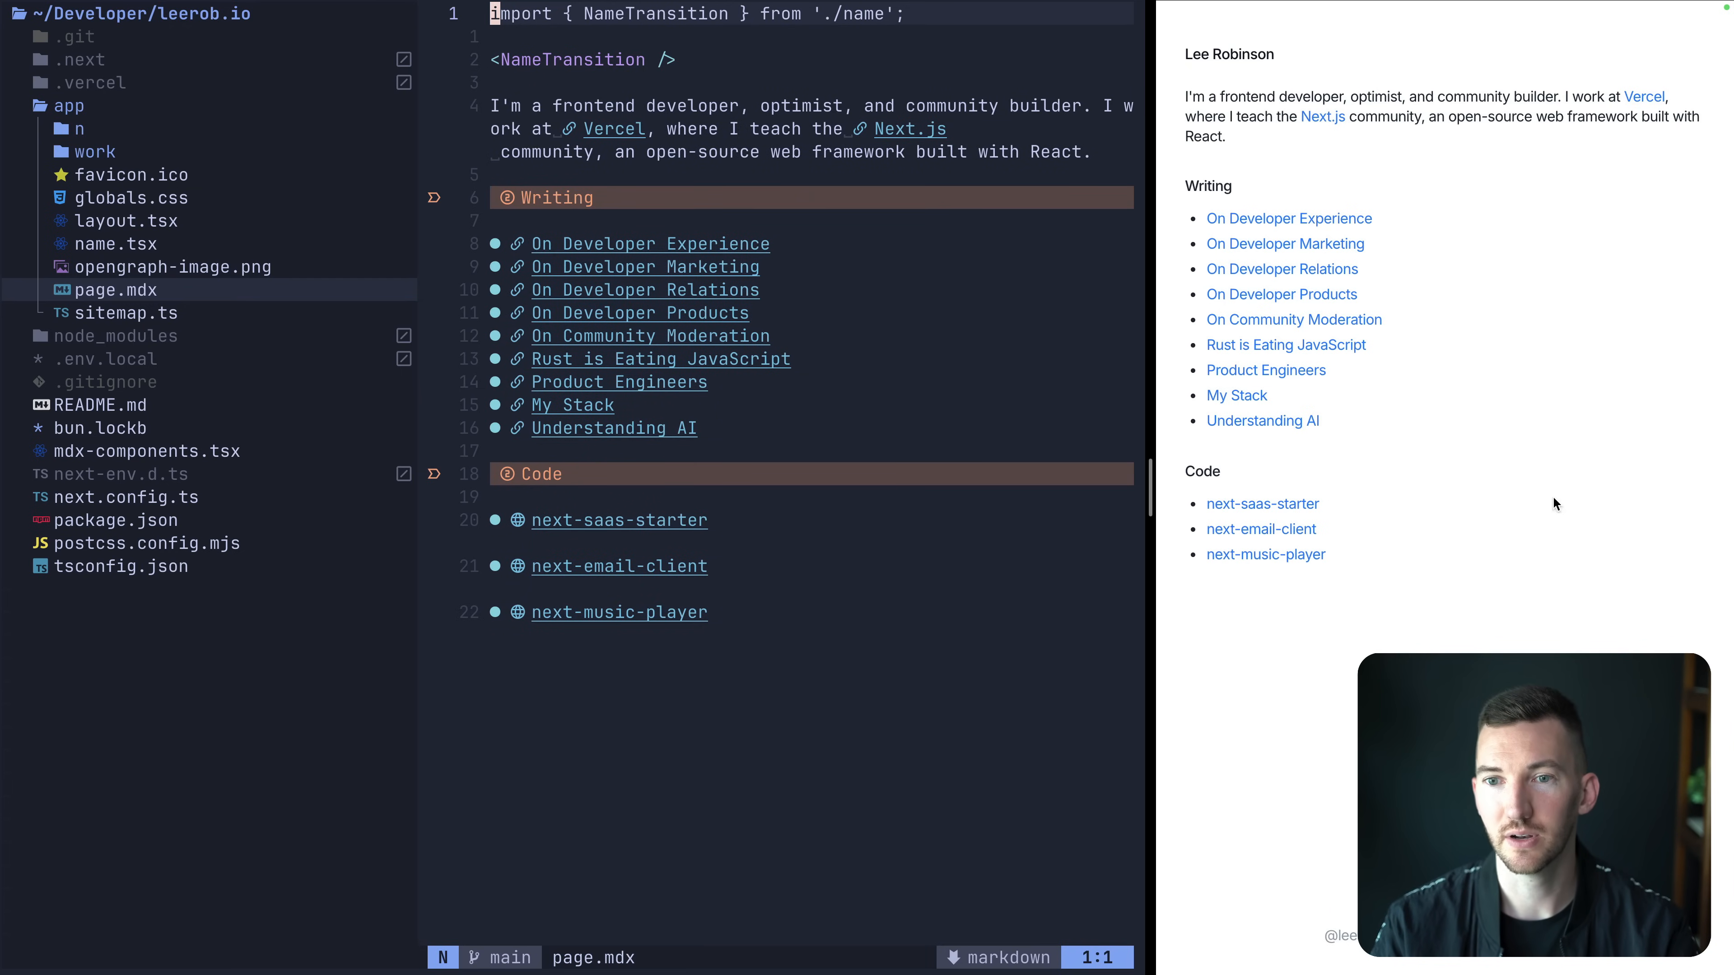
mouse_move(883, 363)
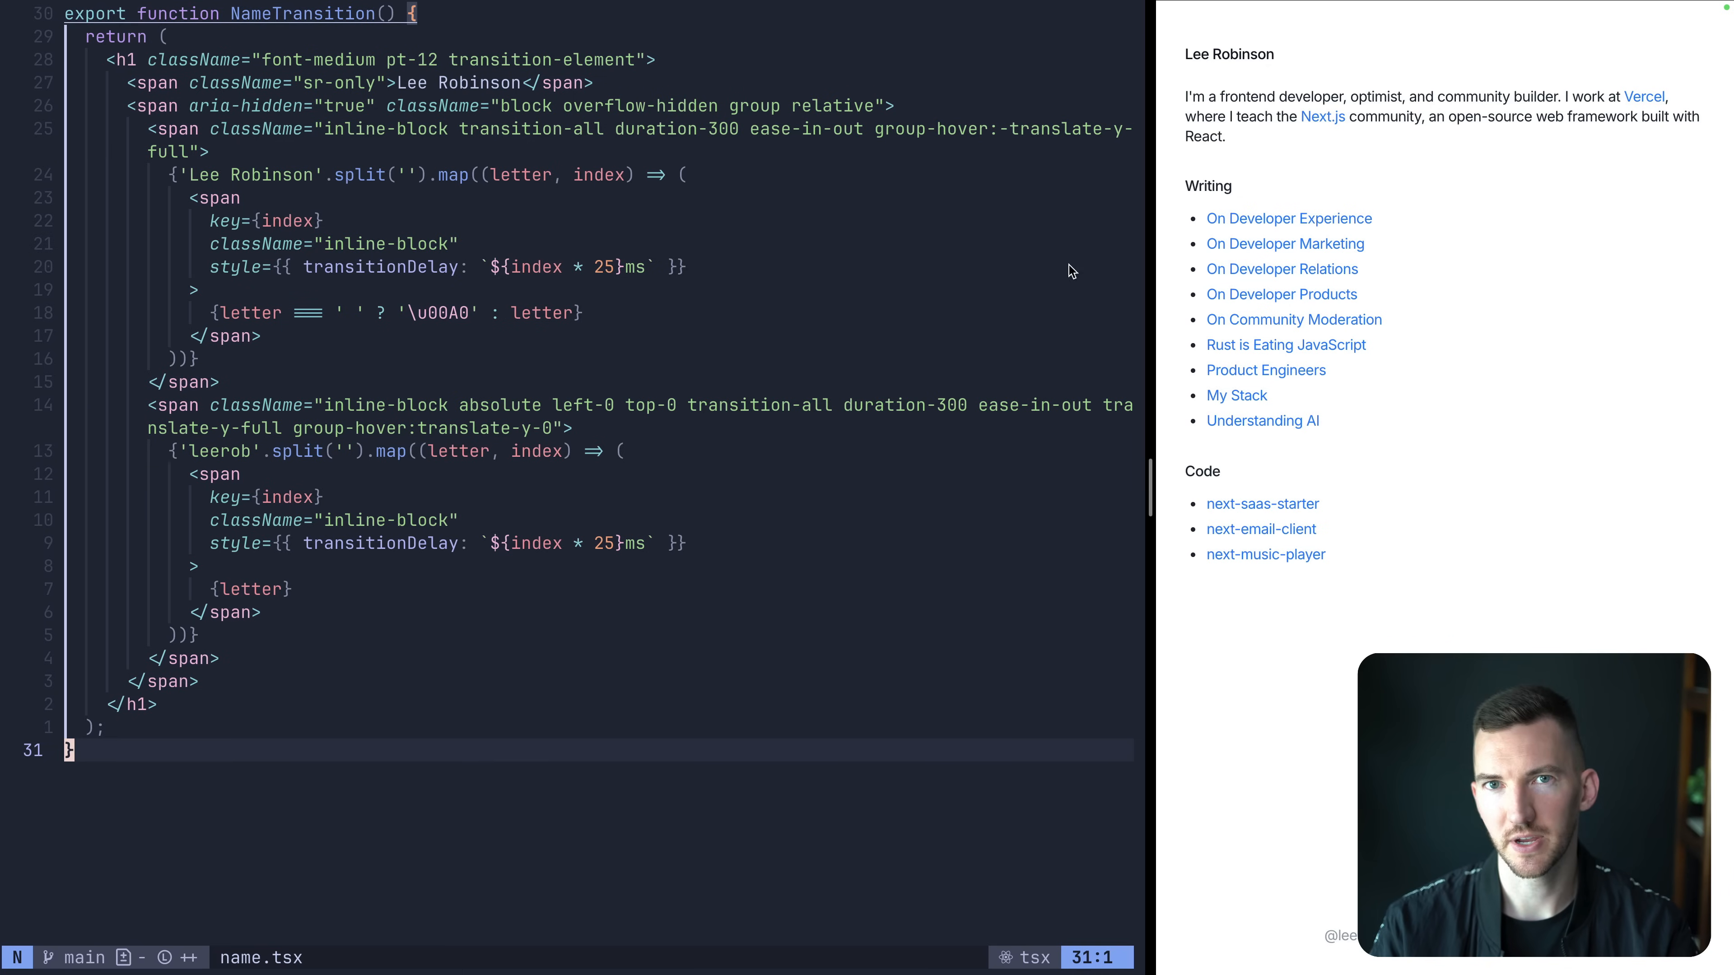
mouse_move(1258, 74)
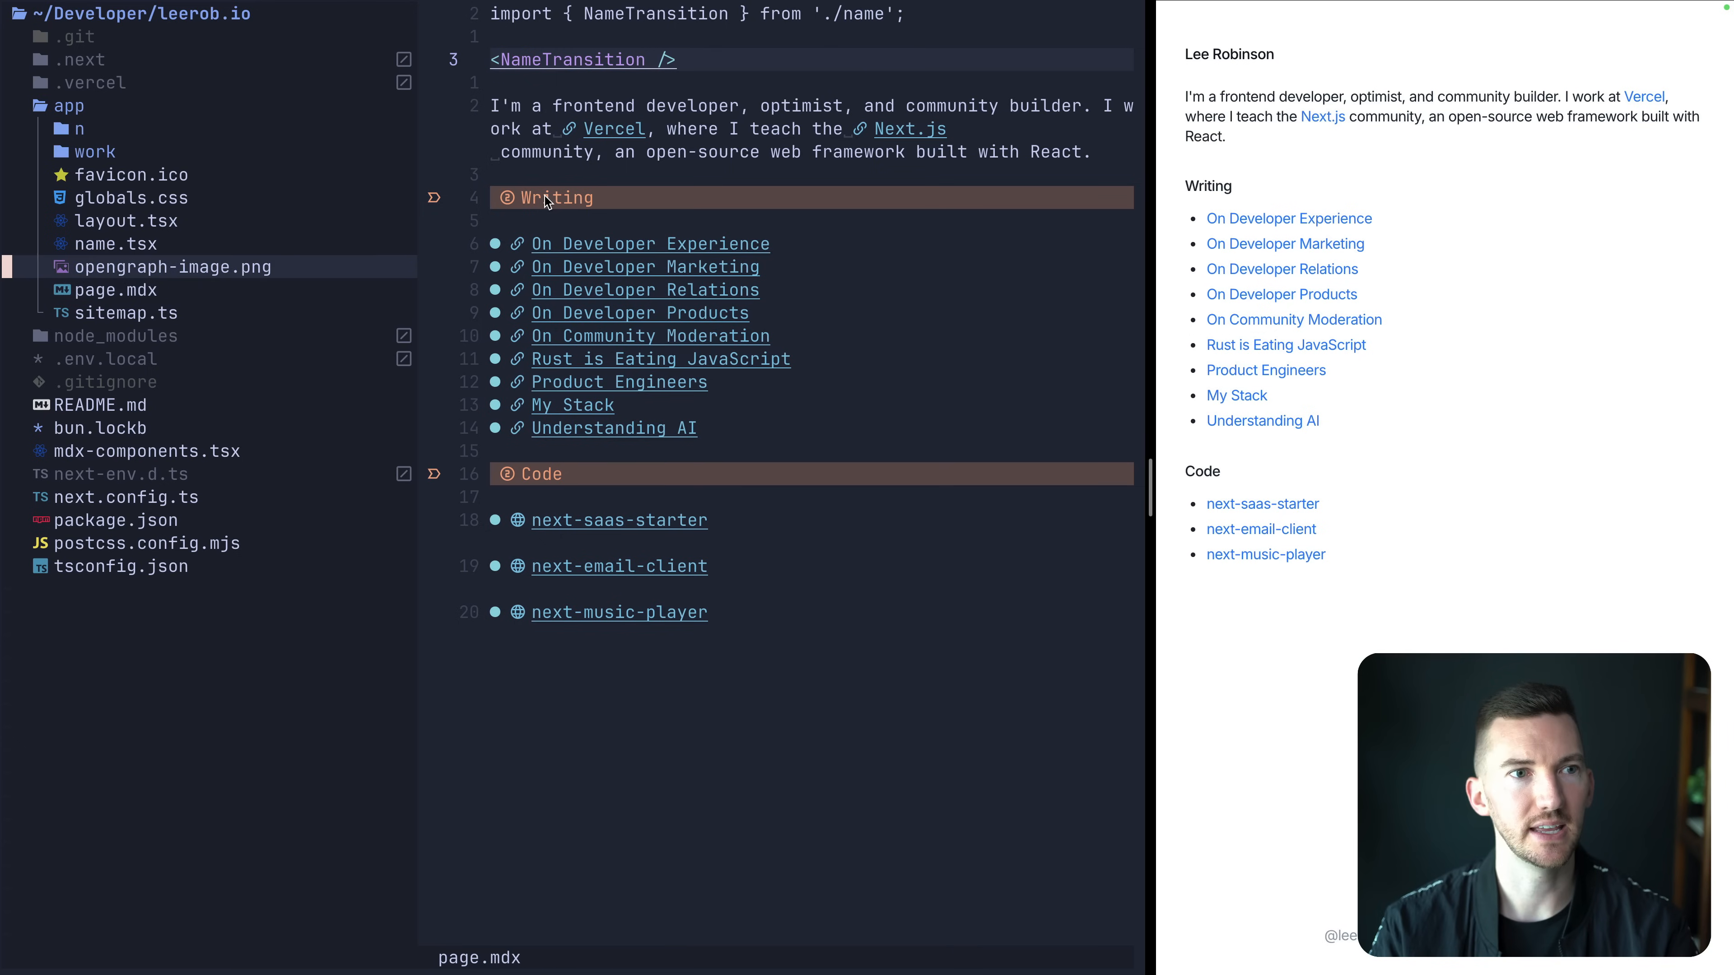
Browse sitemap.ts and name.tsx in the app folder, then open layout.tsx.
click(127, 313)
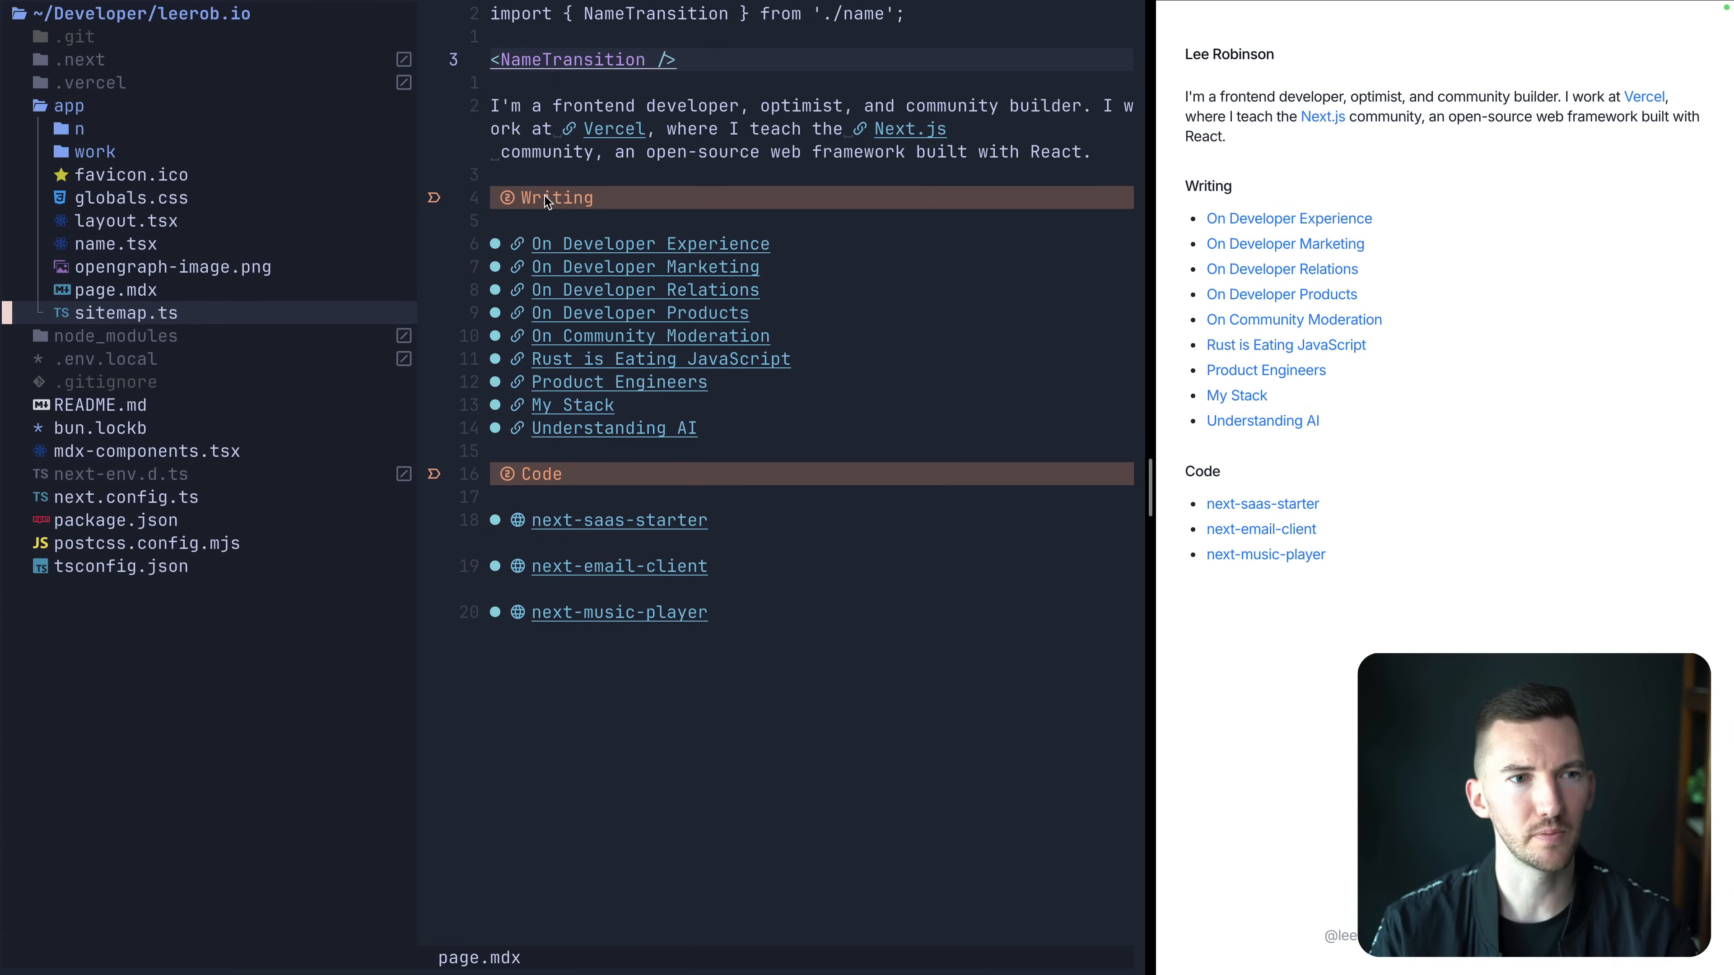
click(131, 175)
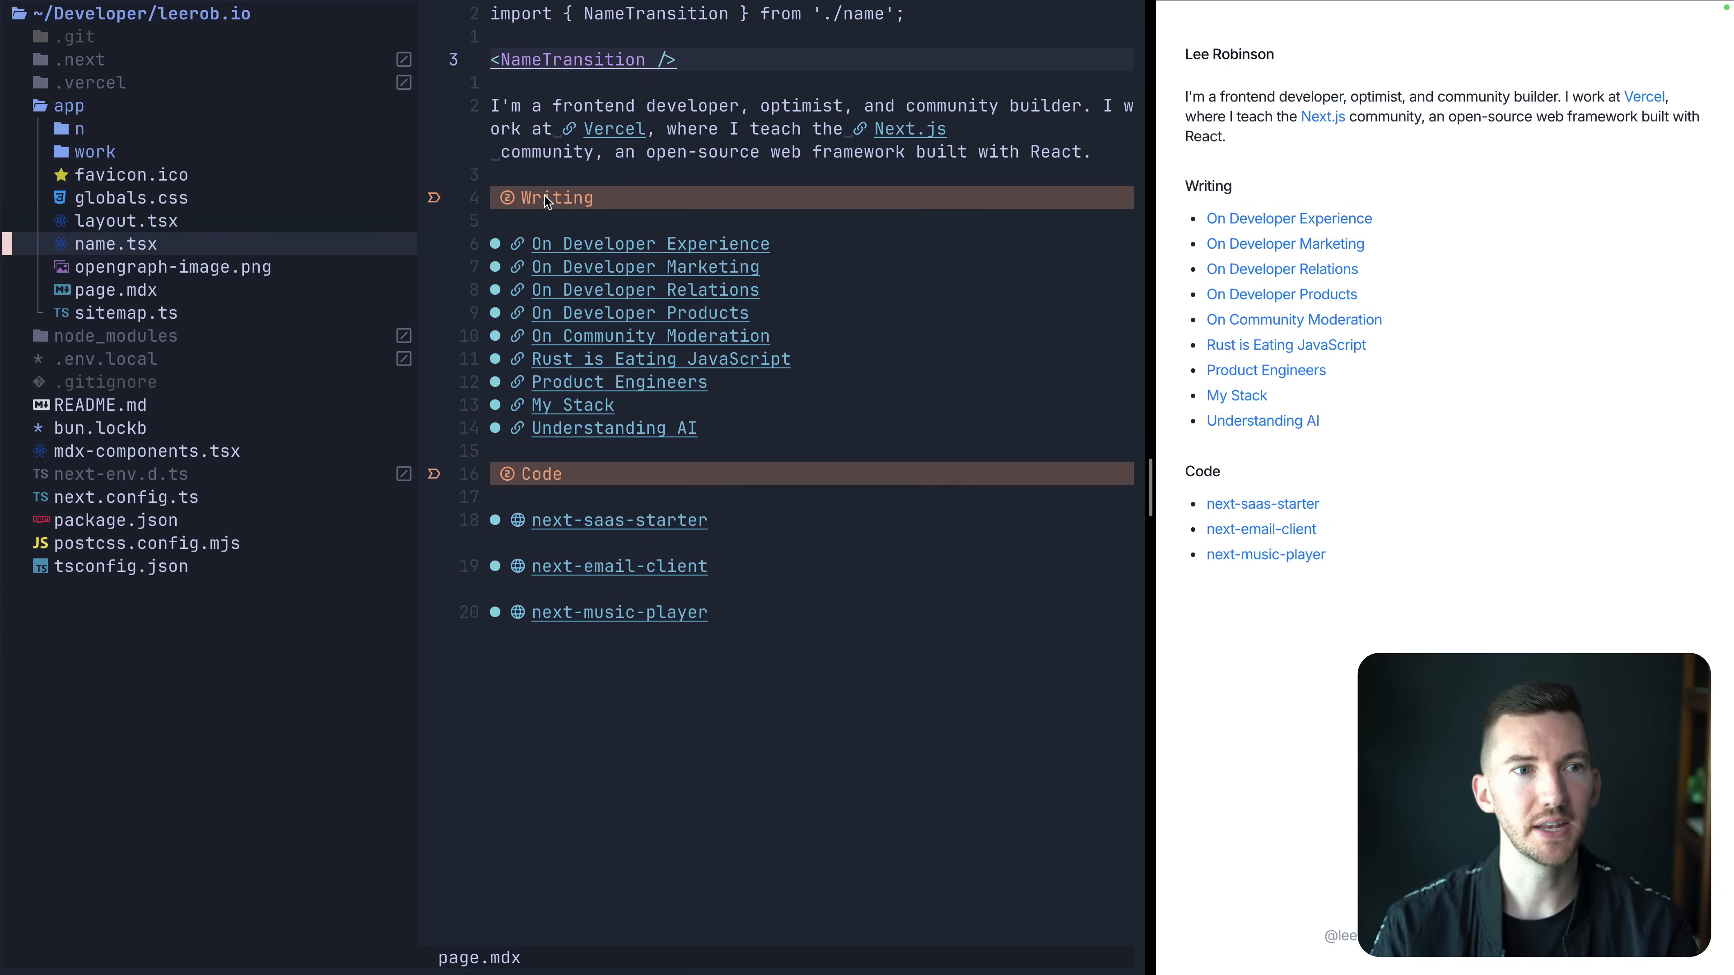
click(116, 291)
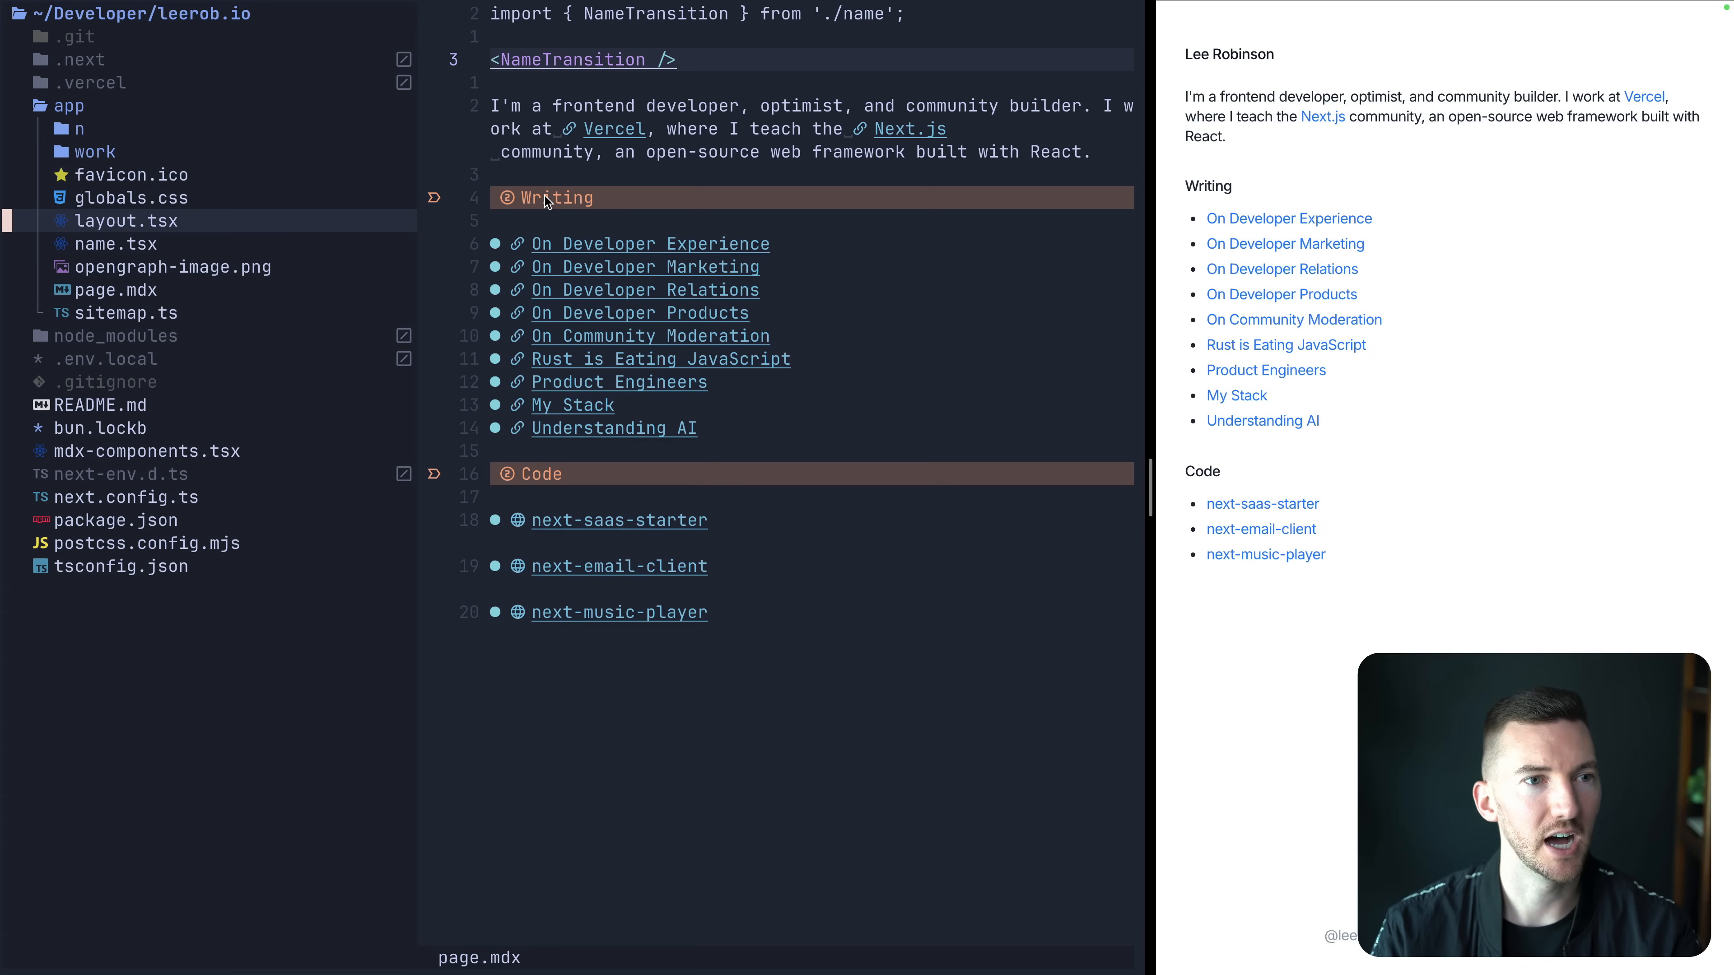
click(127, 220)
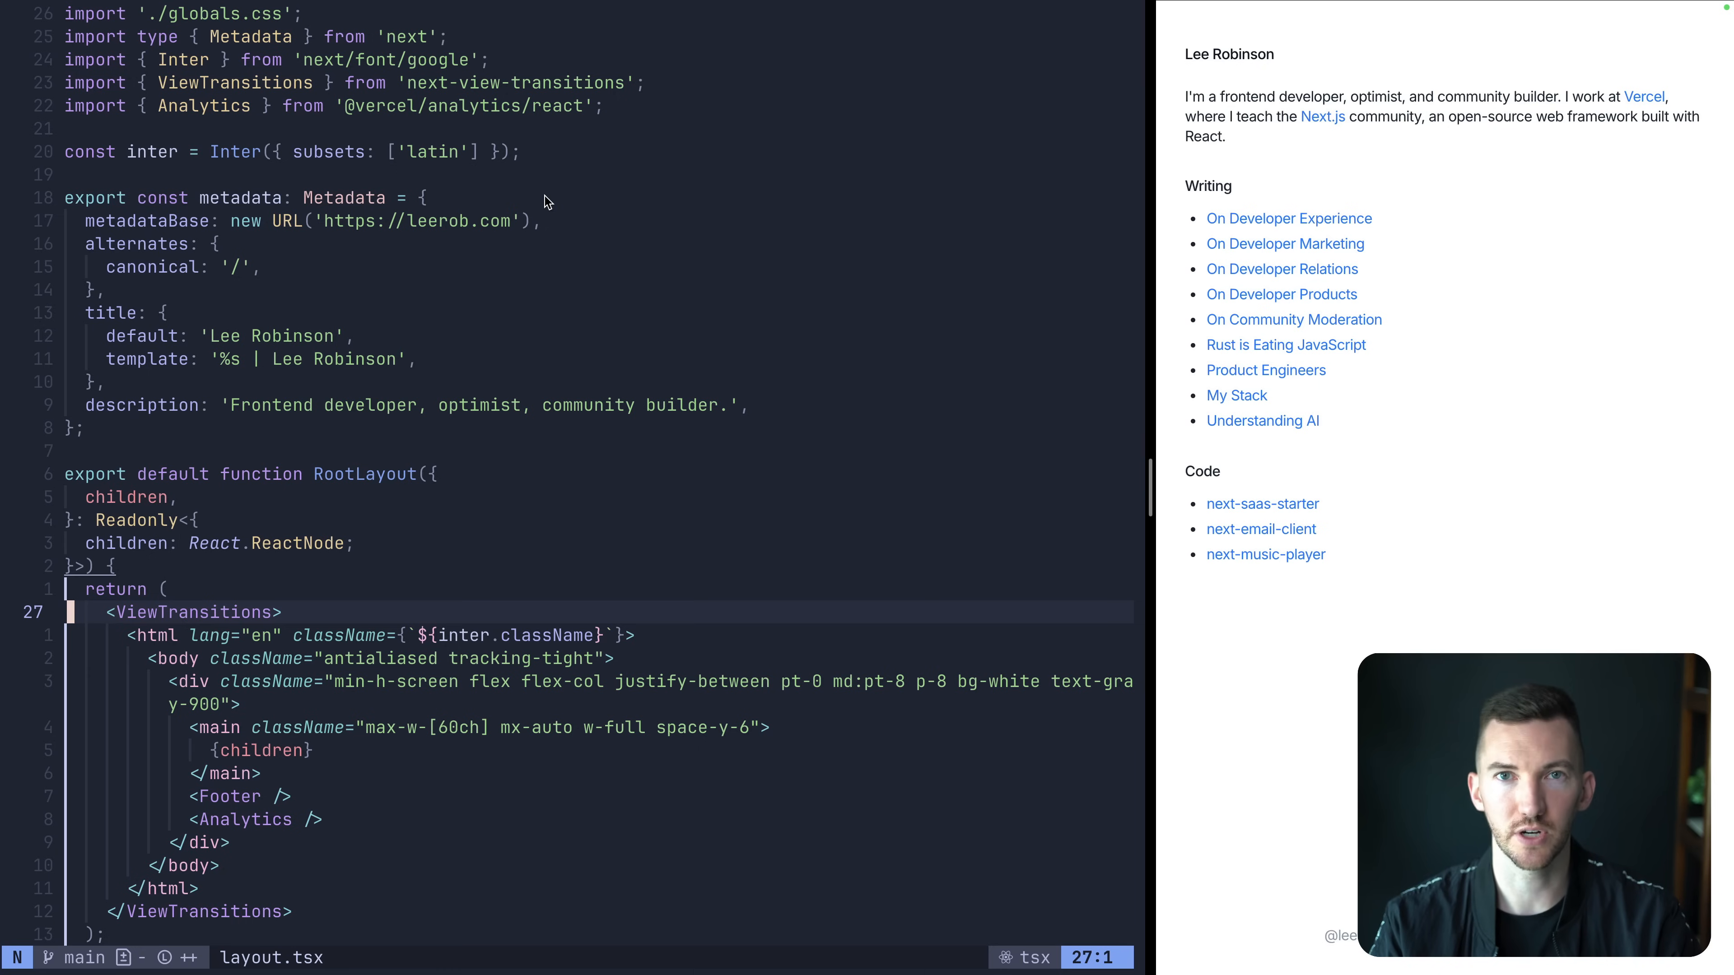
mouse_move(1519, 327)
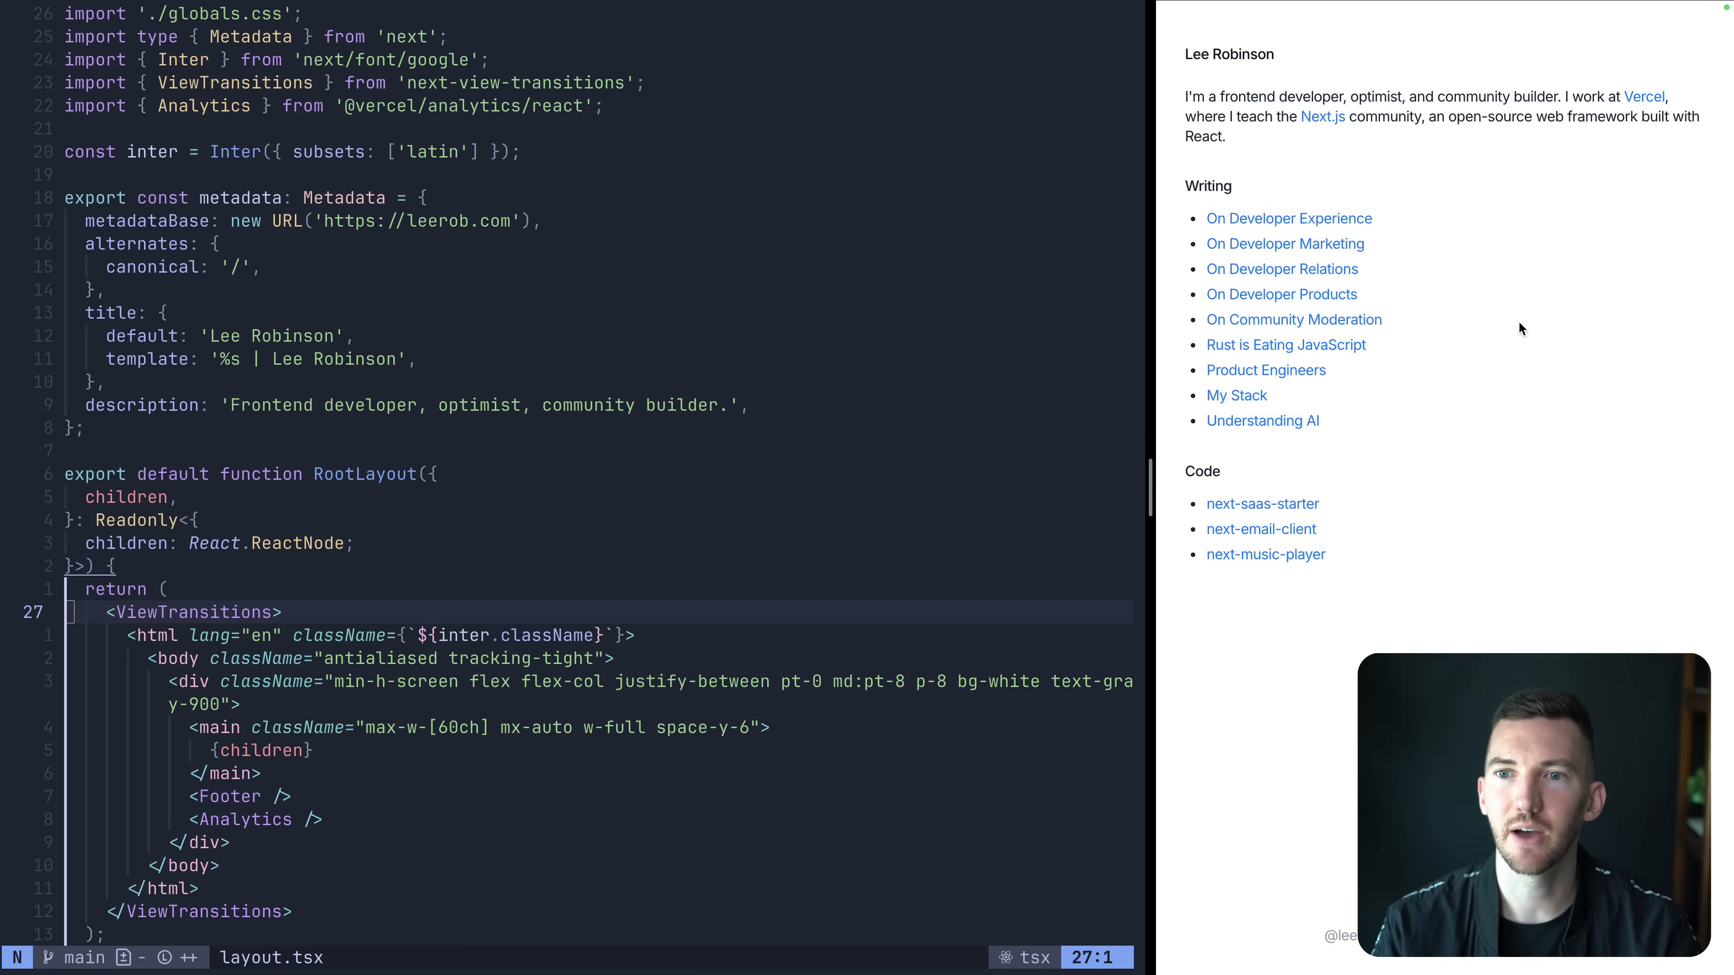
mouse_move(1284, 327)
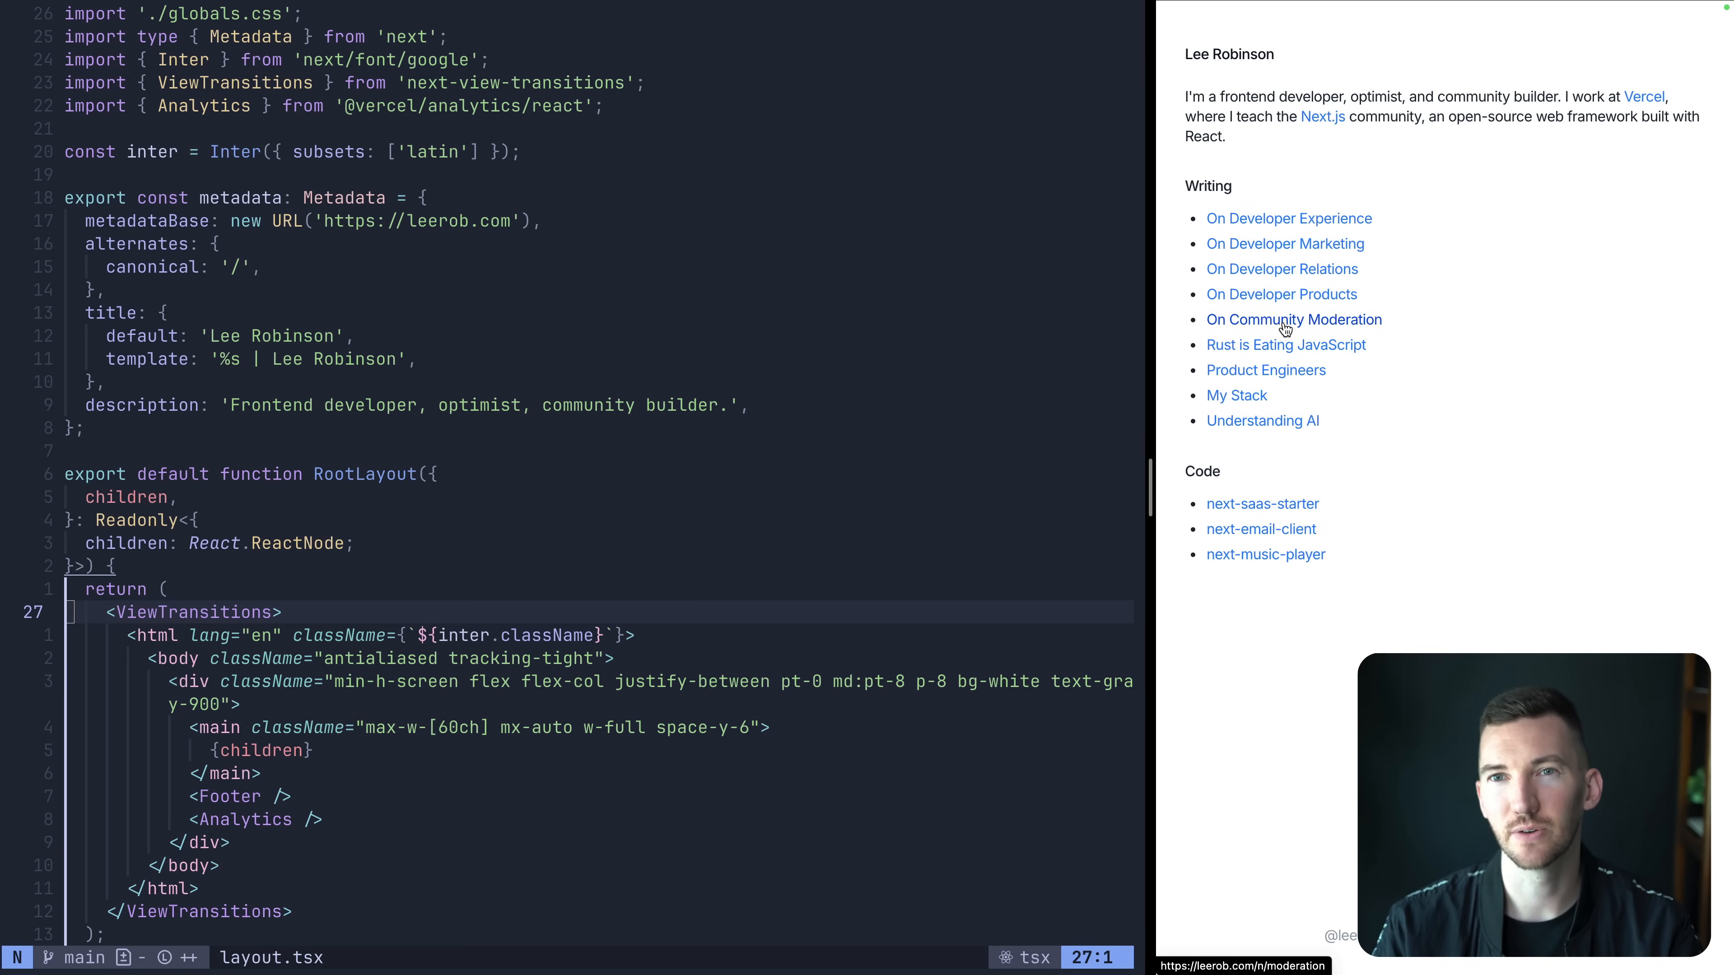
View the On Community Moderation post in the preview and scroll layout.tsx to the Footer.
click(1292, 320)
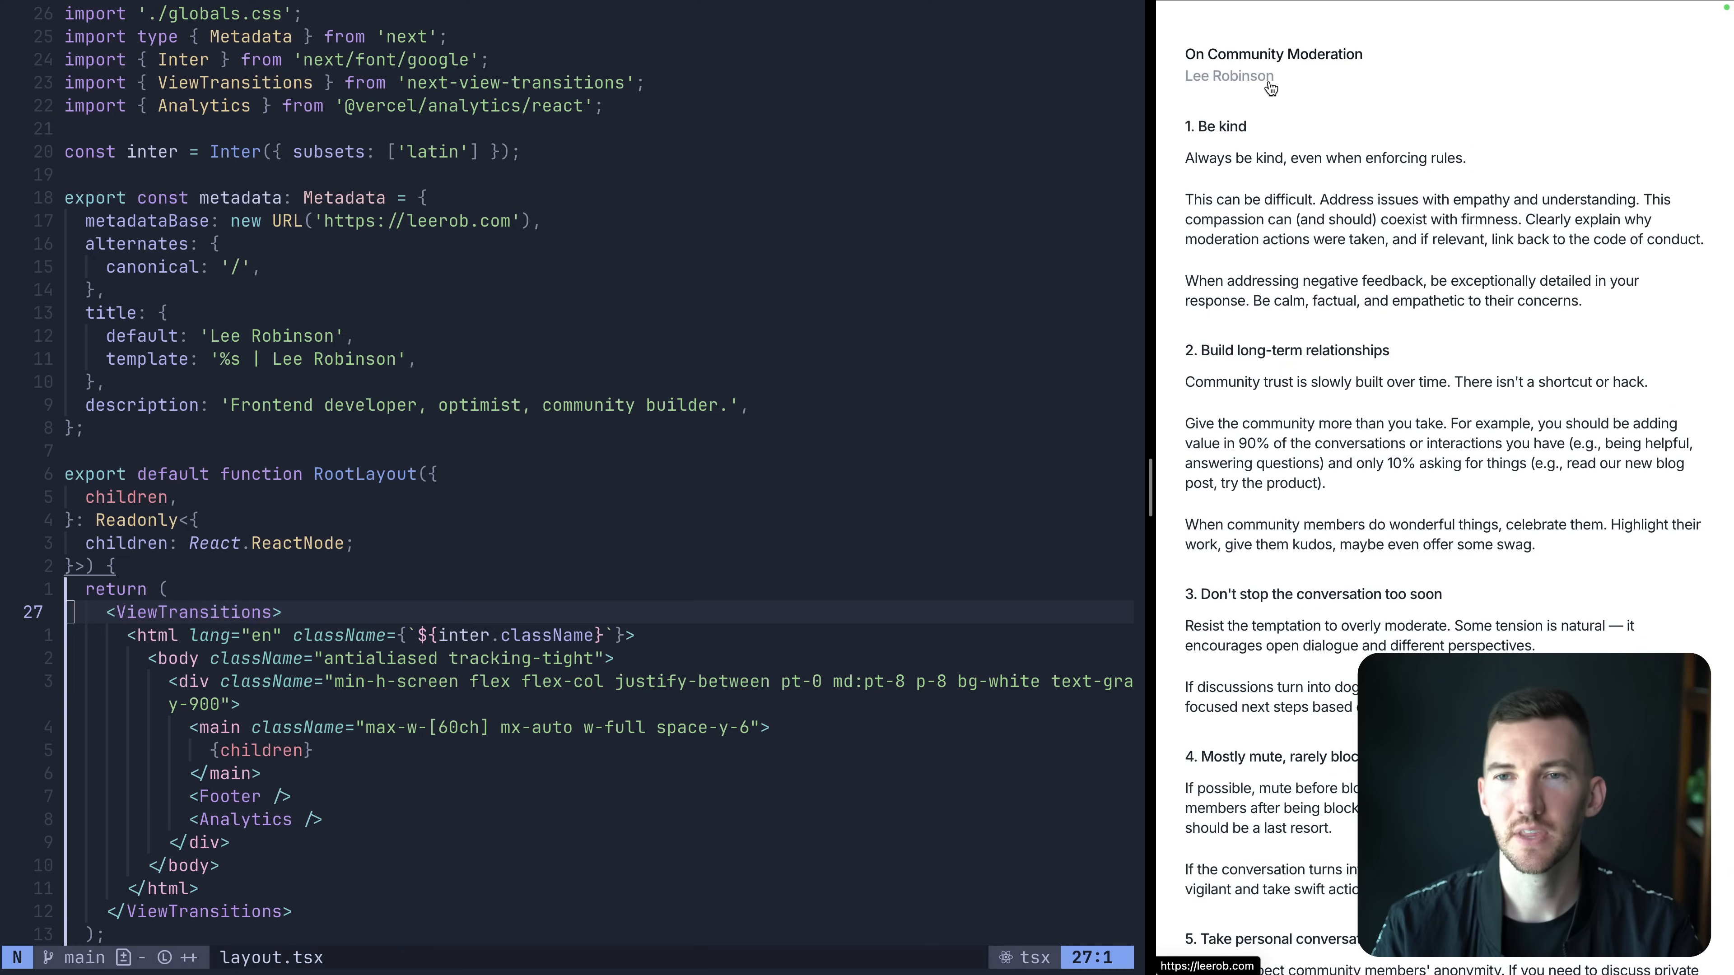
mouse_move(1282, 93)
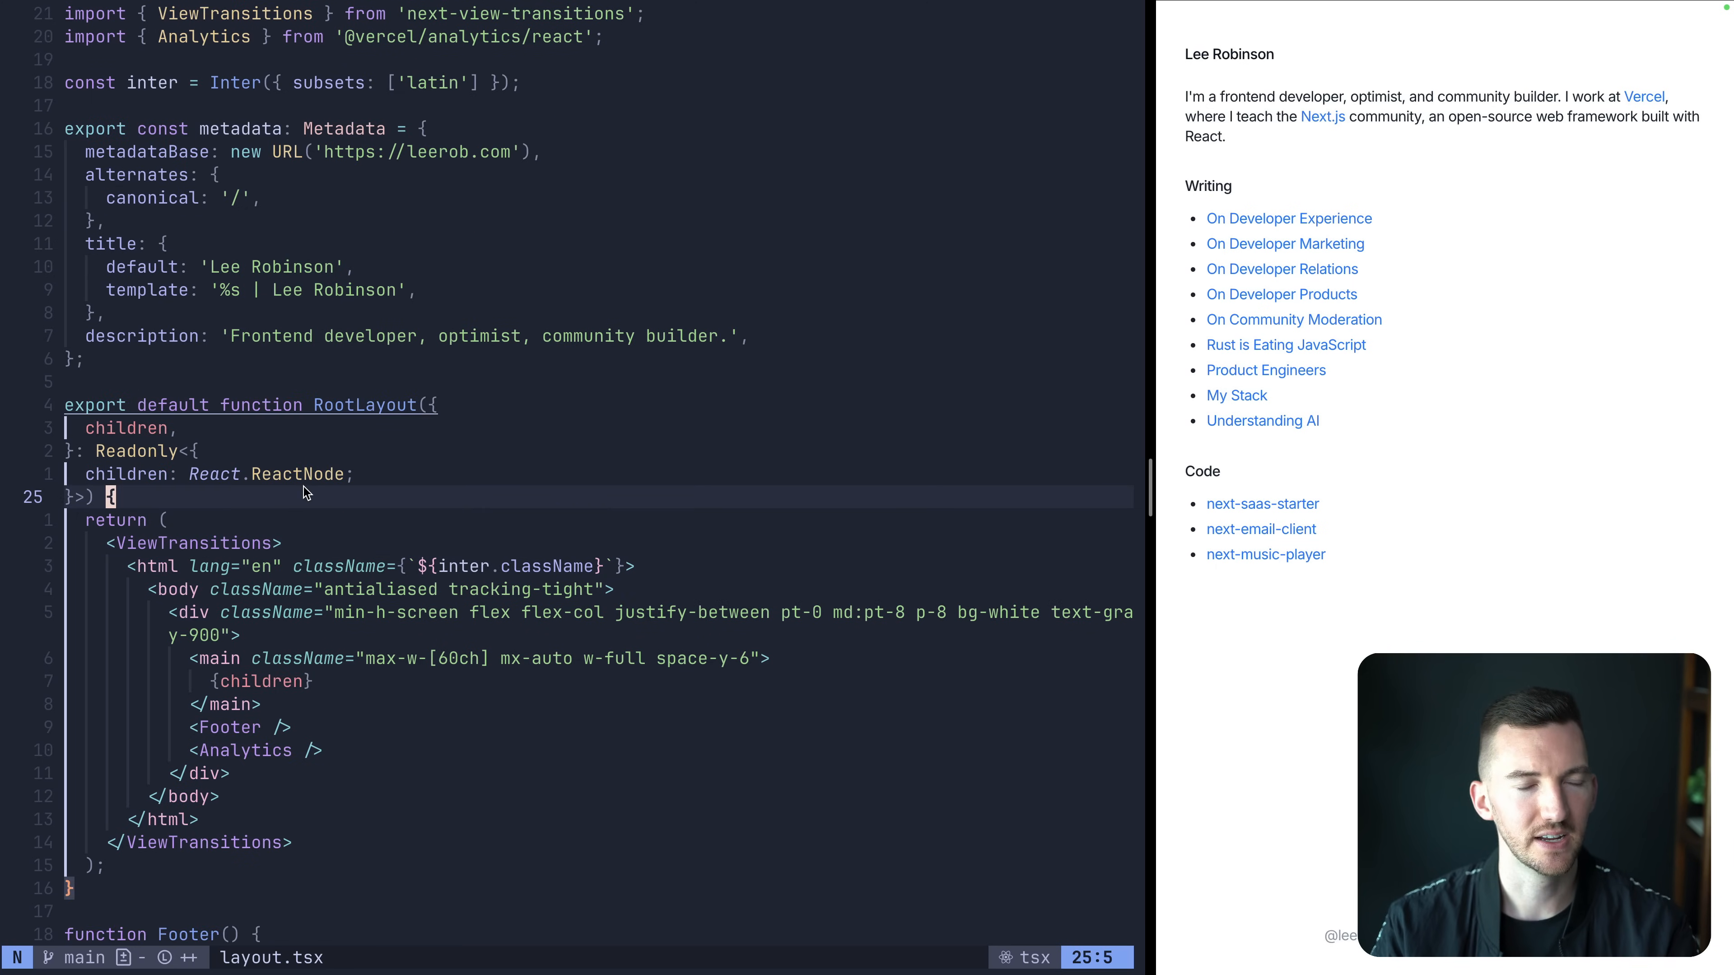
scroll(down, 3)
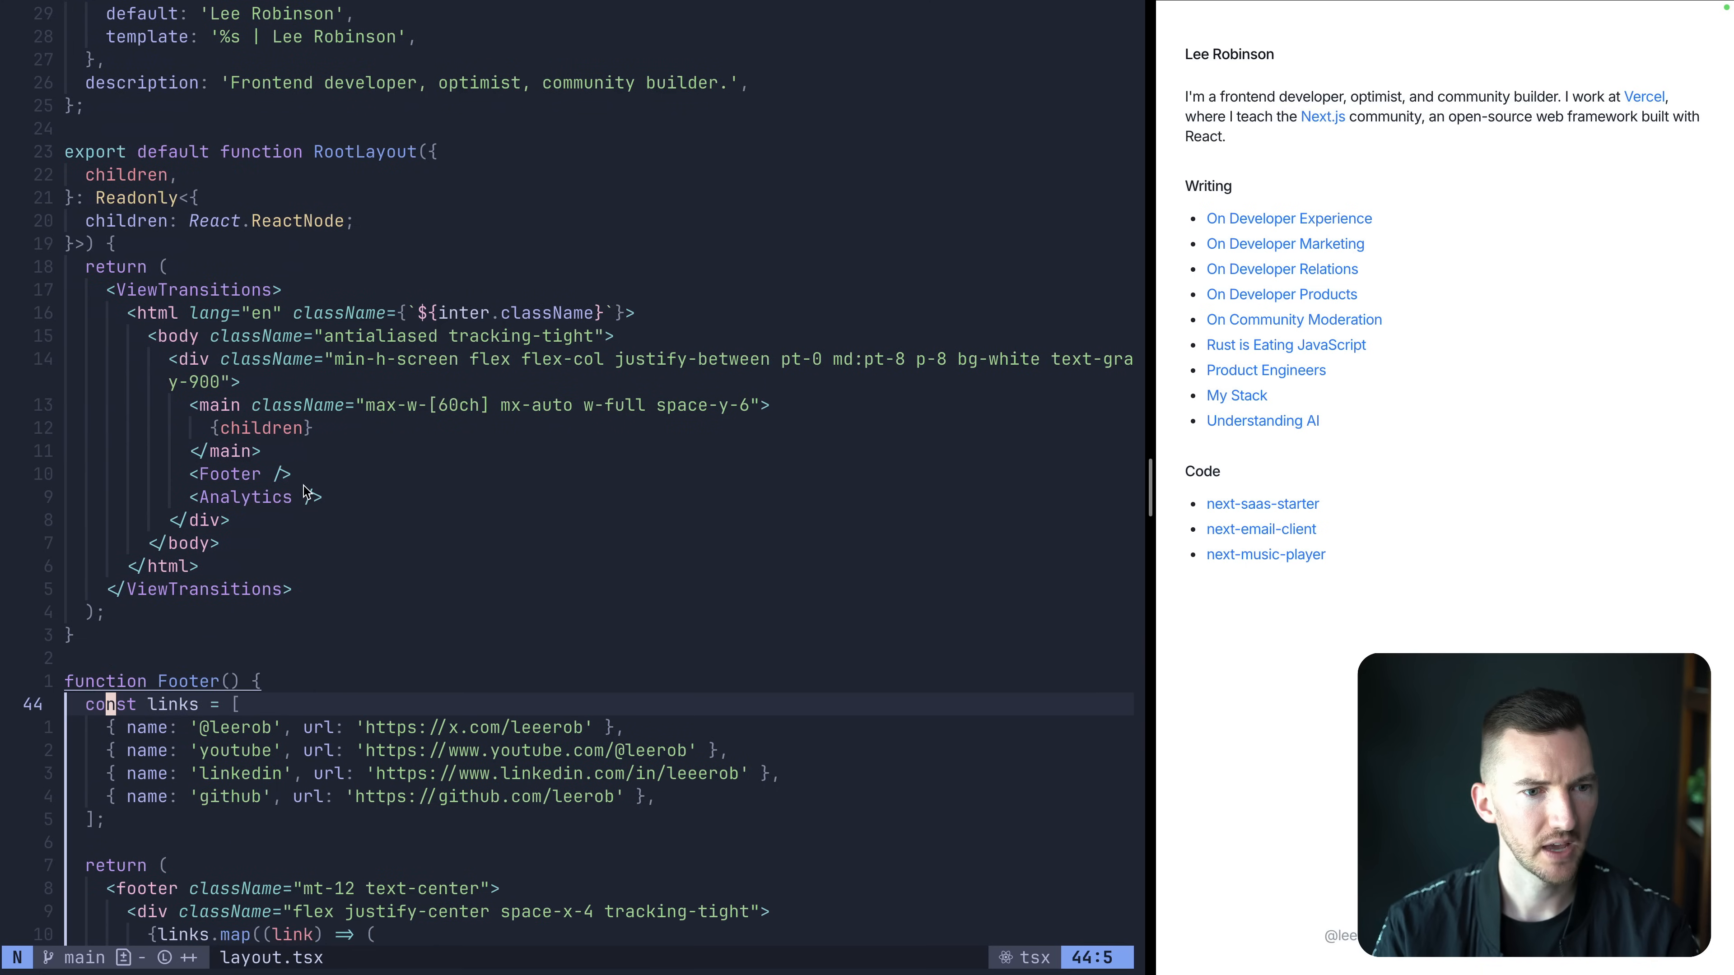
scroll(down, 3)
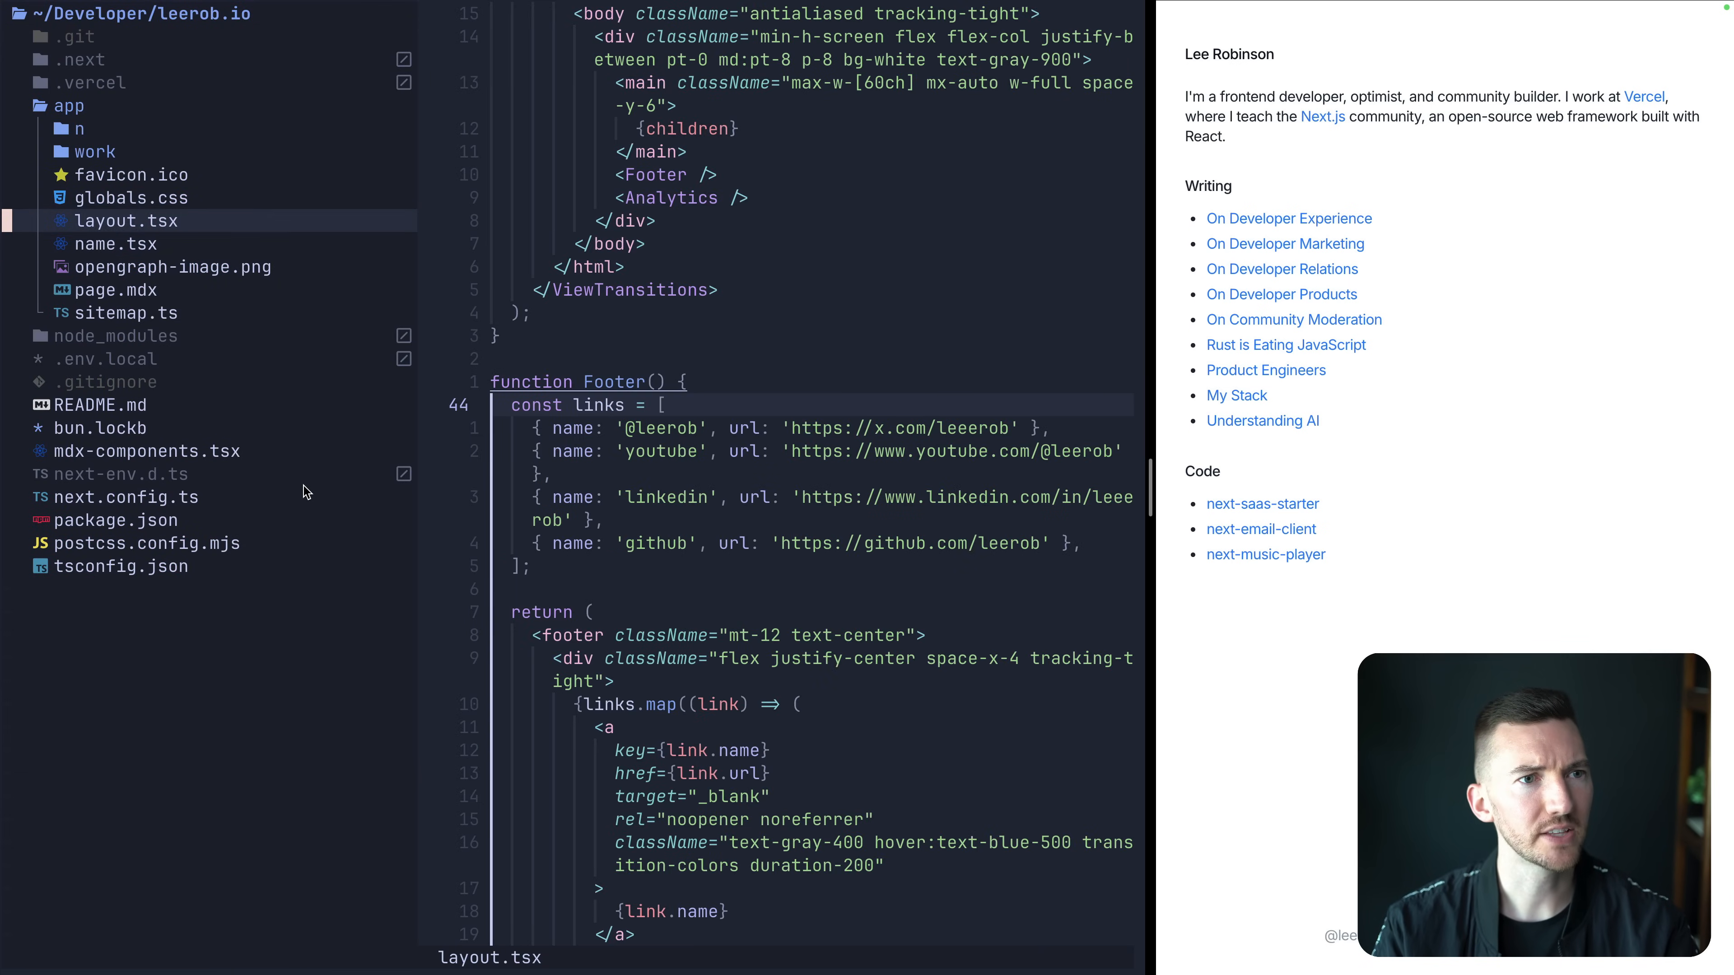
Open sitemap.ts building entries from note slugs plus the home and work routes.
click(126, 313)
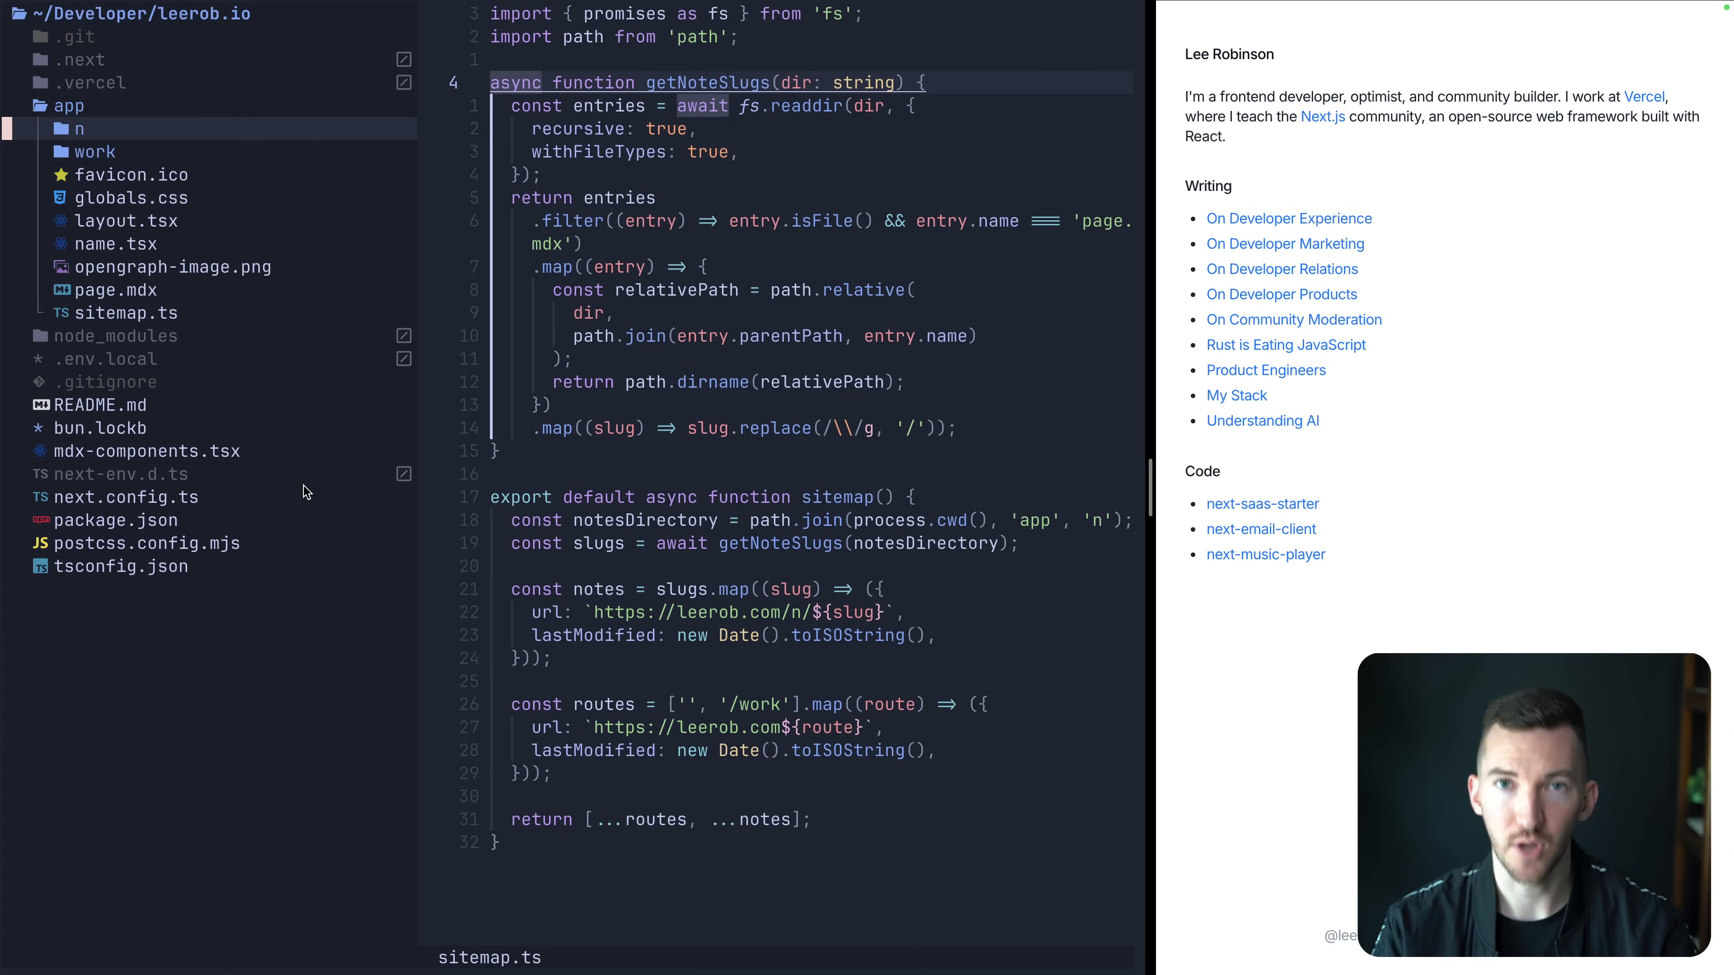
Expand app/n/devrel, show On Developer Relations in the preview, and open devrel/page.mdx.
click(79, 129)
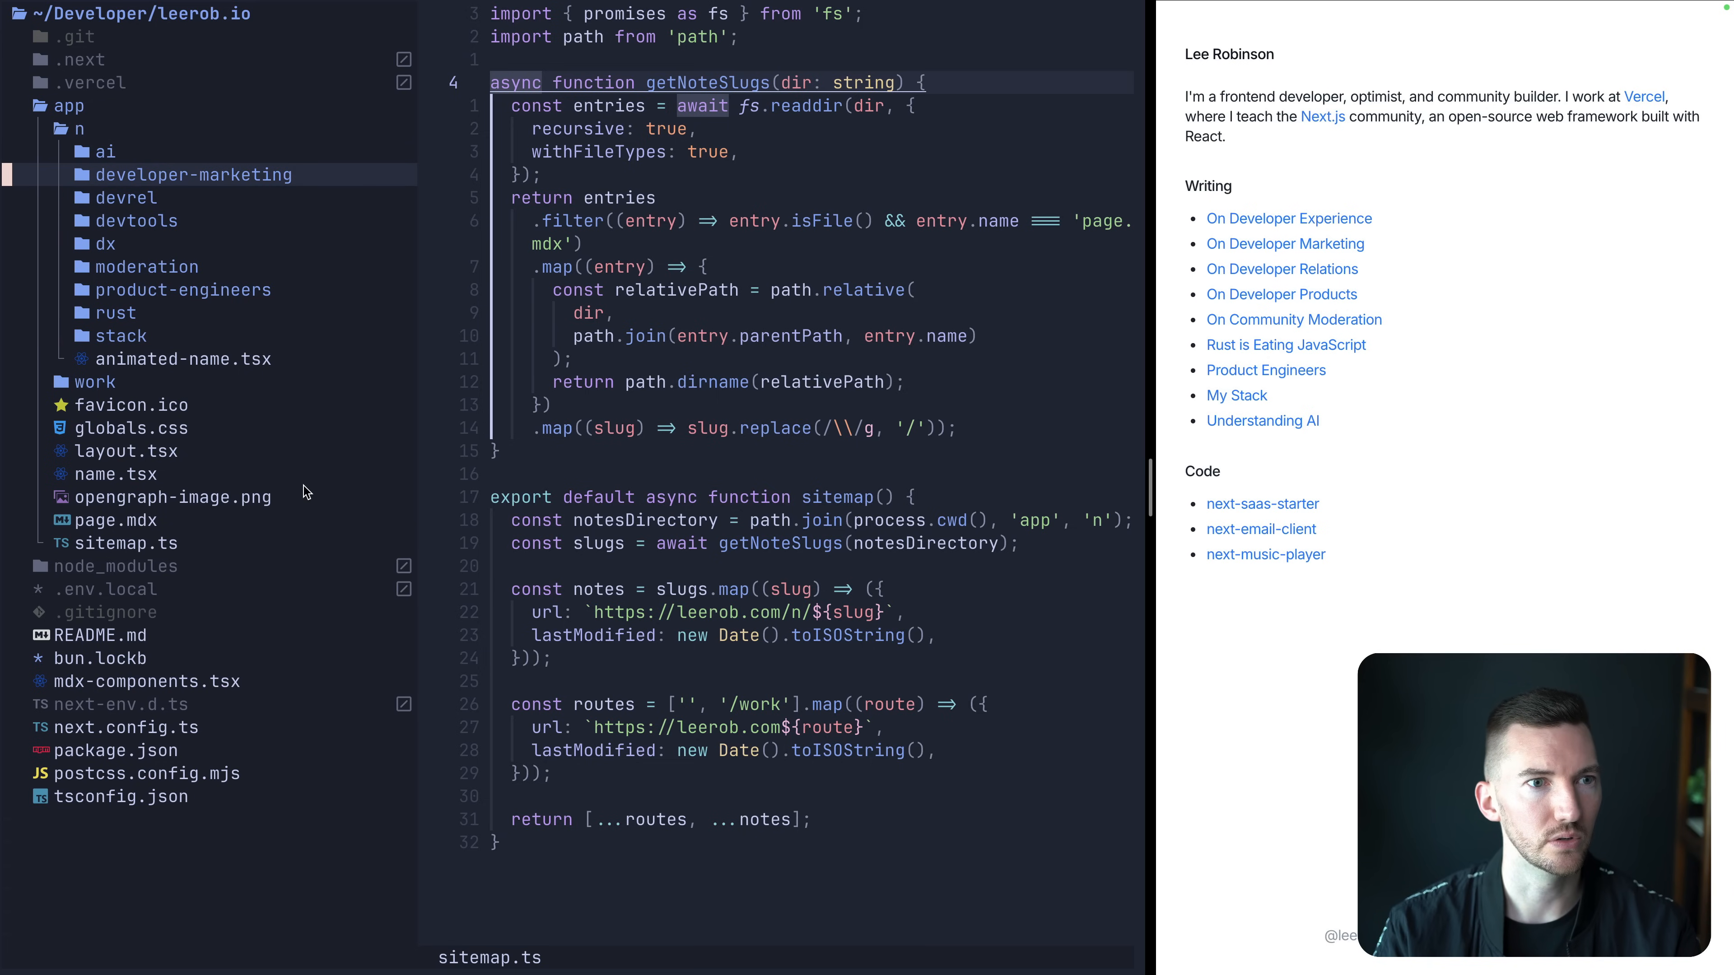
click(125, 198)
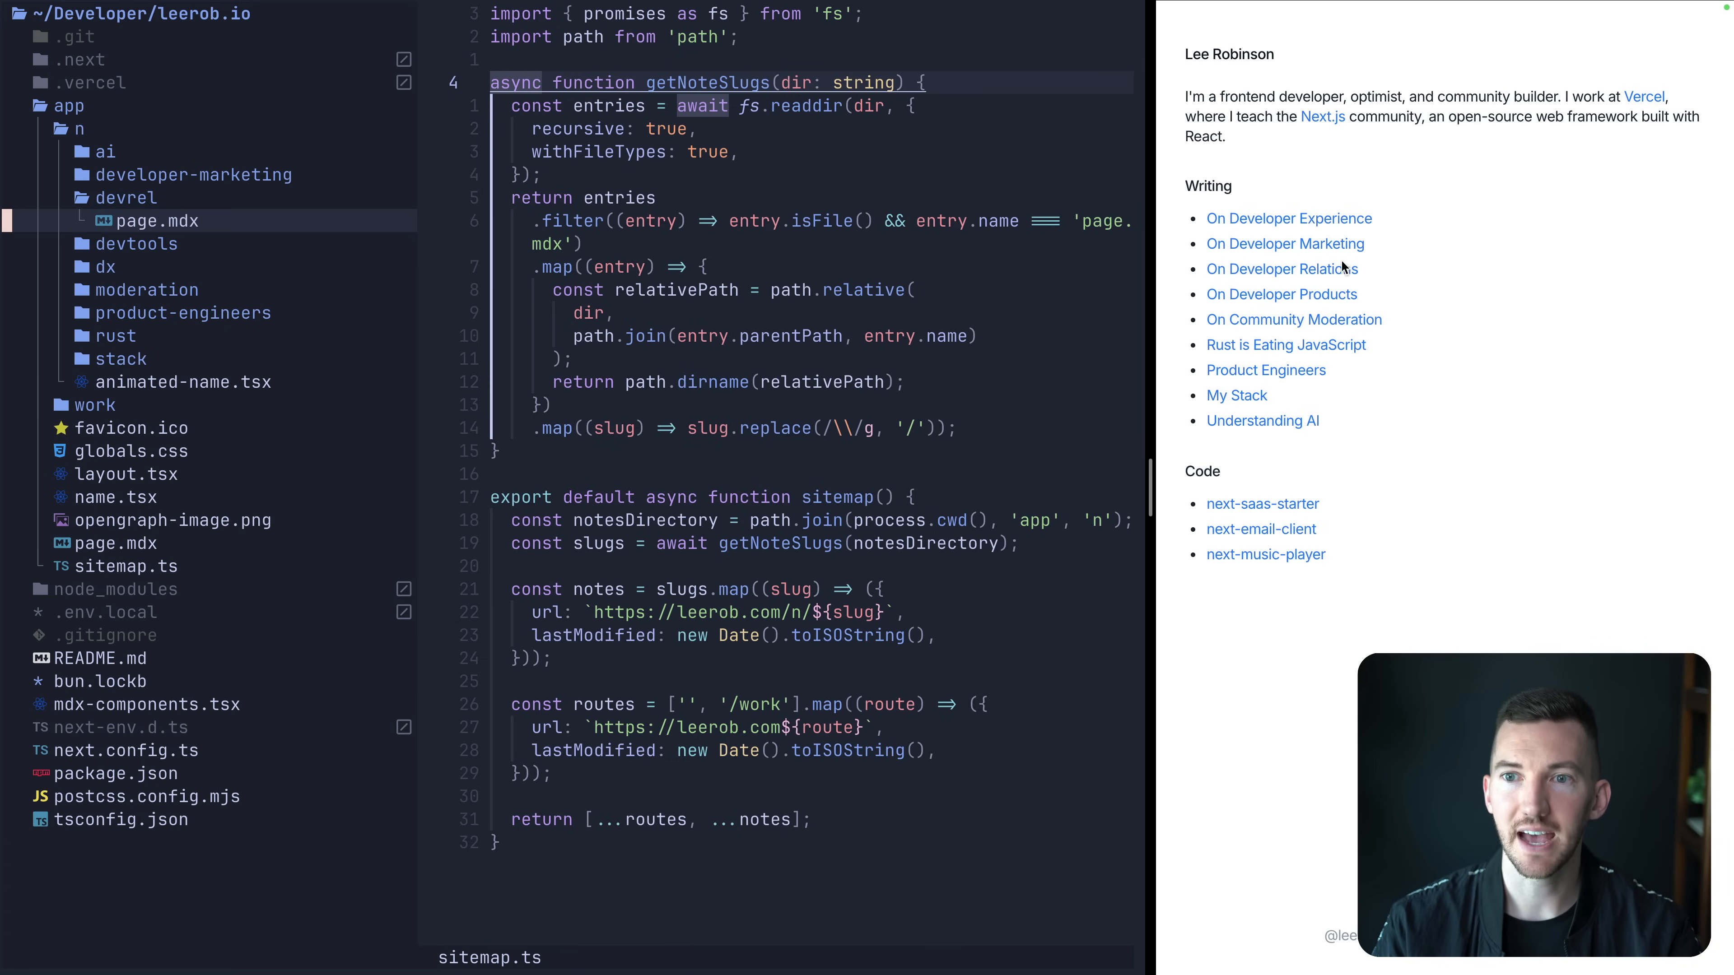
click(1282, 269)
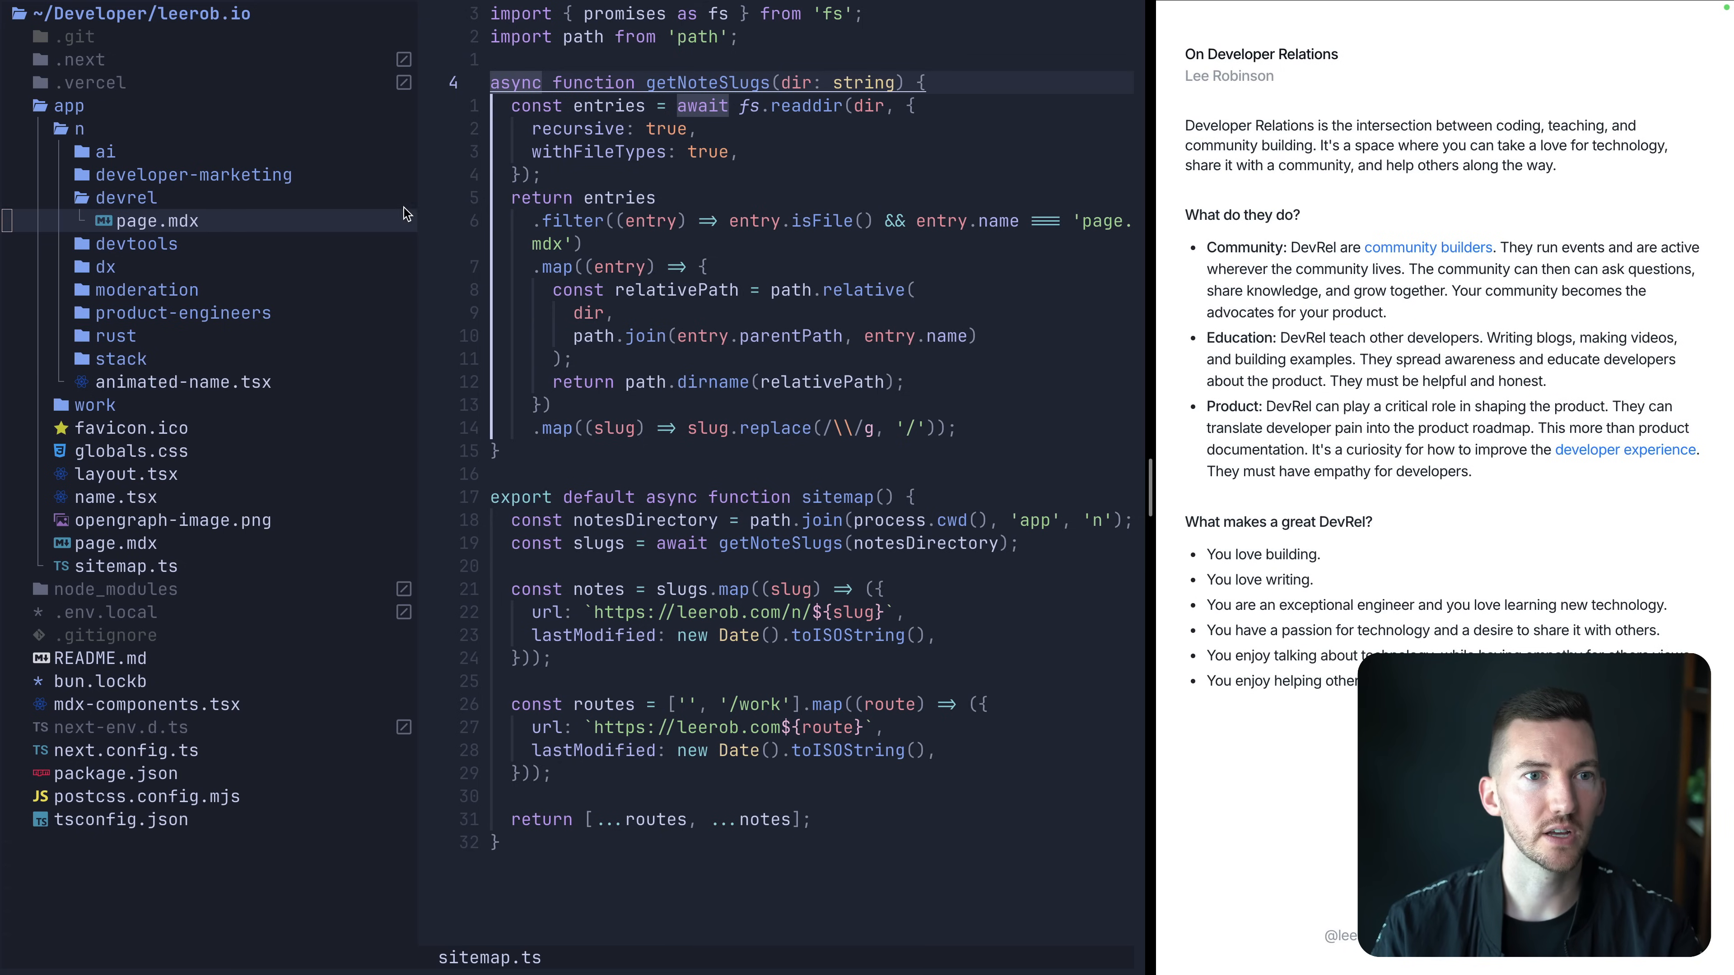
click(158, 221)
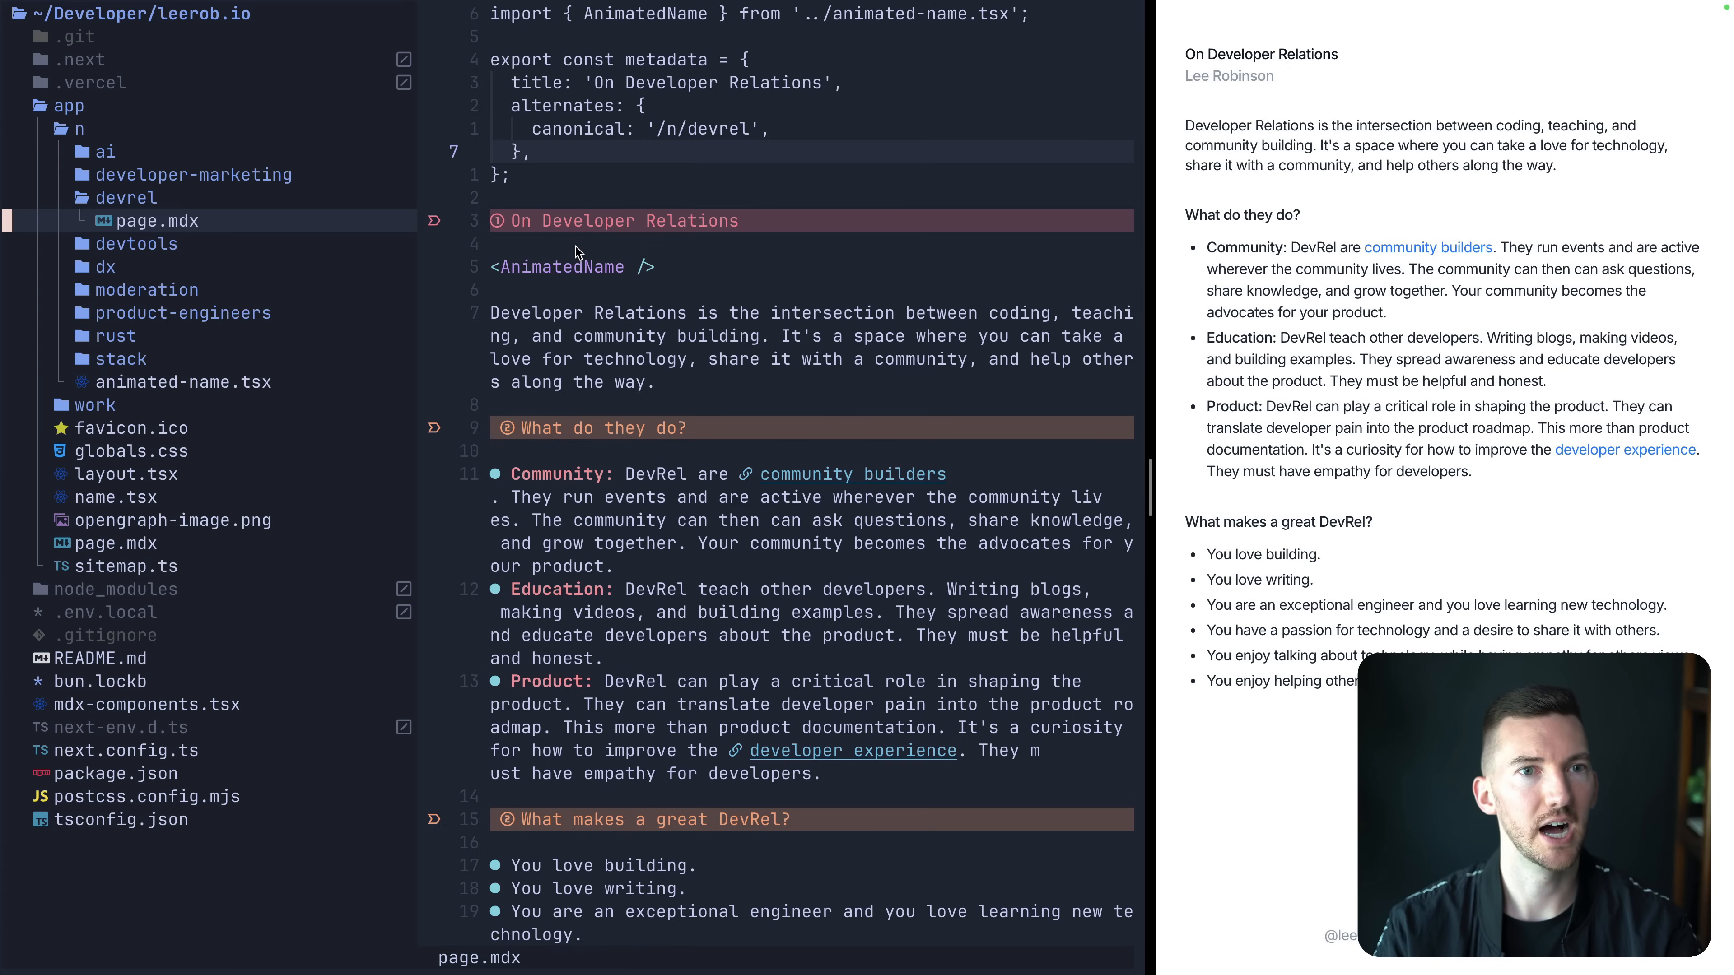
Collapse the devrel folder and expand the ai post folder with its co-located components.
click(127, 198)
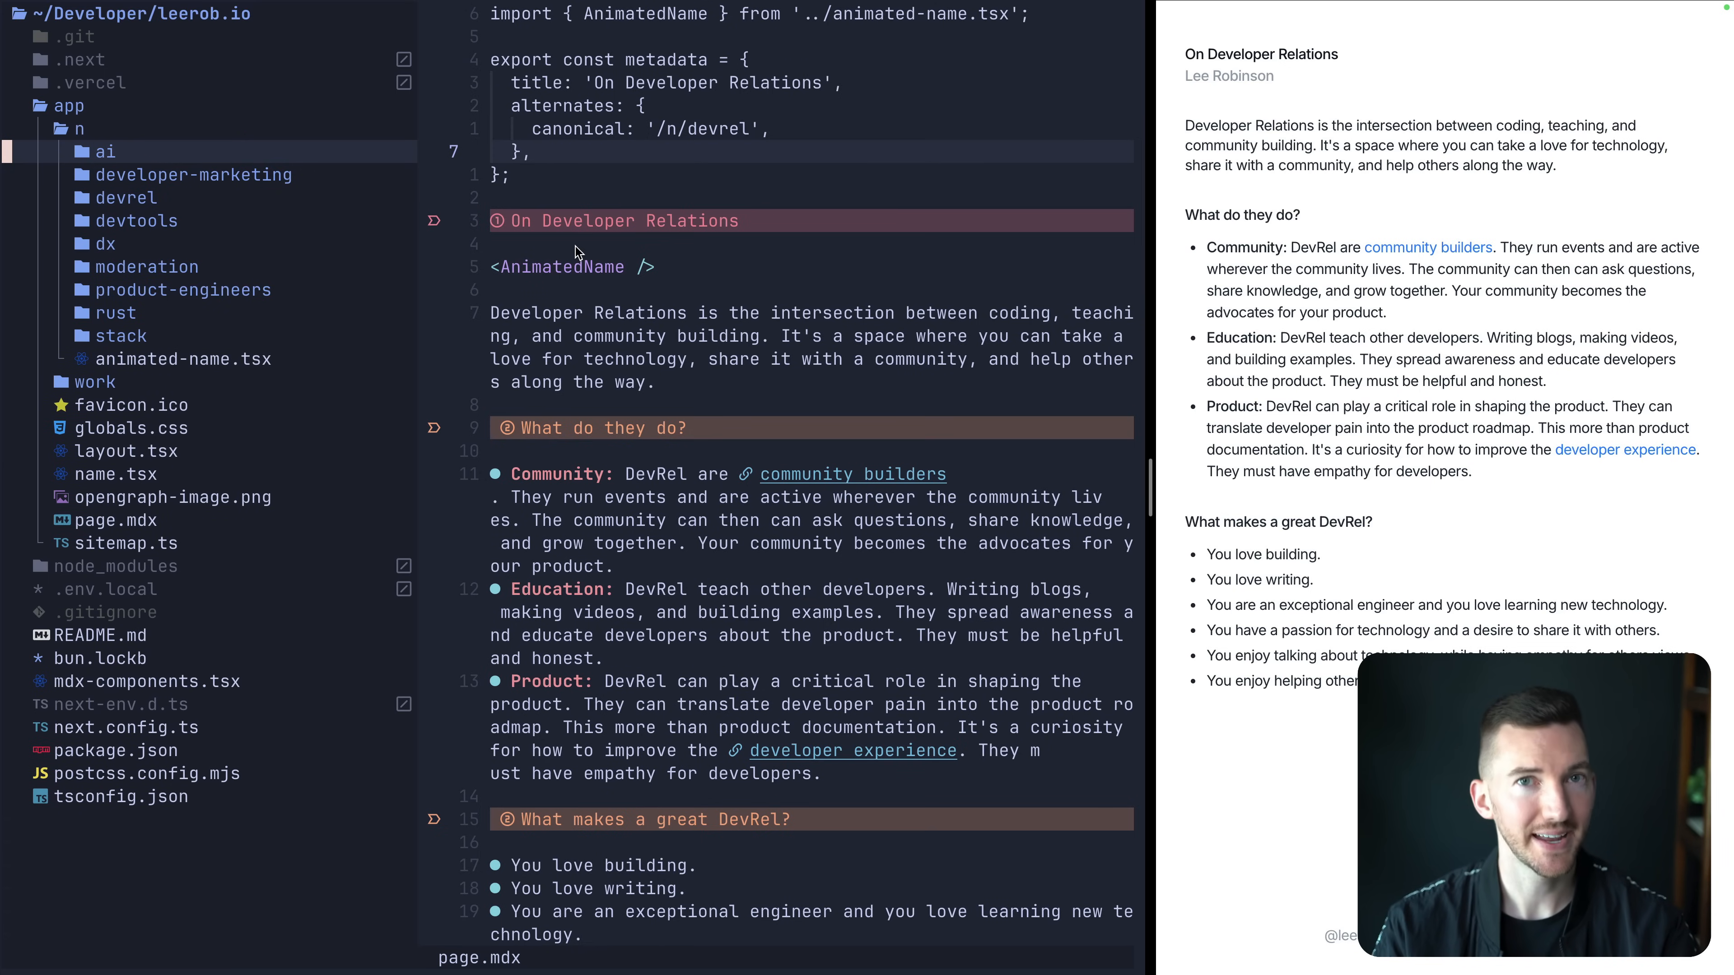
click(106, 151)
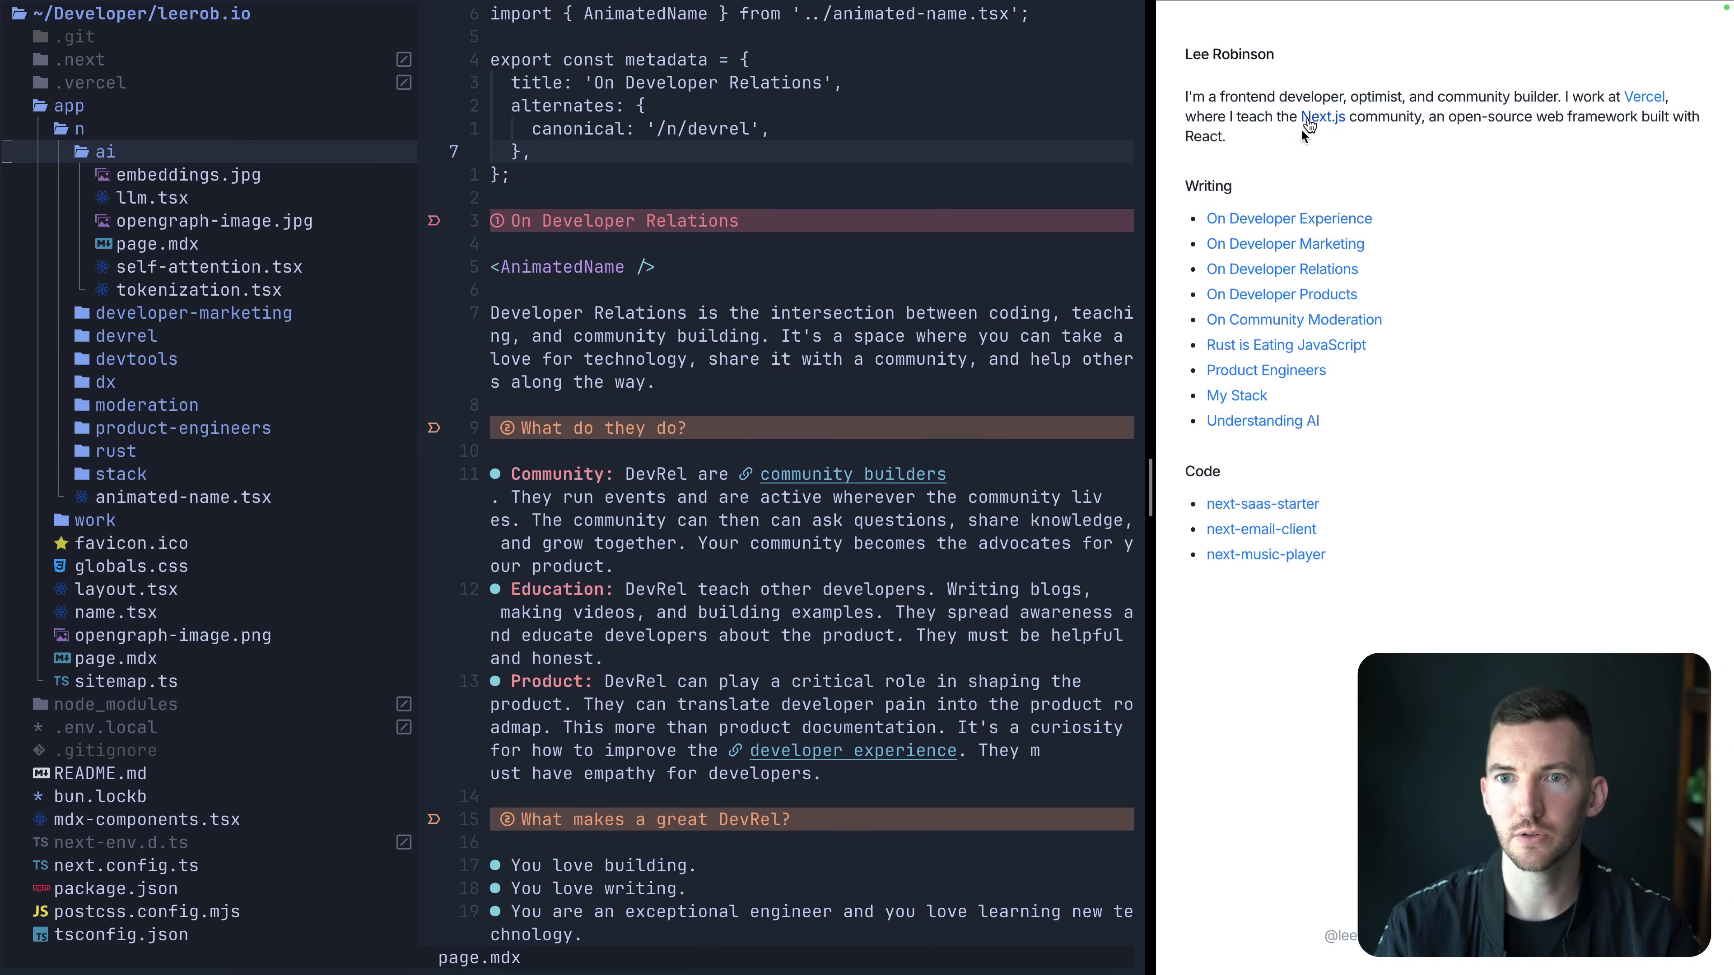
Read through the Understanding AI post in the preview down to its Neural Networks section.
click(1262, 420)
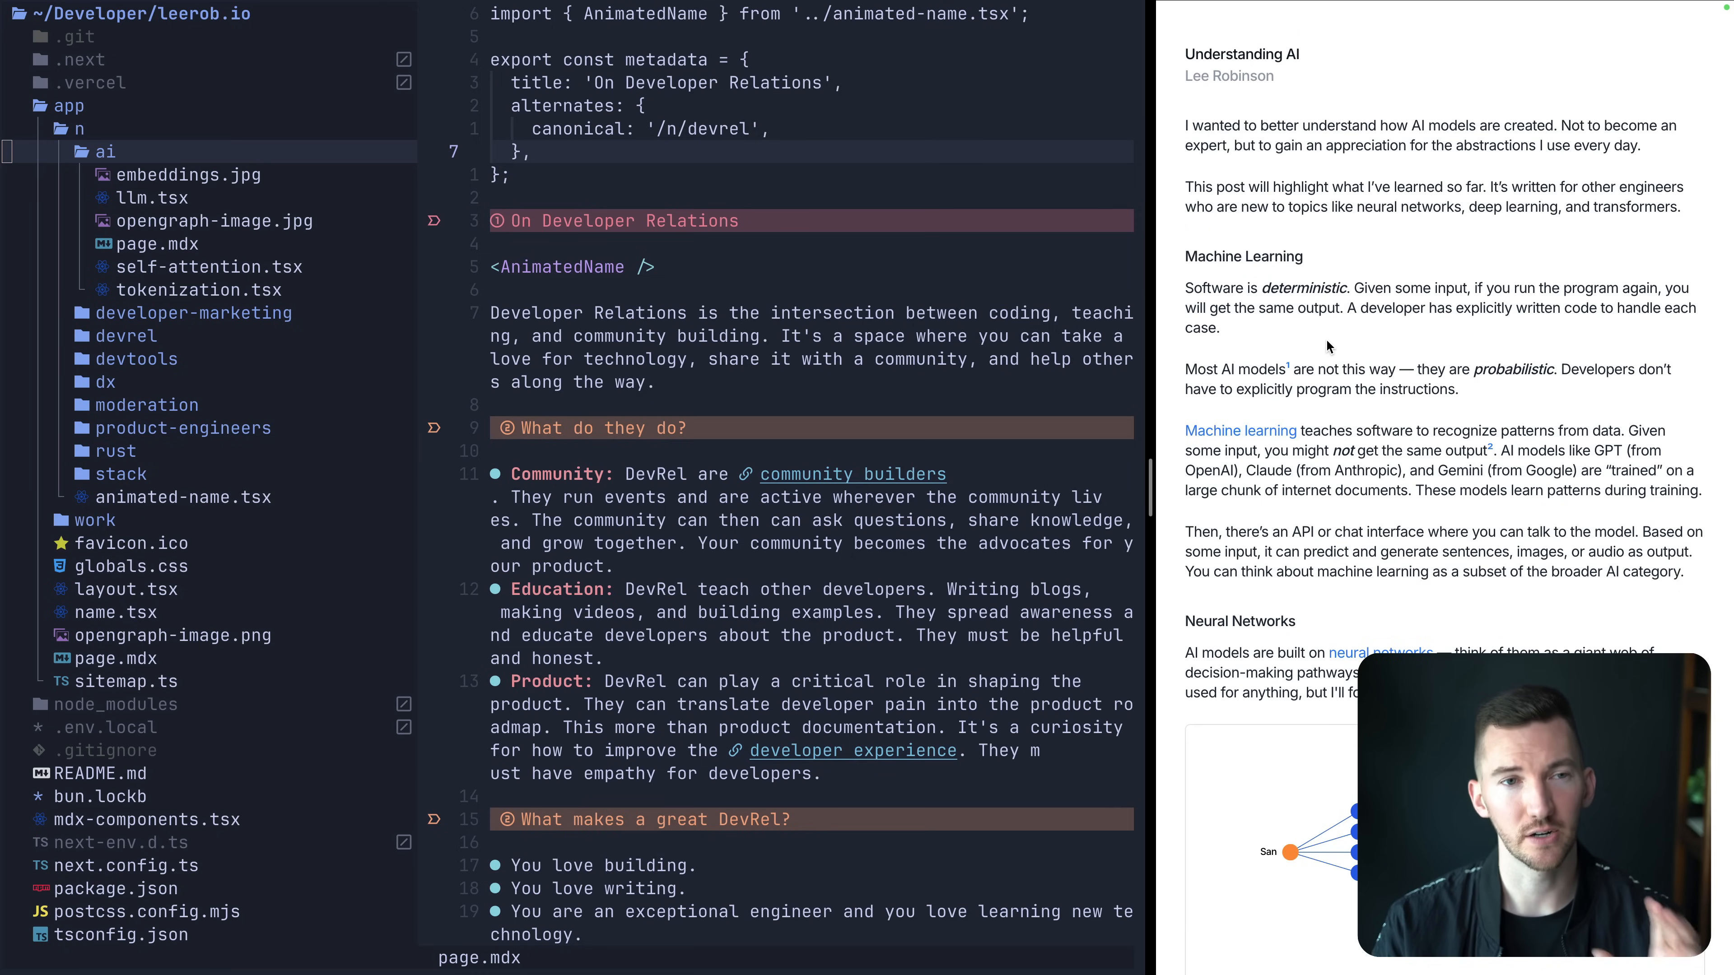
scroll(down, 3)
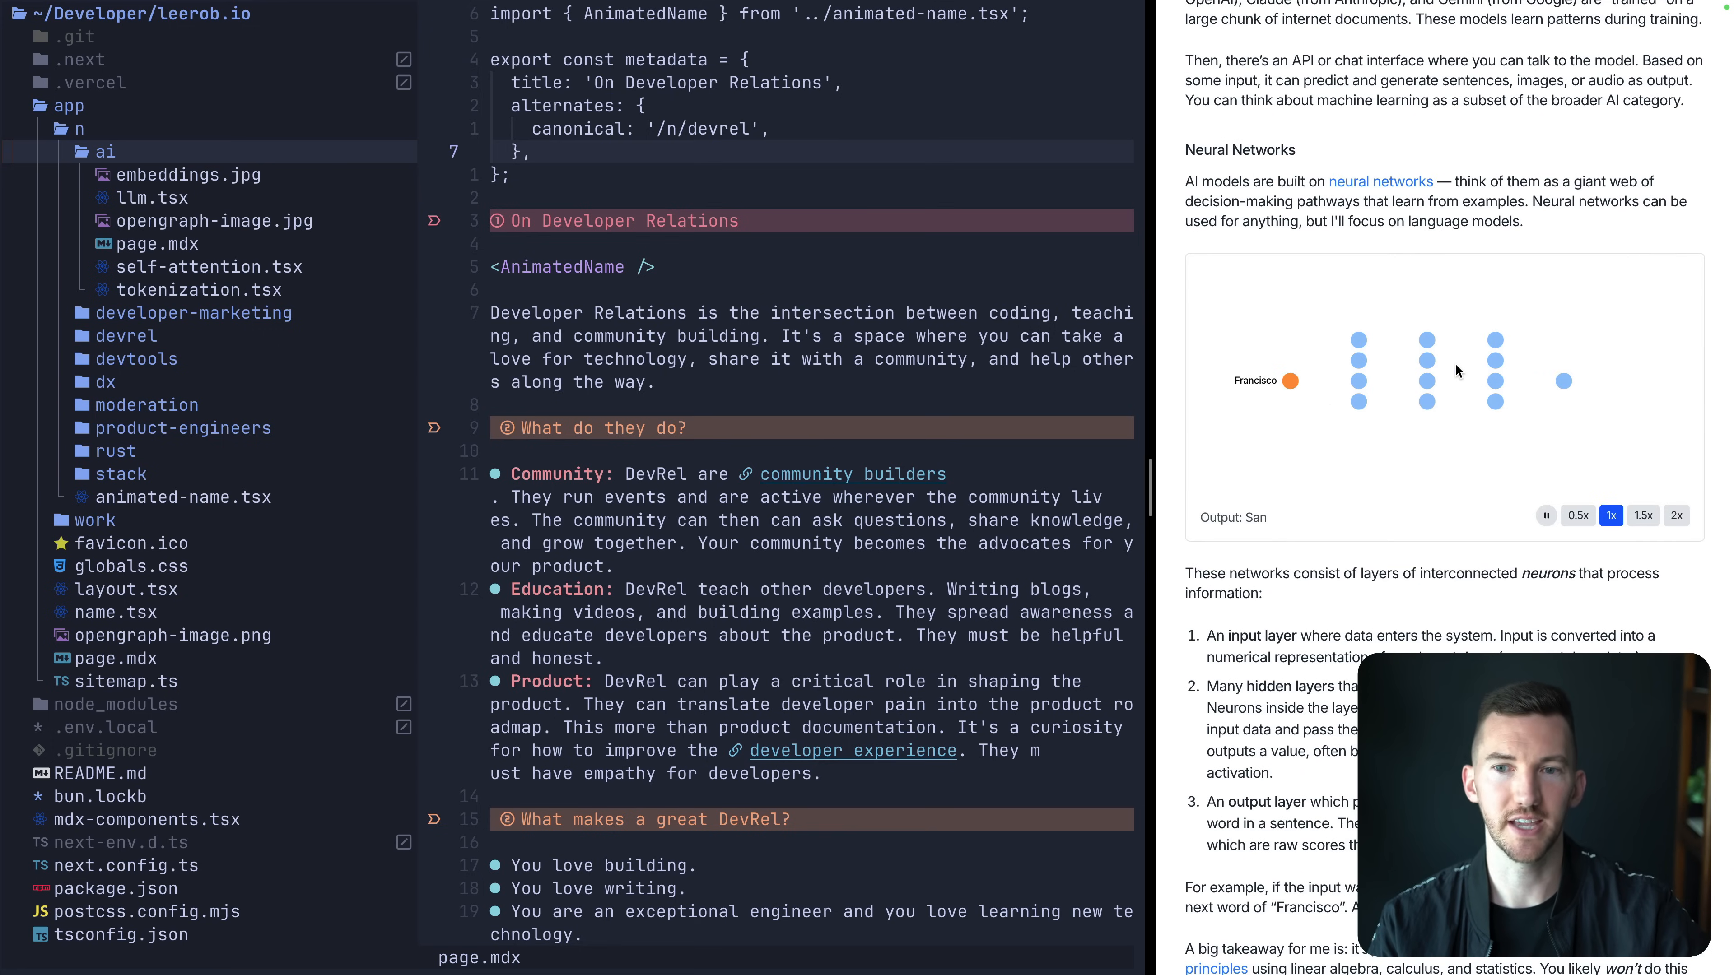
scroll(down, 3)
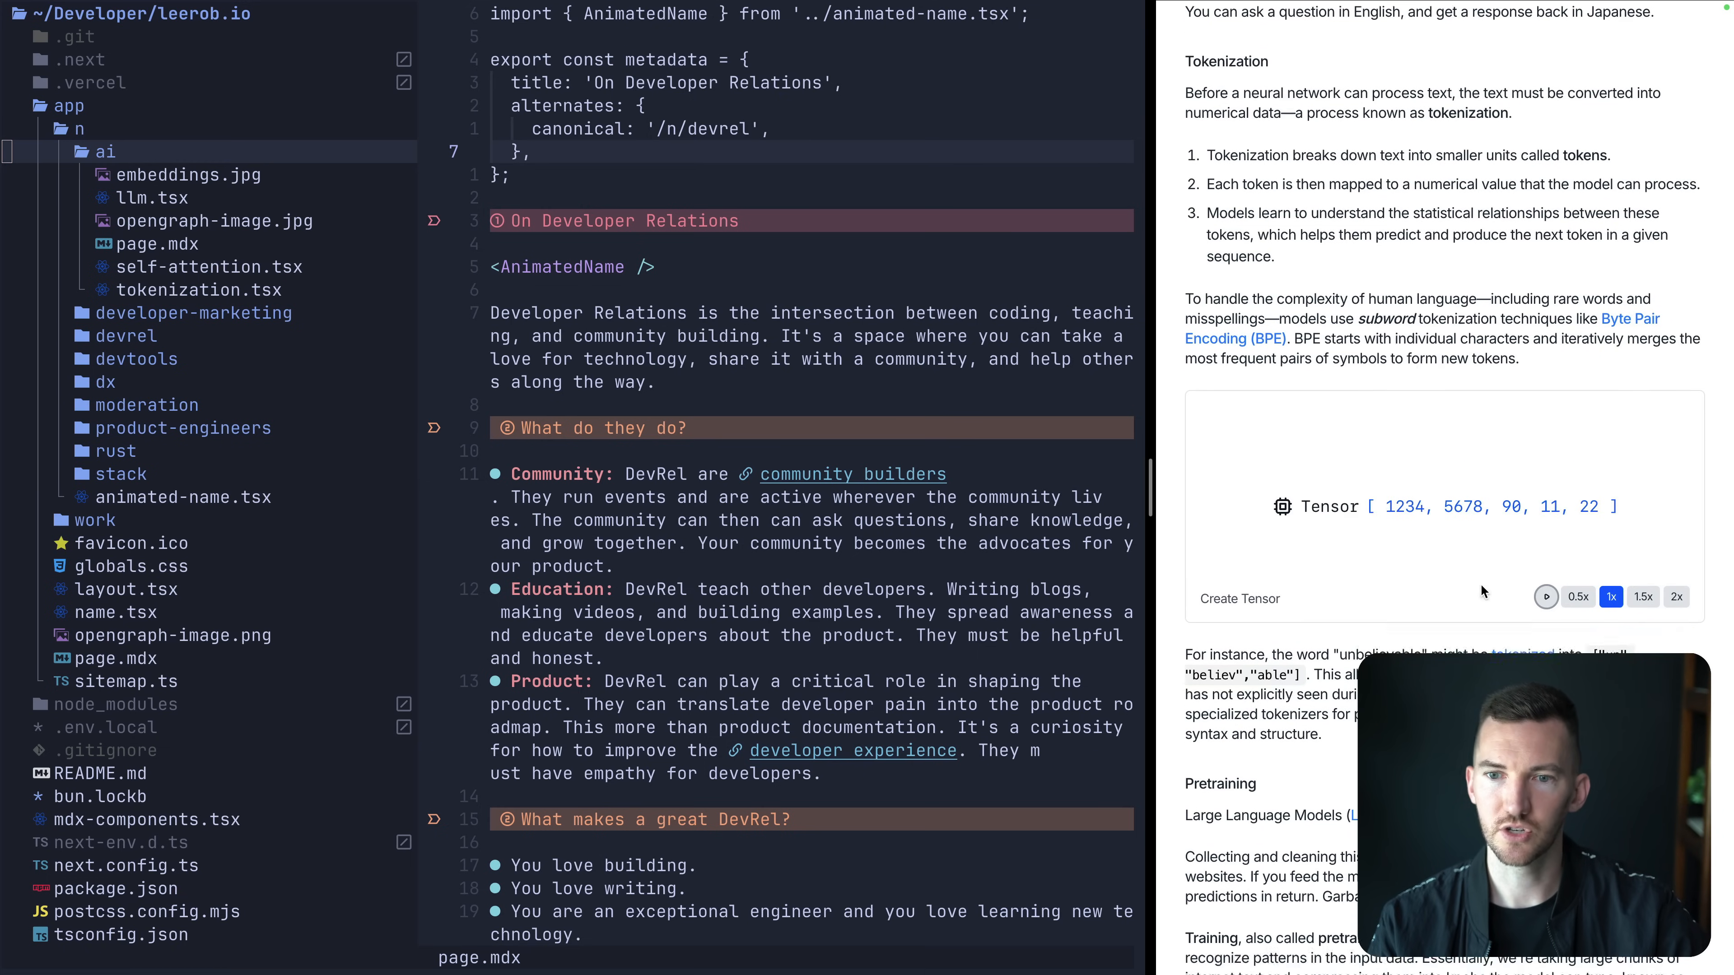
scroll(down, 3)
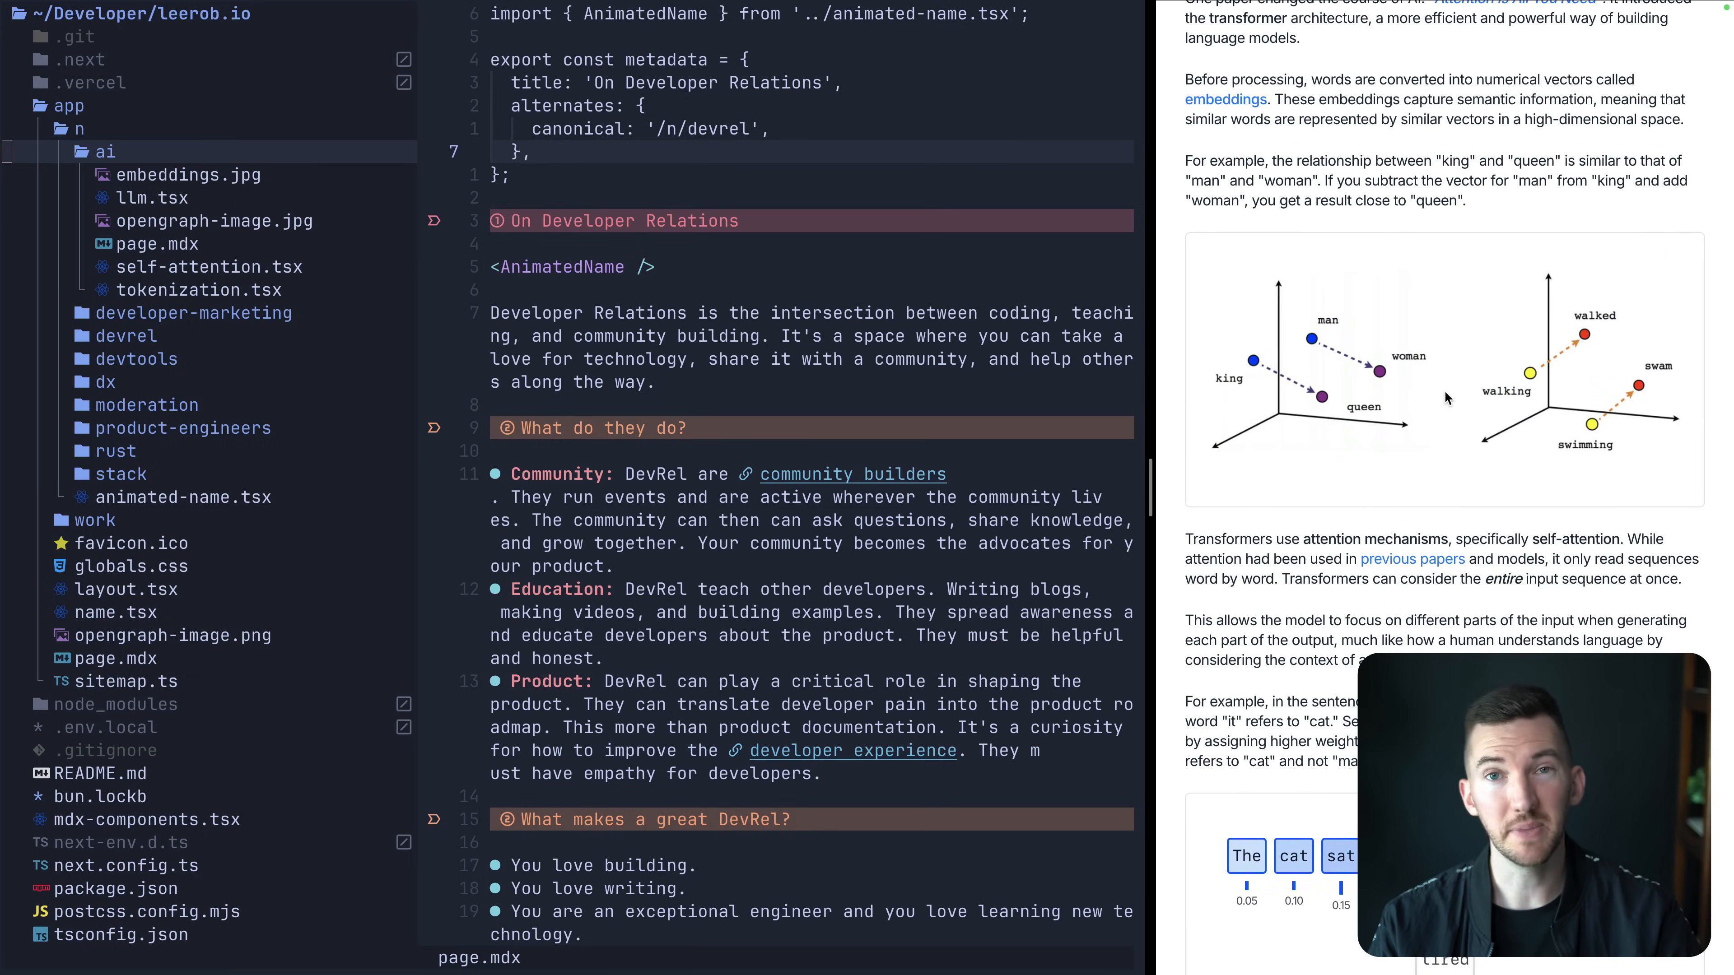
scroll(down, 3)
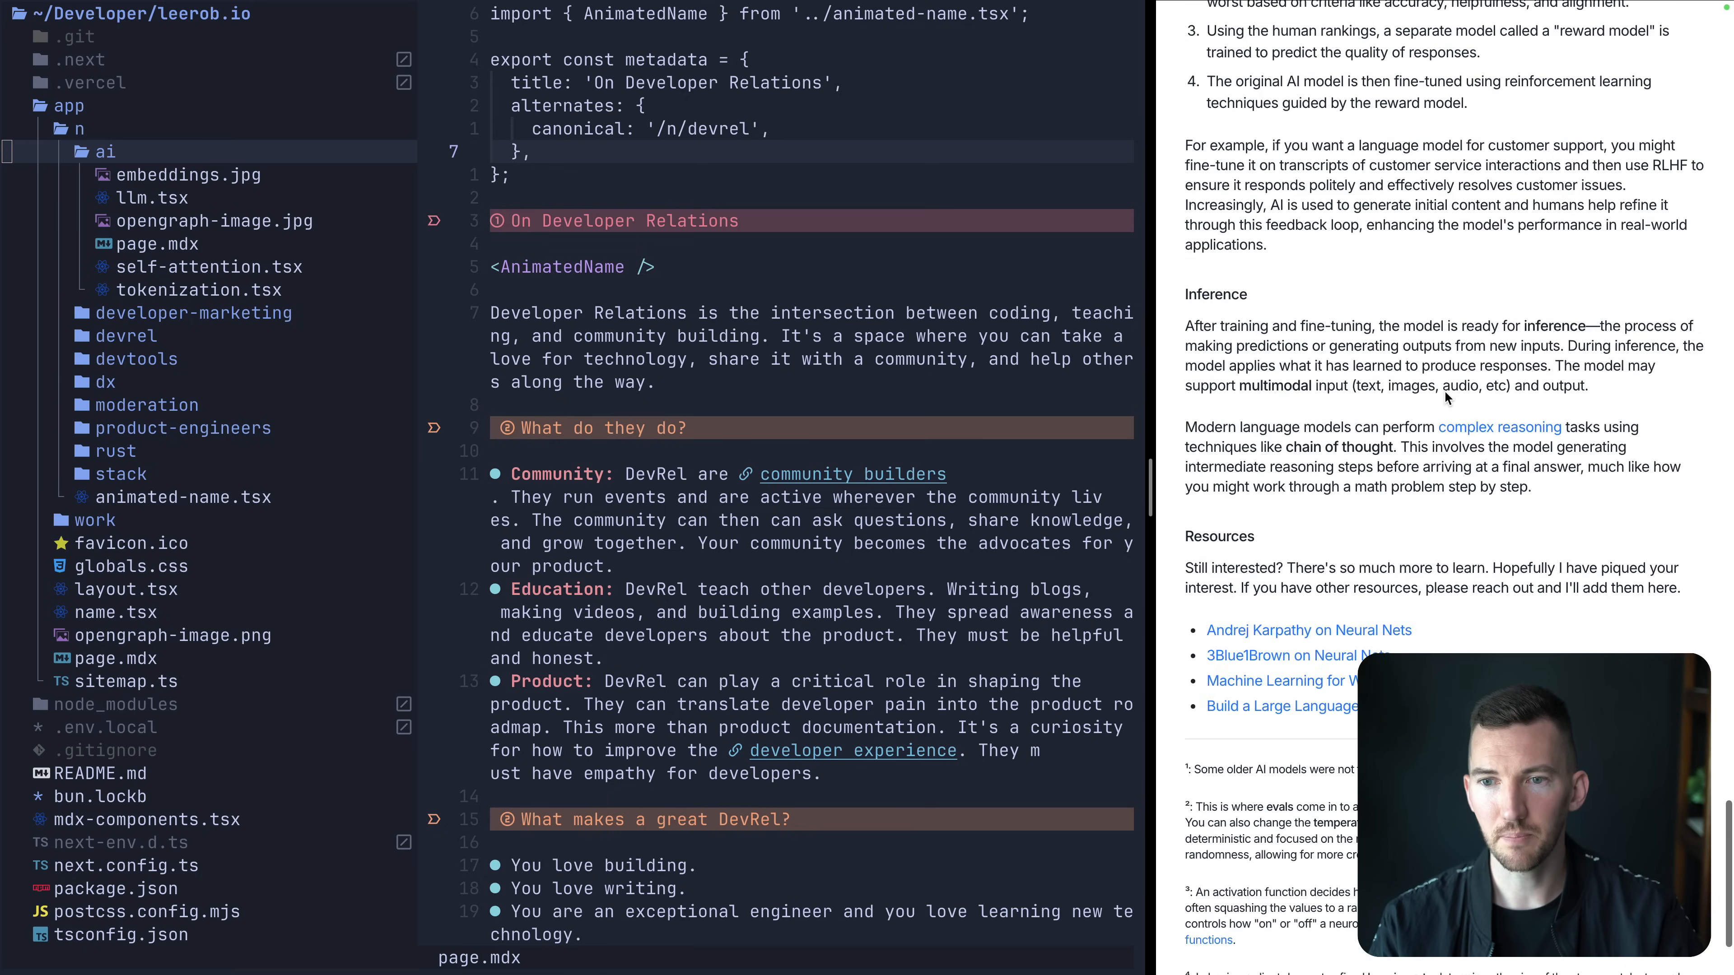
scroll(up, 3)
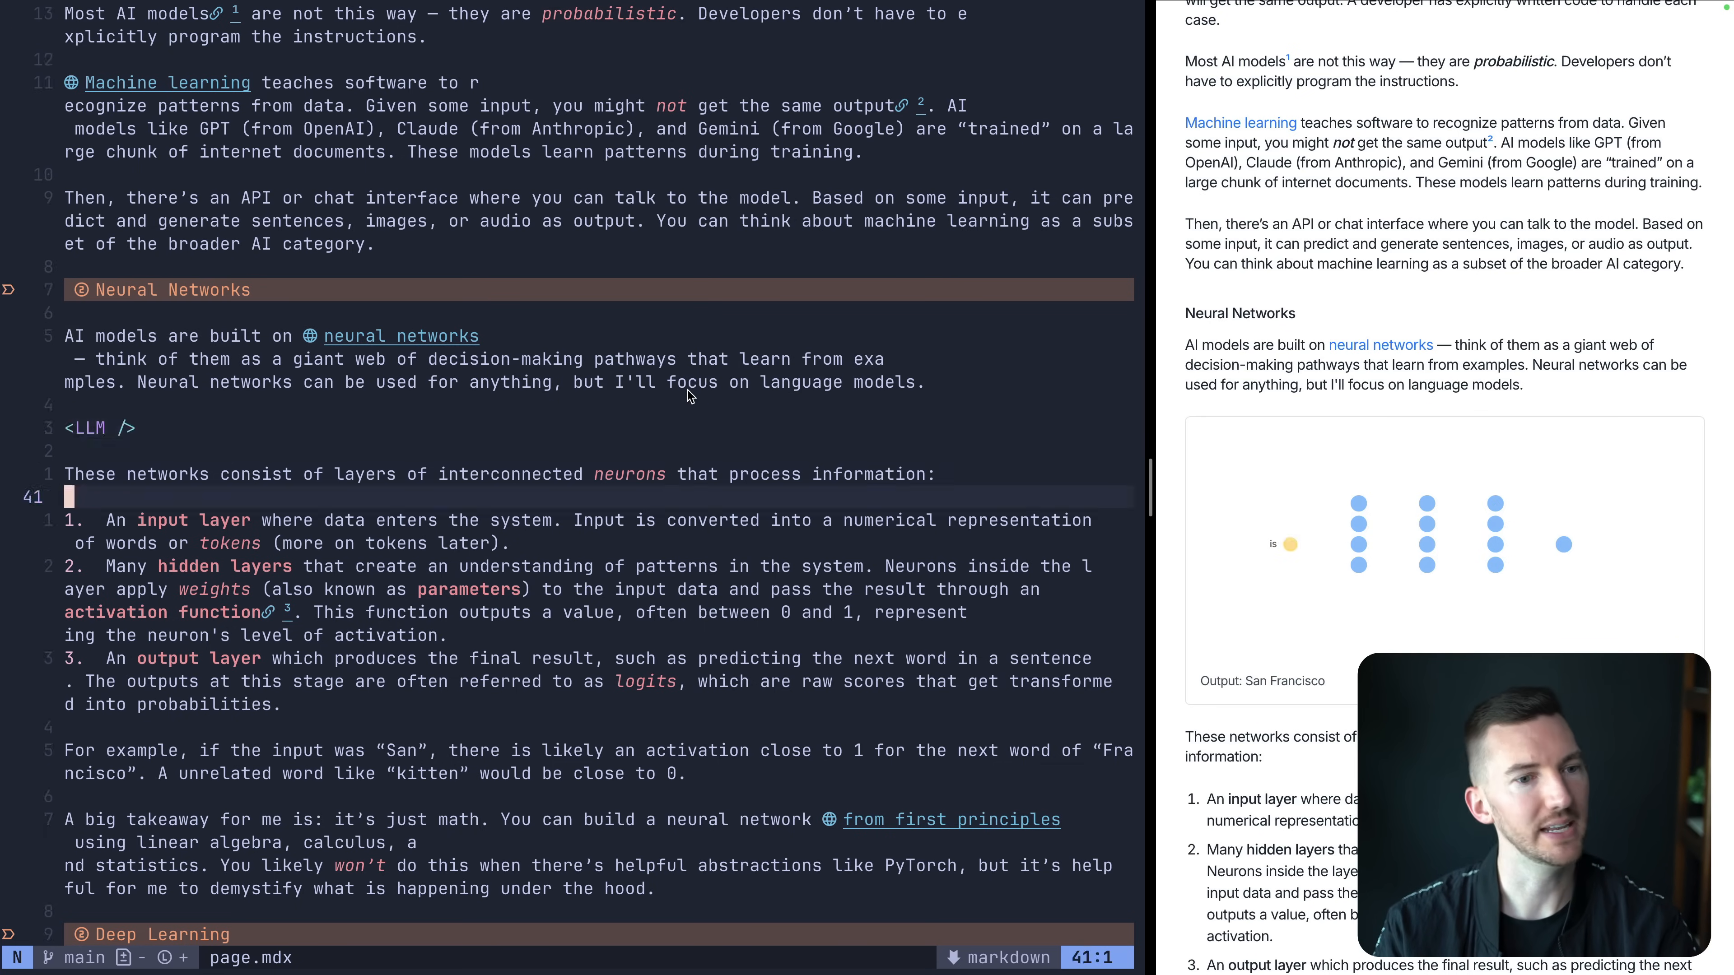
Scroll down through ai/page.mdx past tokenization, training, transformers, inference and footnotes.
scroll(down, 3)
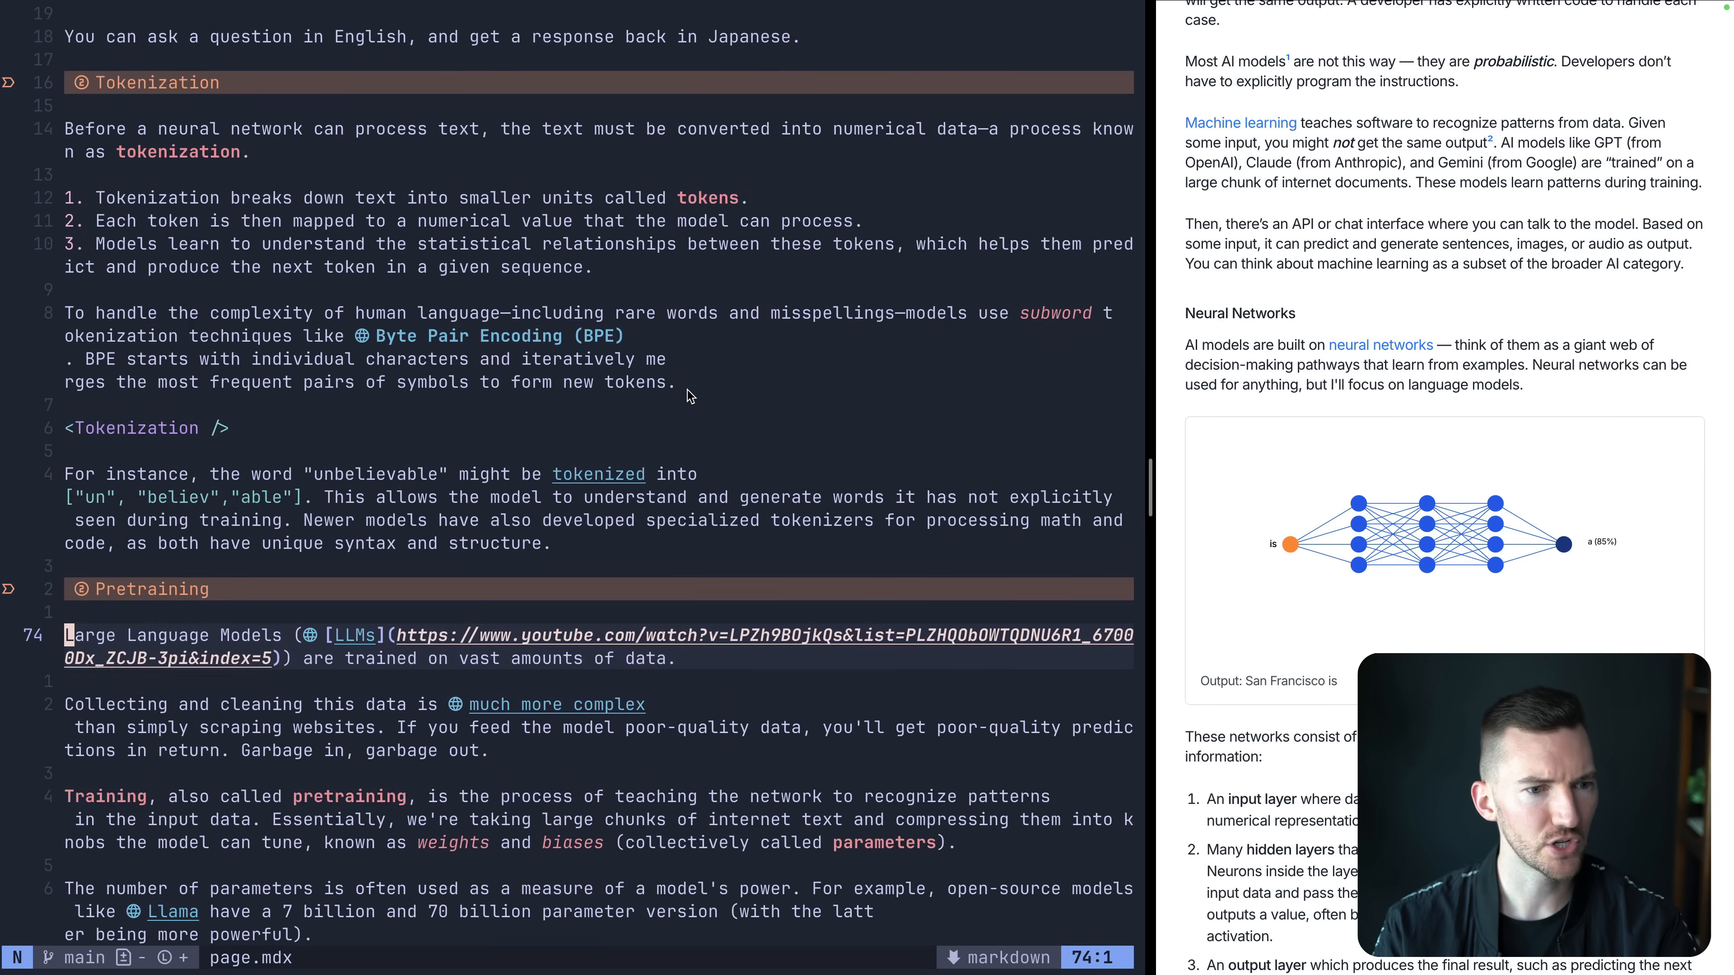
scroll(down, 3)
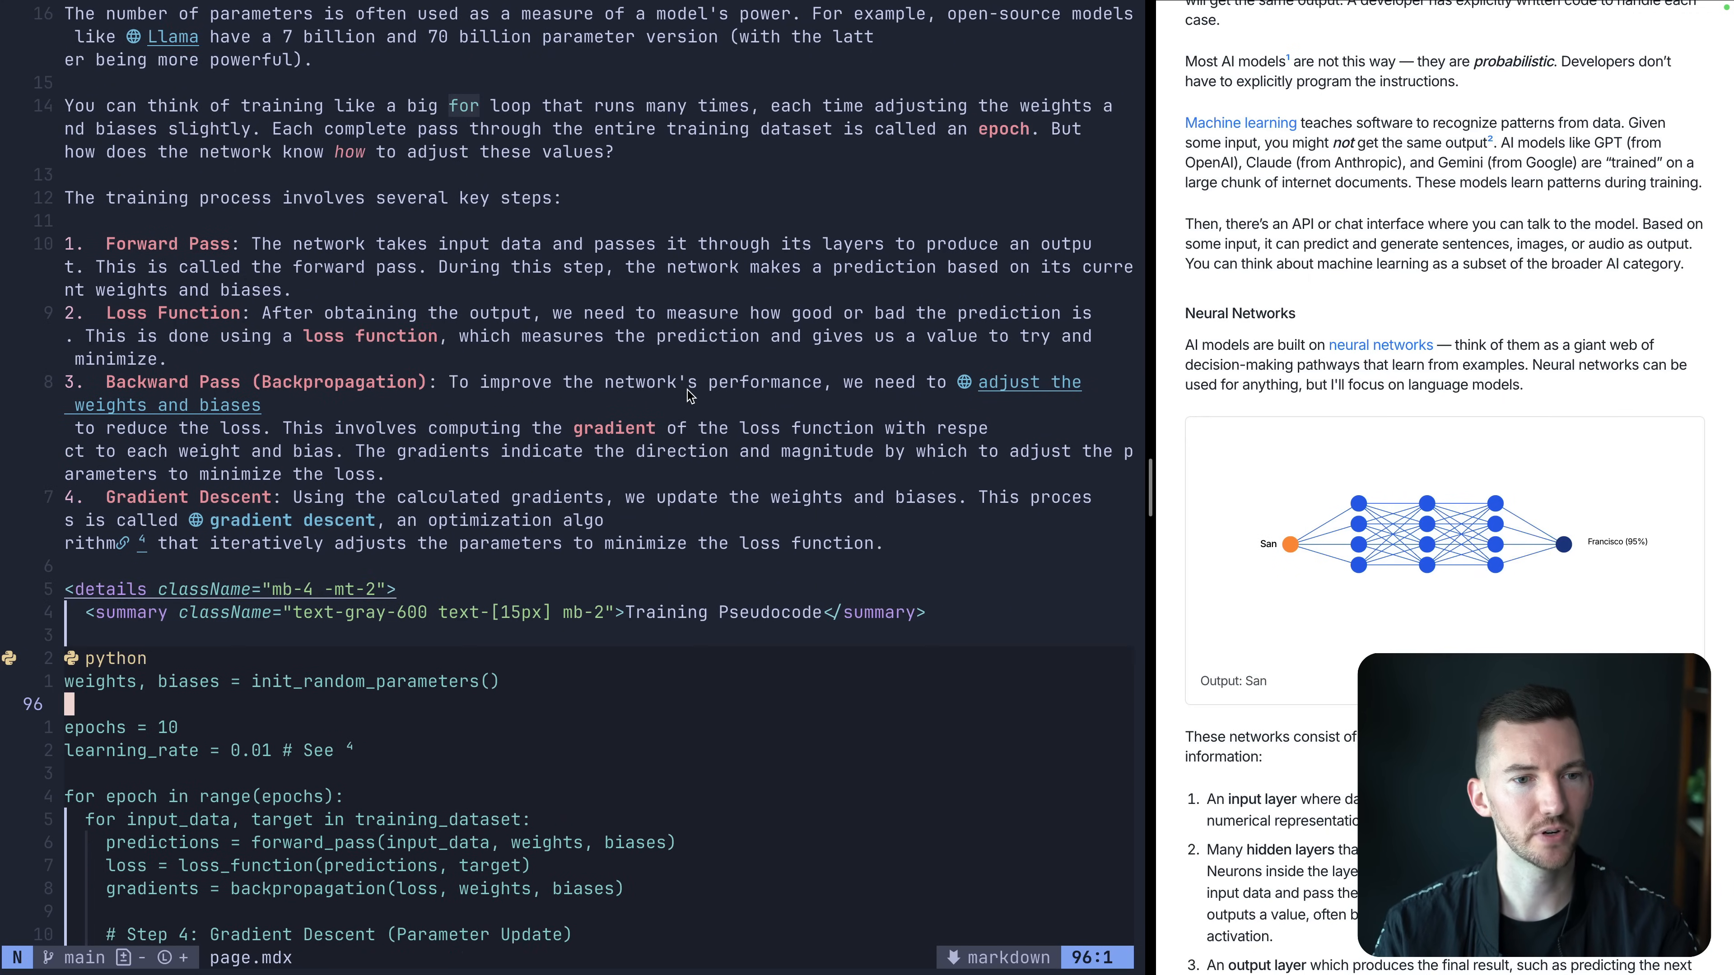
scroll(down, 3)
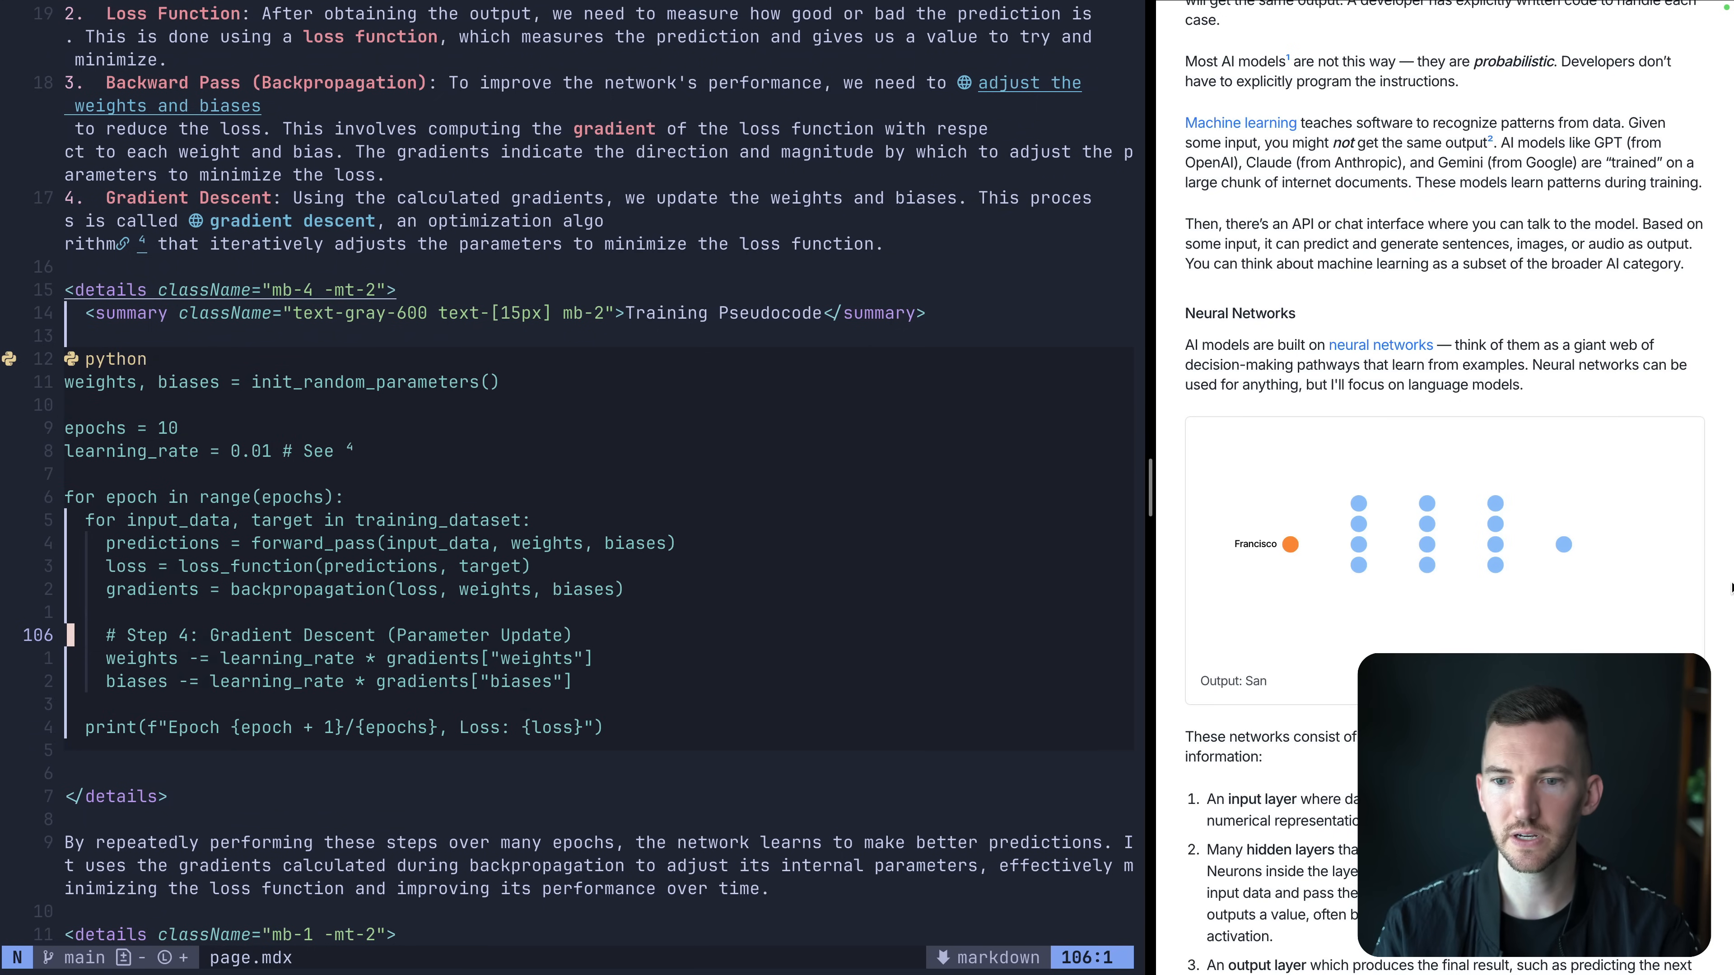
scroll(down, 3)
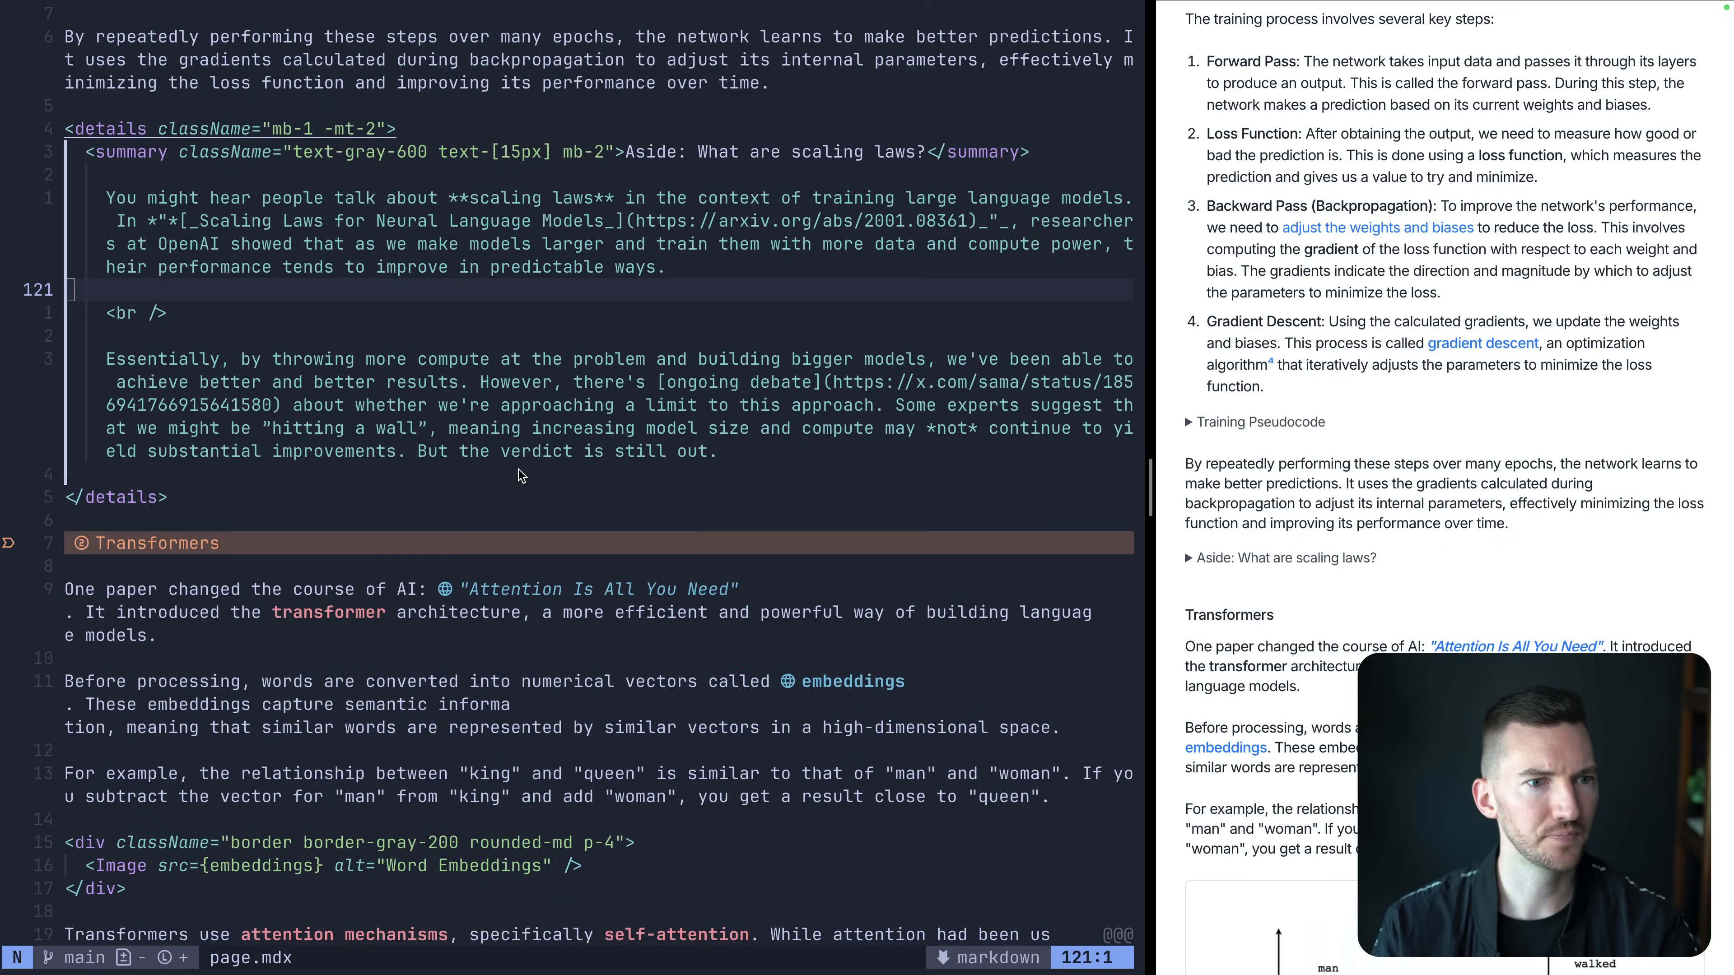
scroll(down, 3)
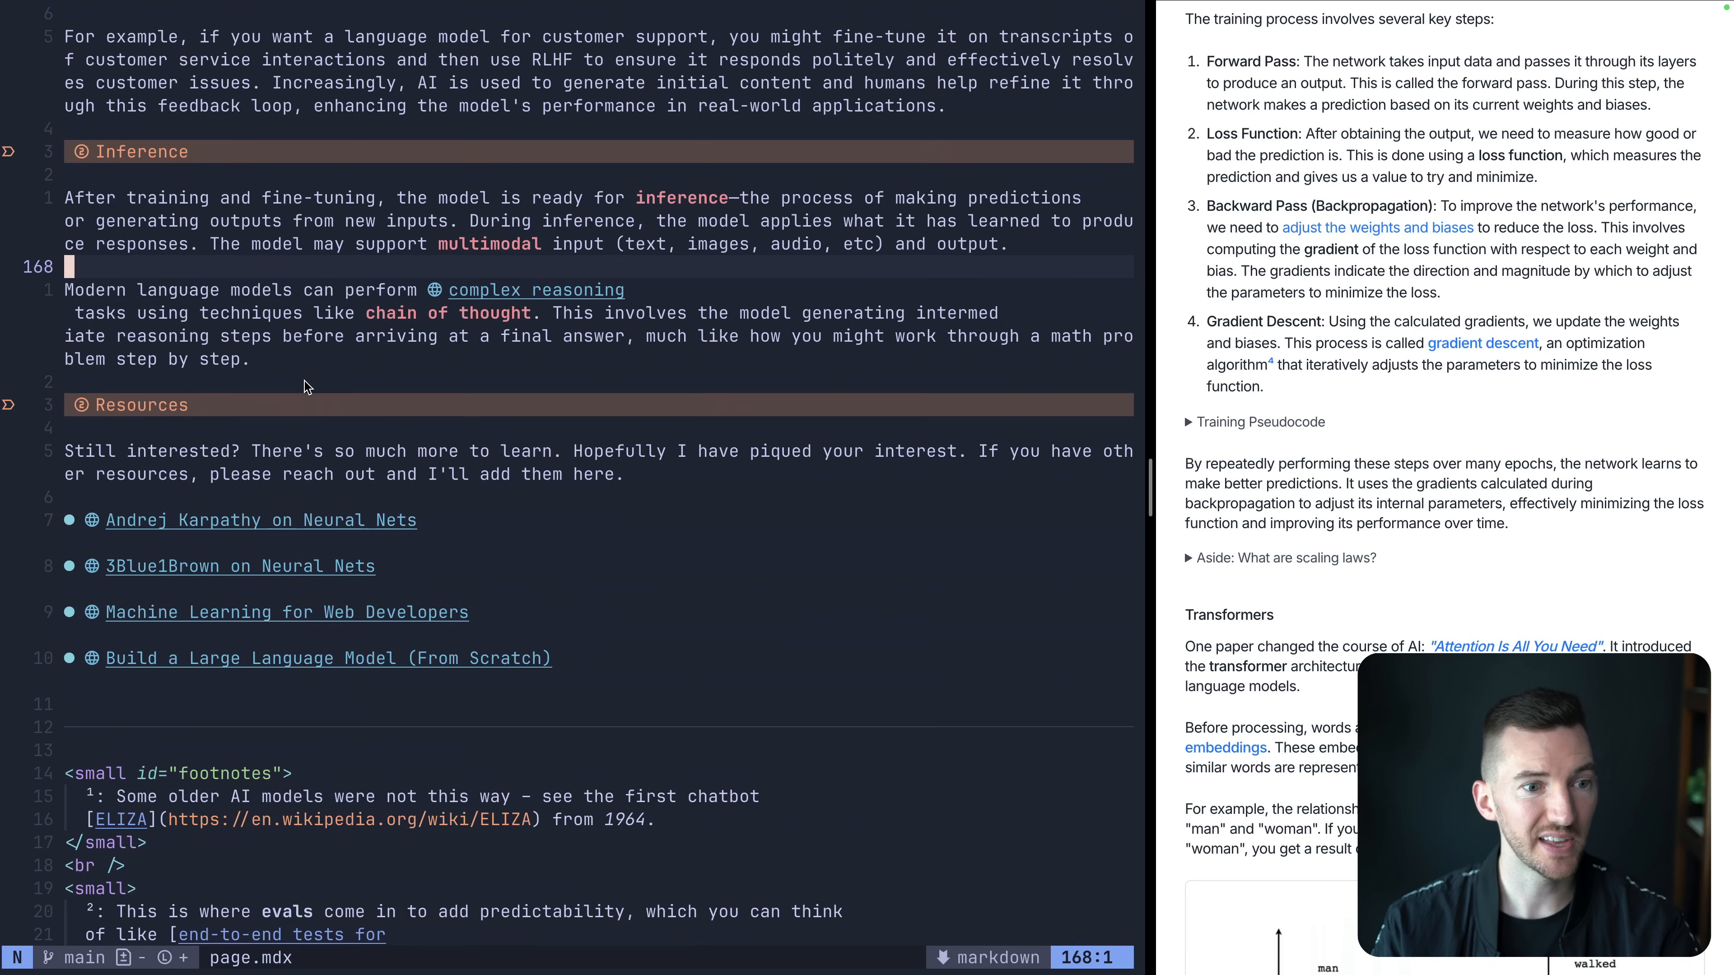
scroll(down, 3)
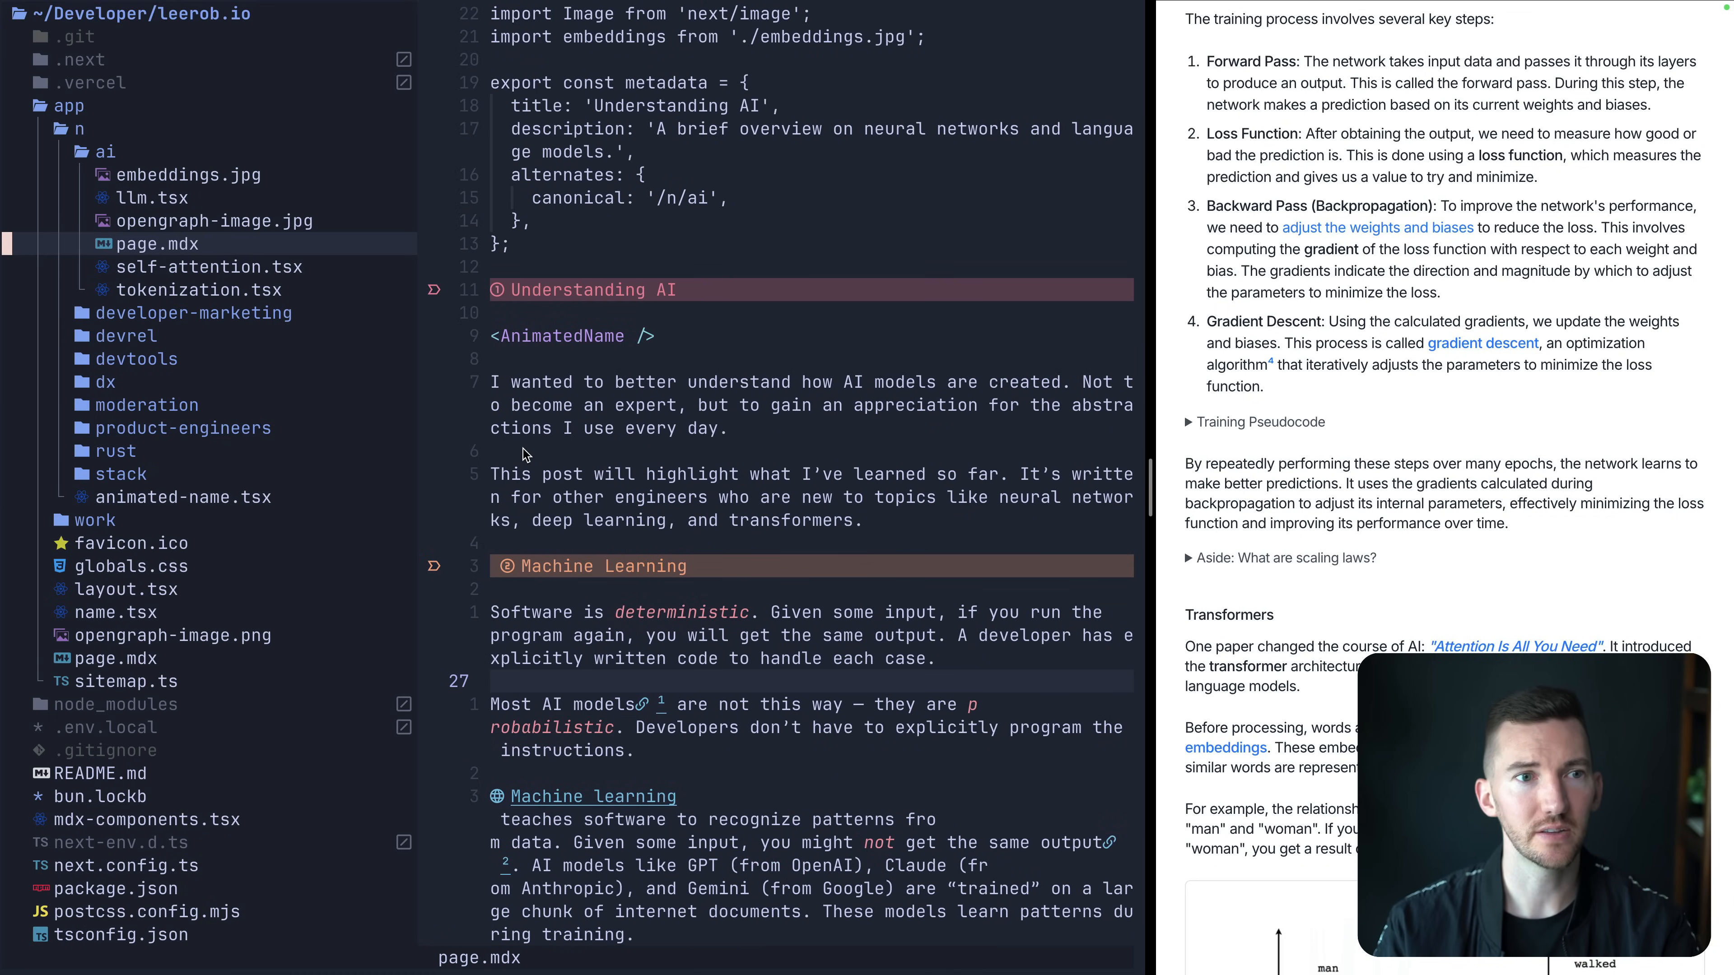
mouse_move(316, 532)
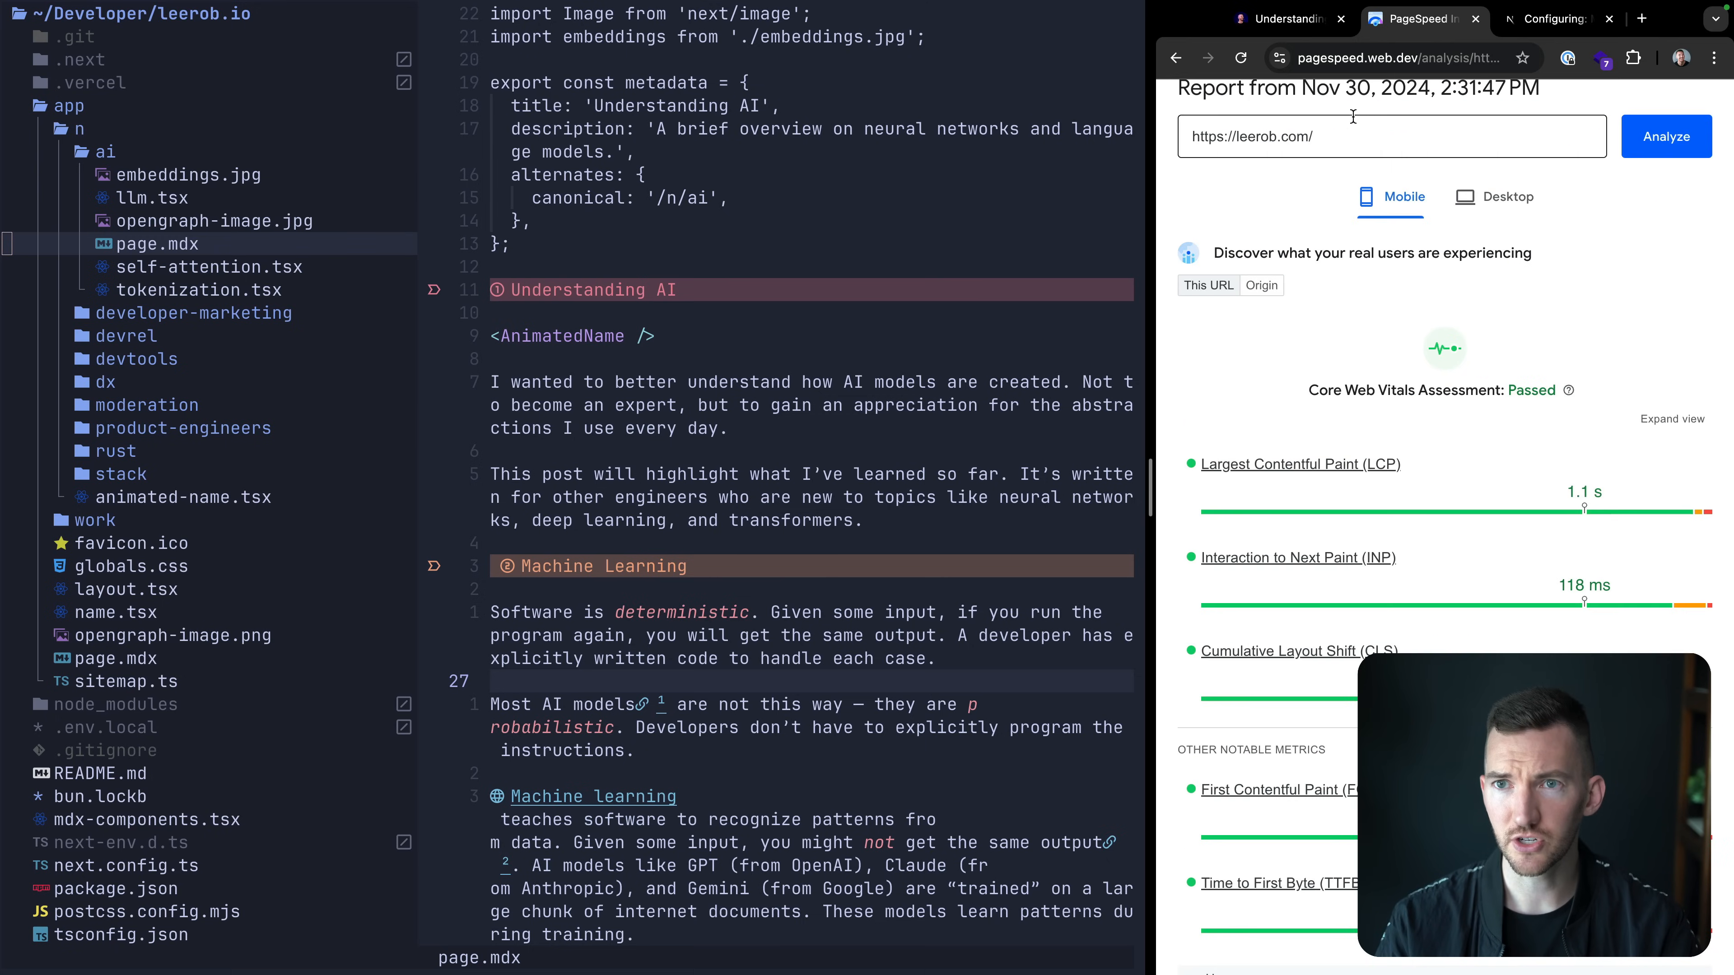
click(1557, 19)
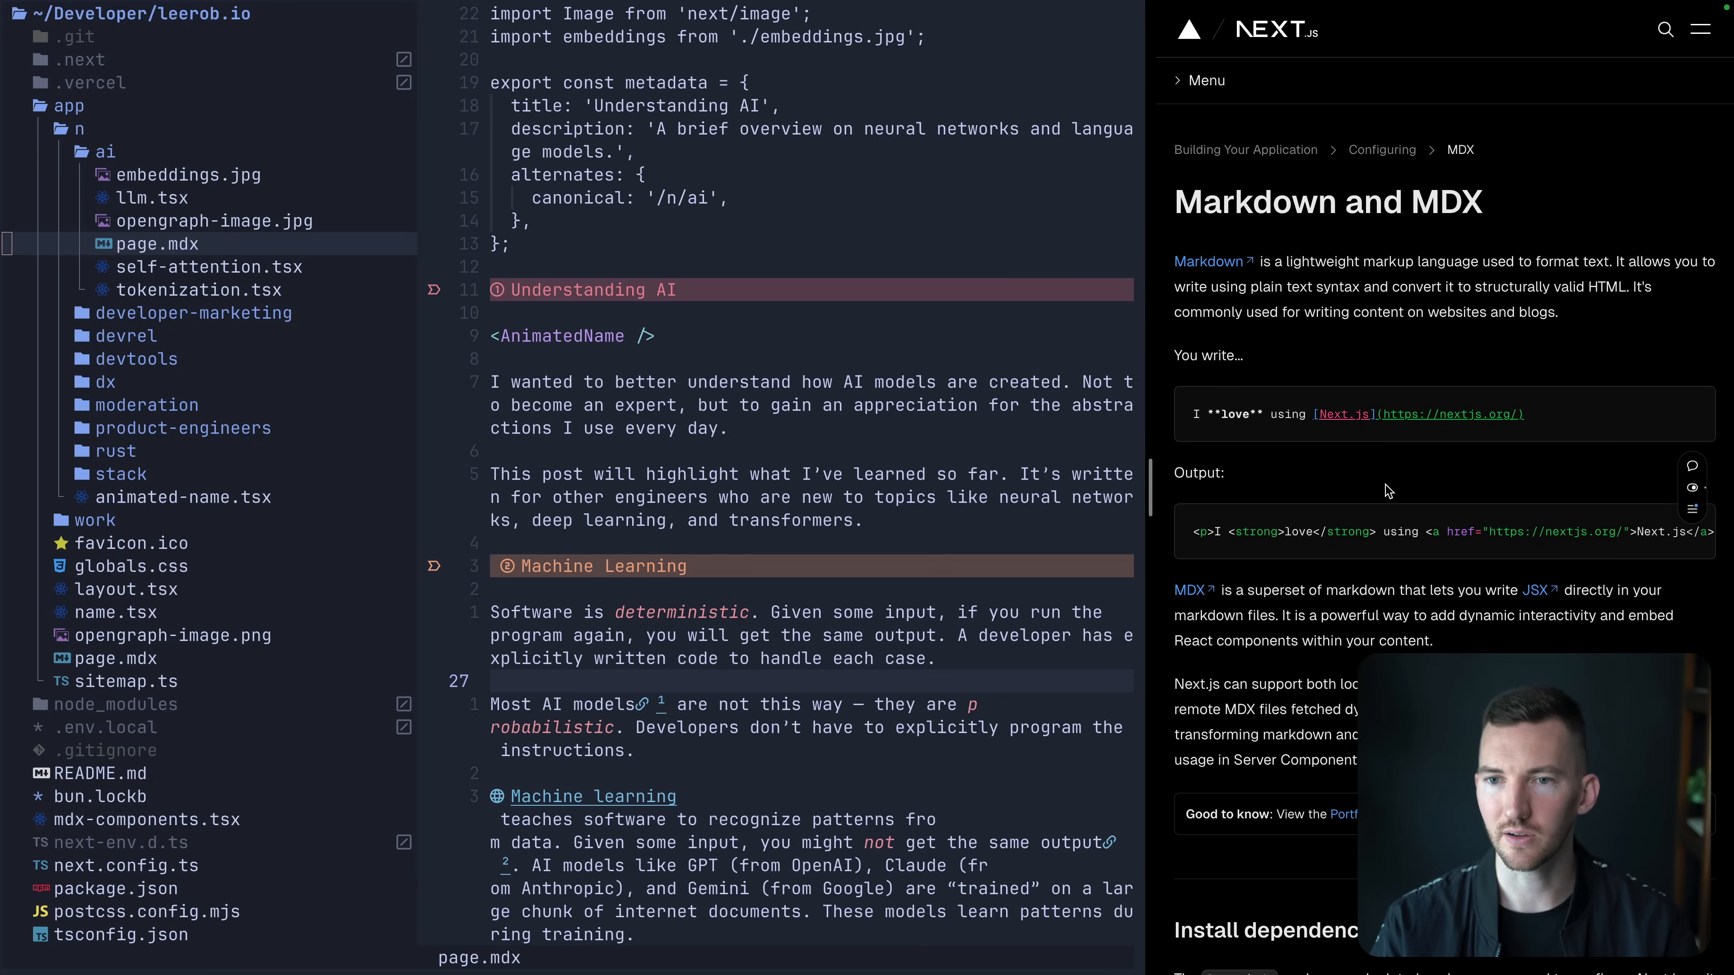
click(1421, 19)
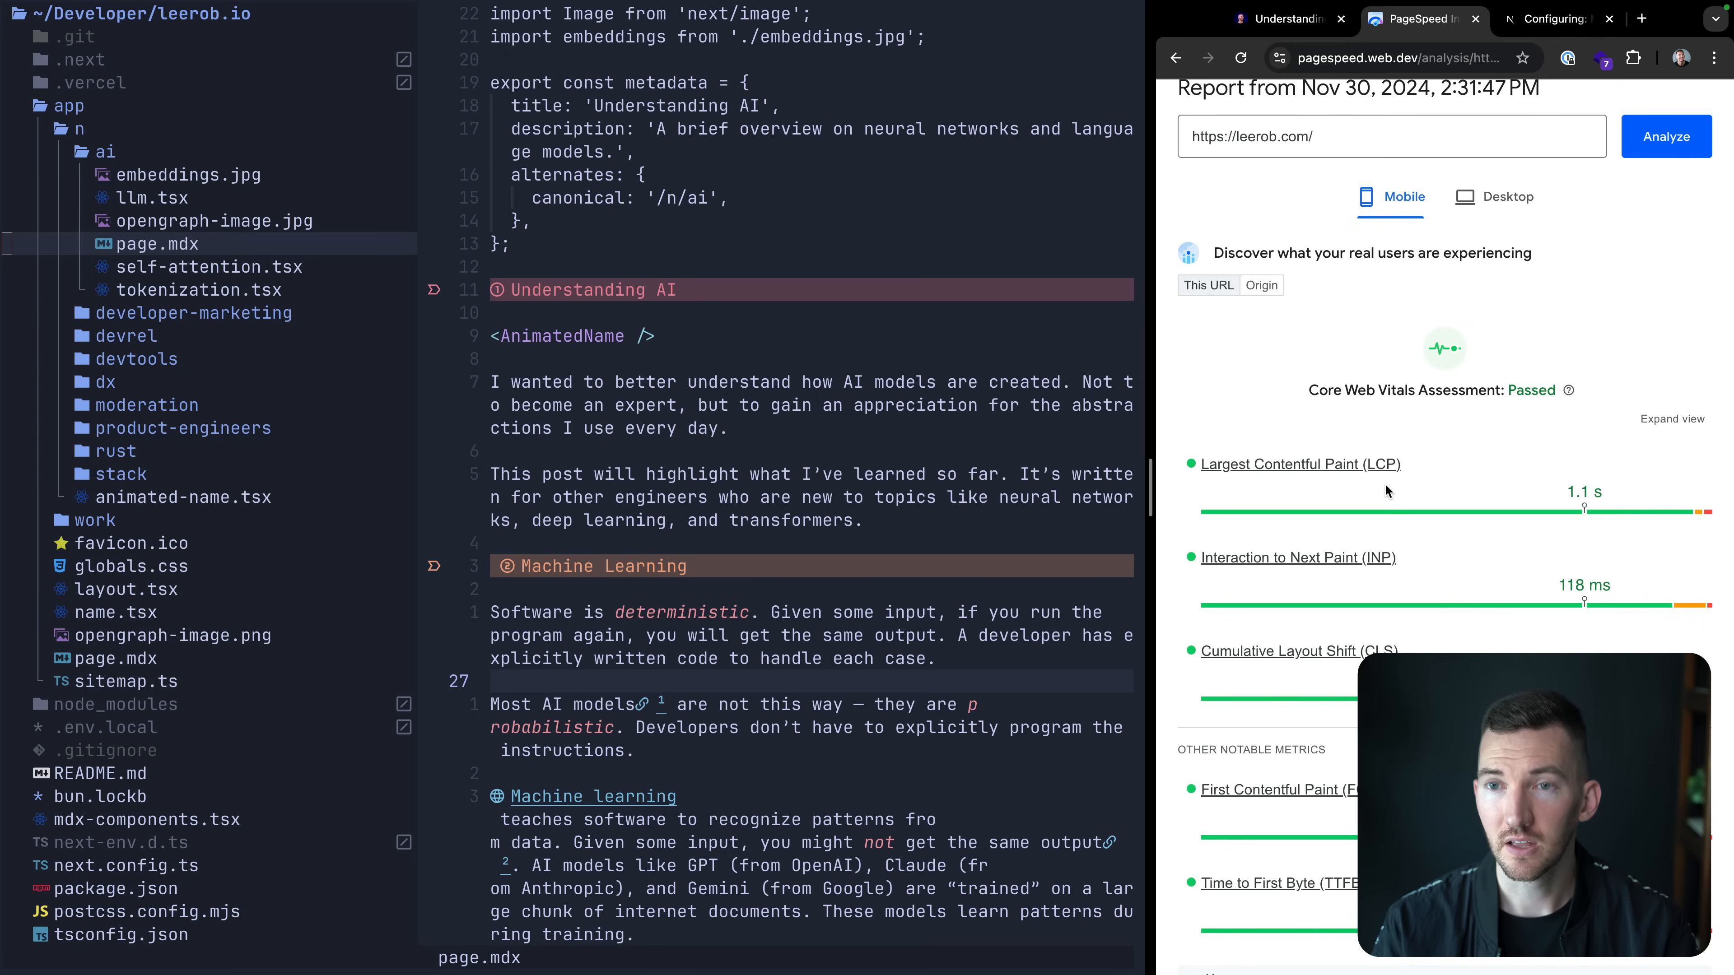